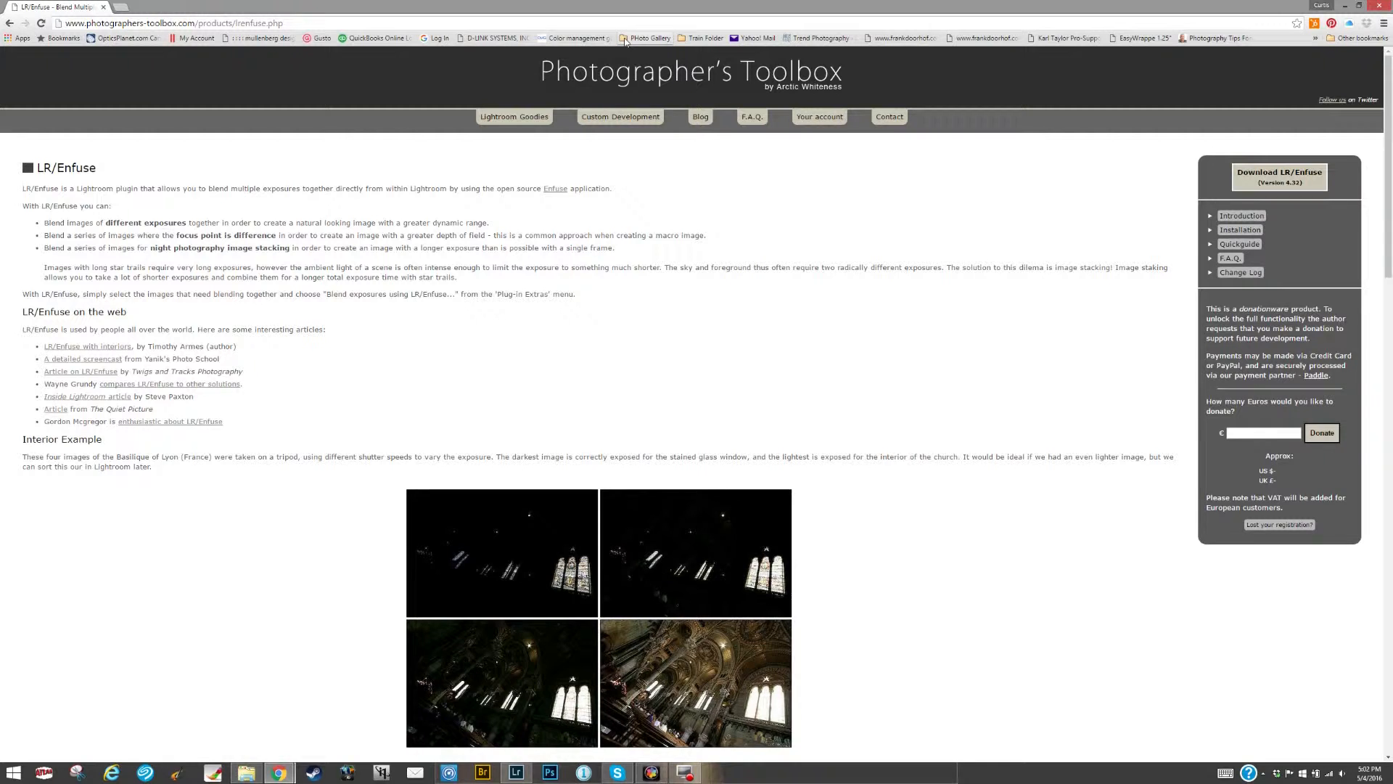
mouse_move(1055, 148)
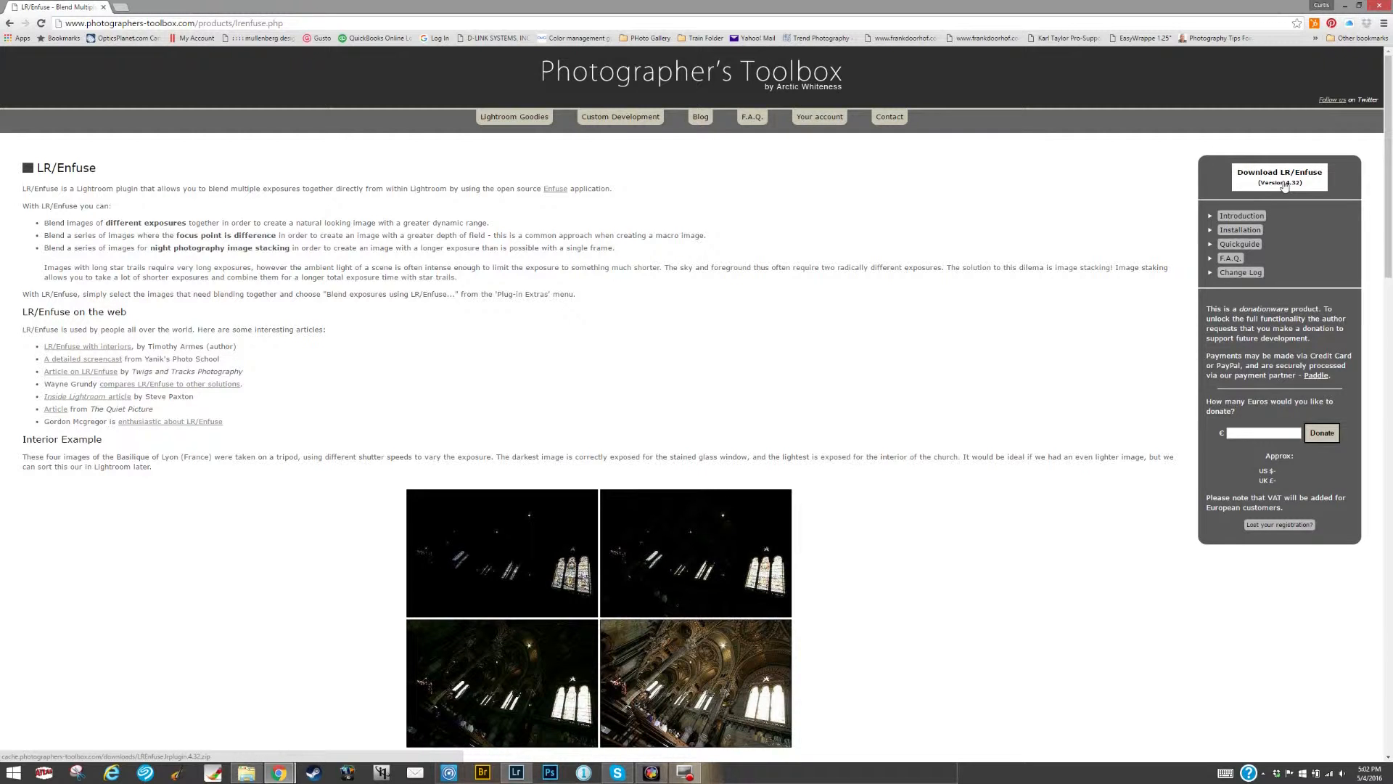
mouse_move(1111, 225)
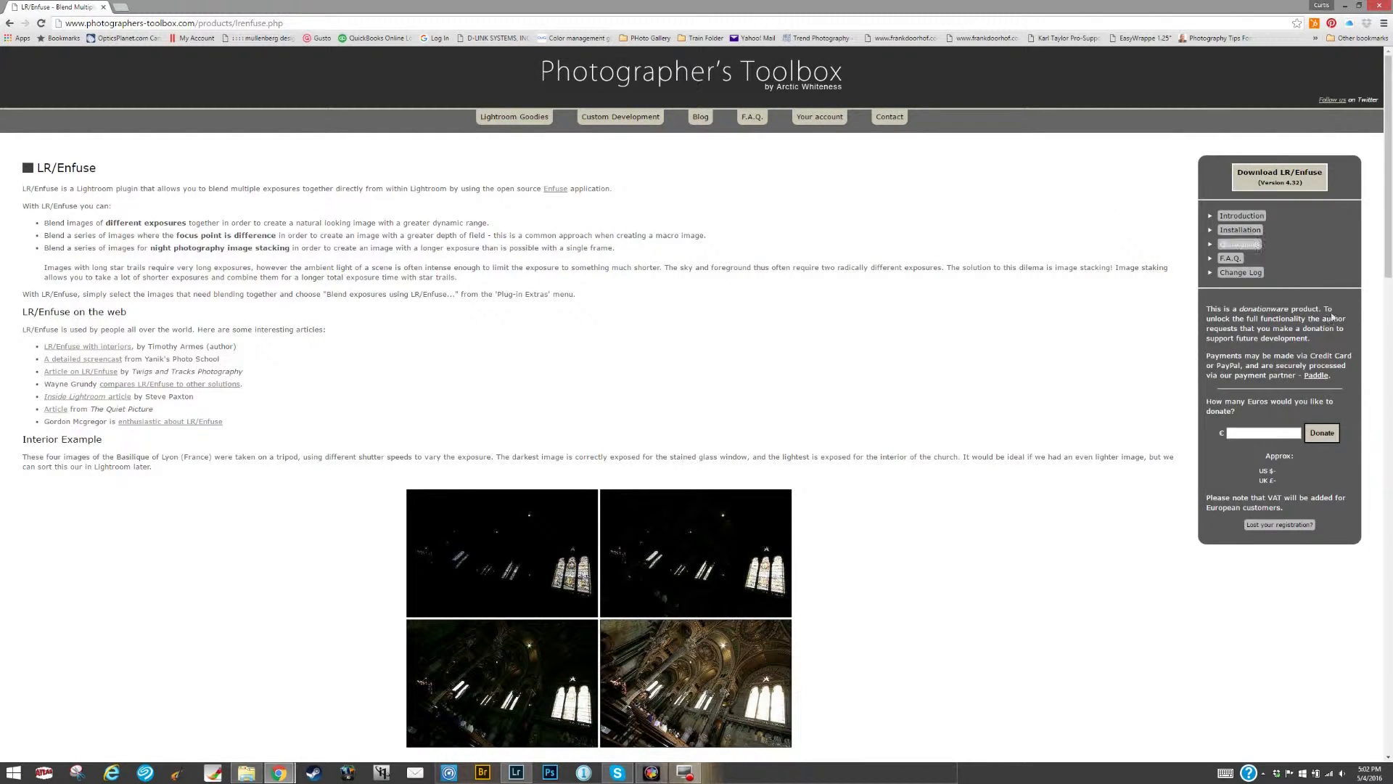
Submit a small amount in the LR/Enfuse donation box and read the €3.50 minimum warning.
left_click(1262, 433)
type("3")
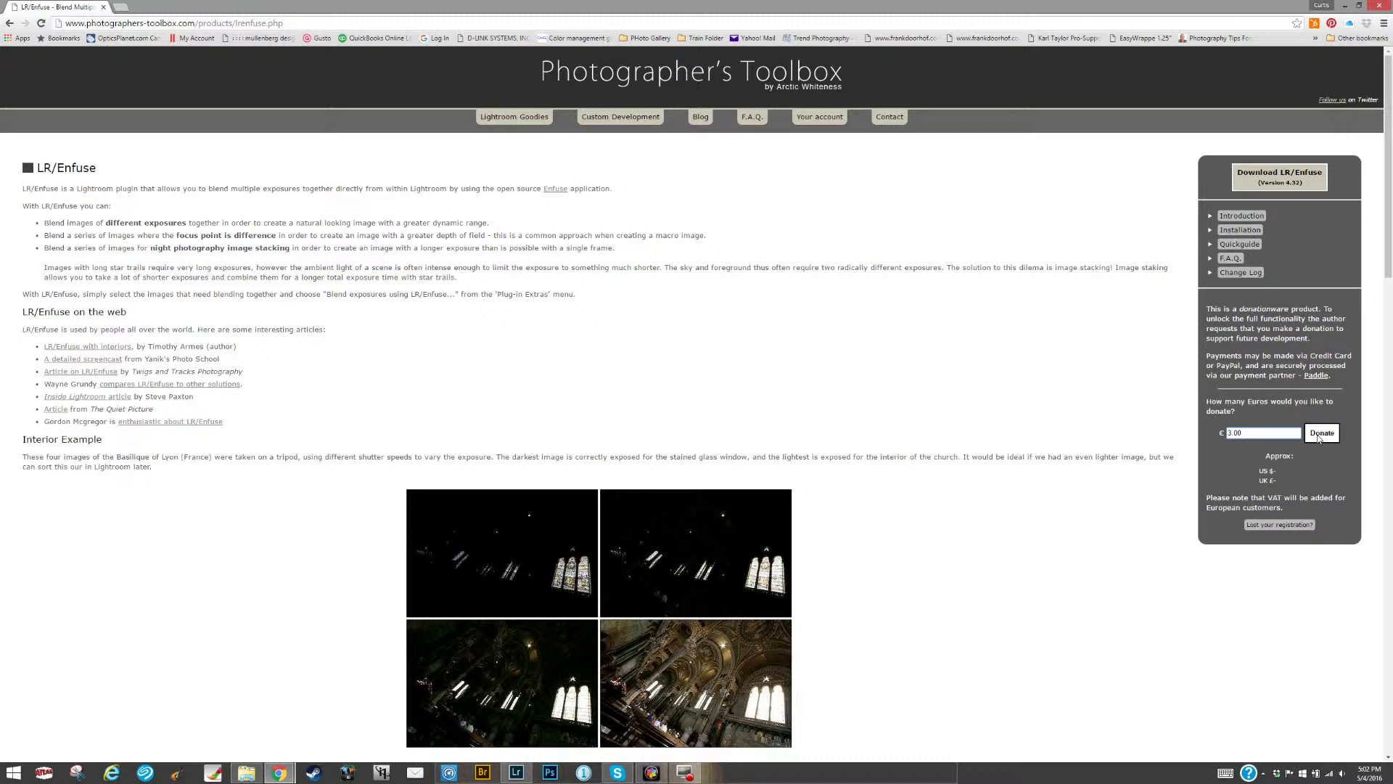
left_click(1321, 432)
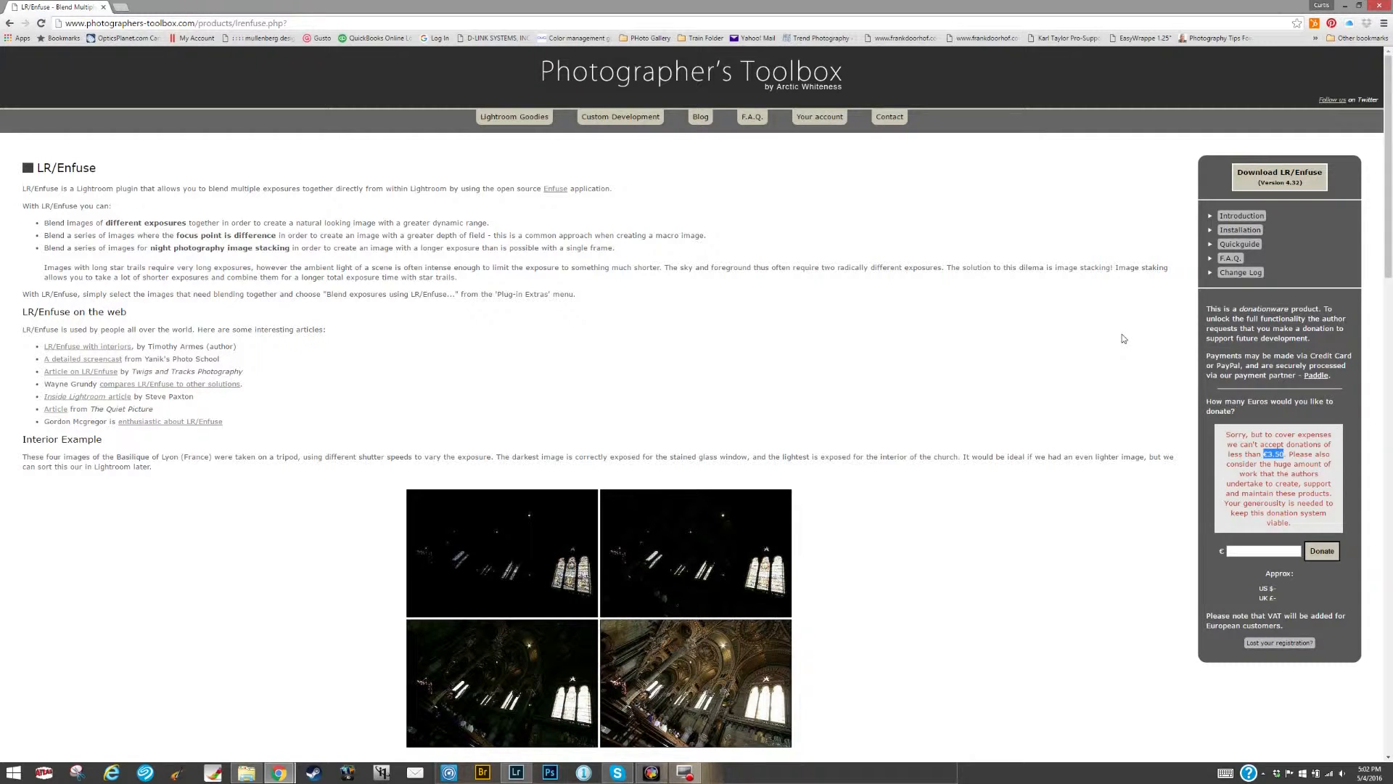
mouse_move(989, 305)
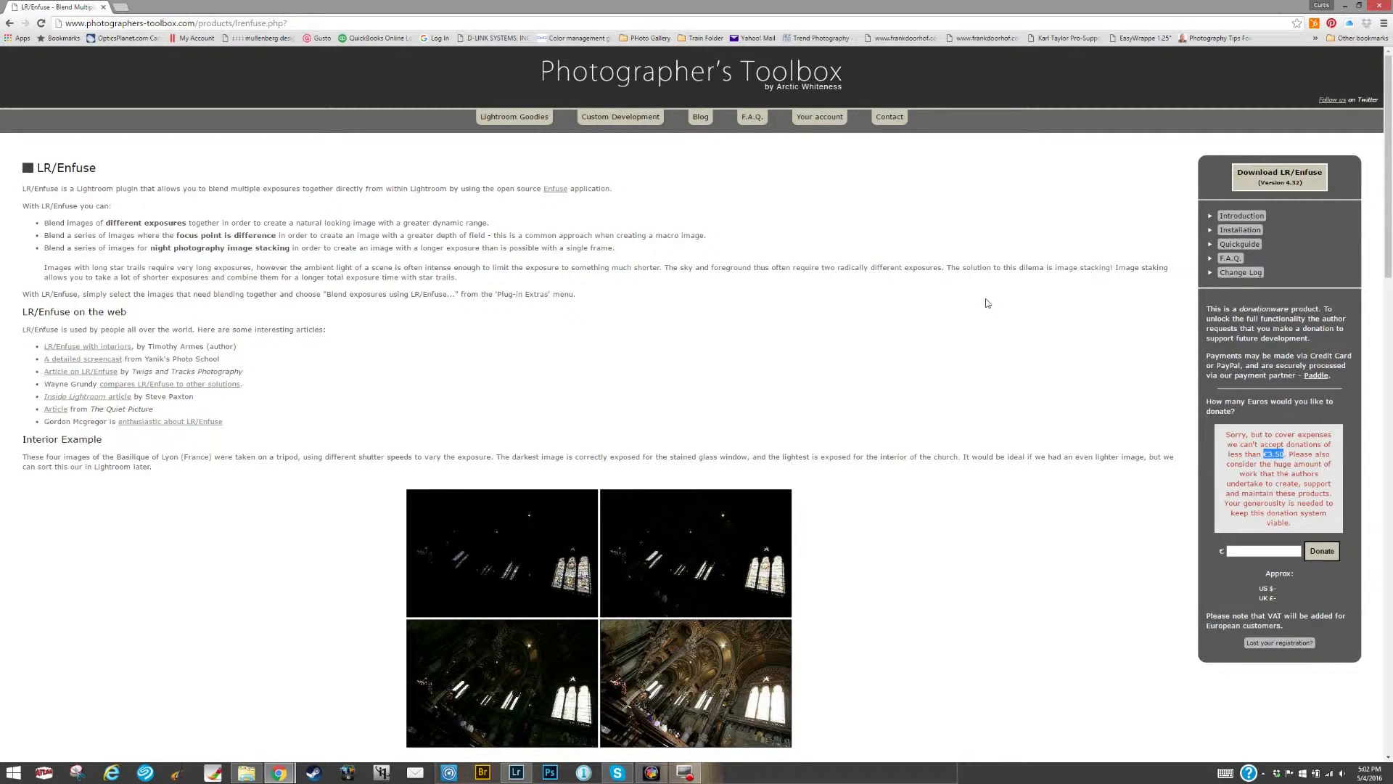
mouse_move(1261, 412)
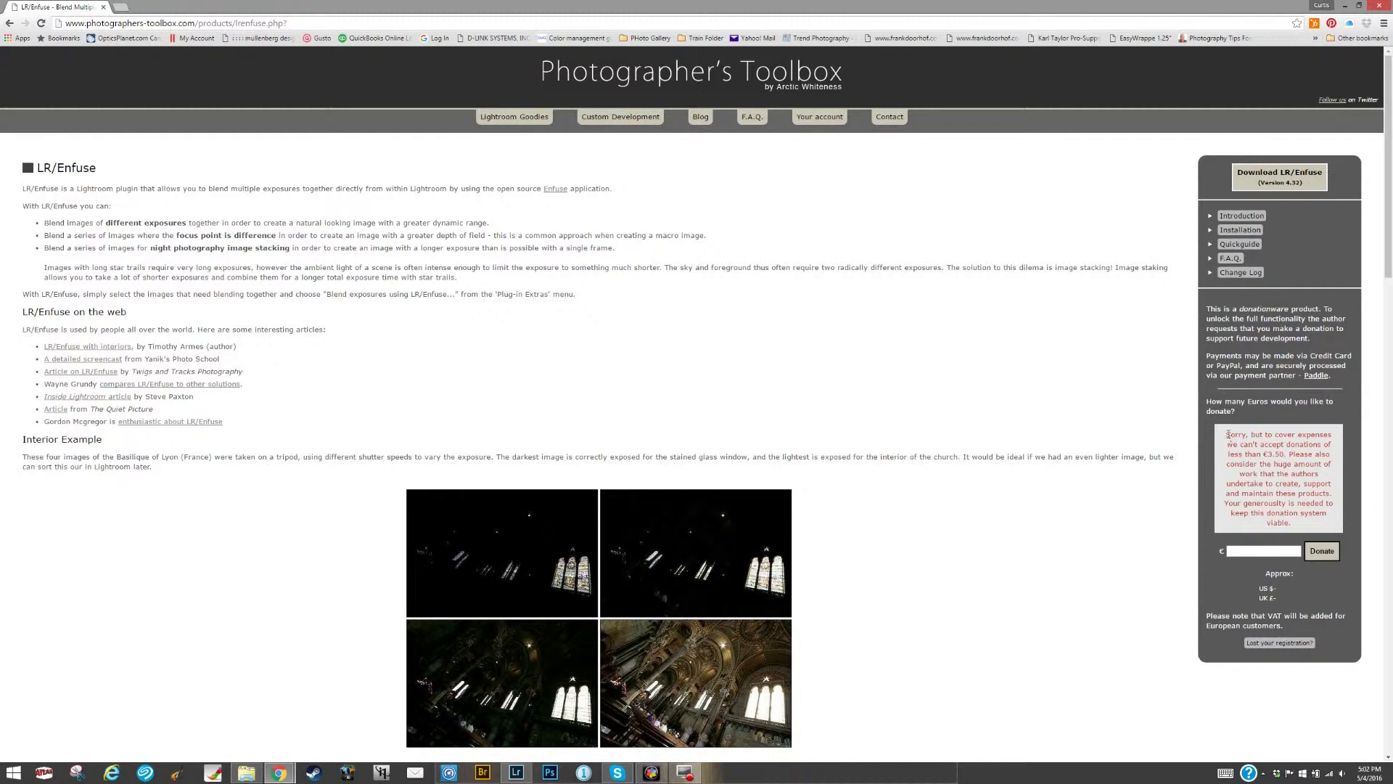
left_click_drag(1228, 434, 1302, 523)
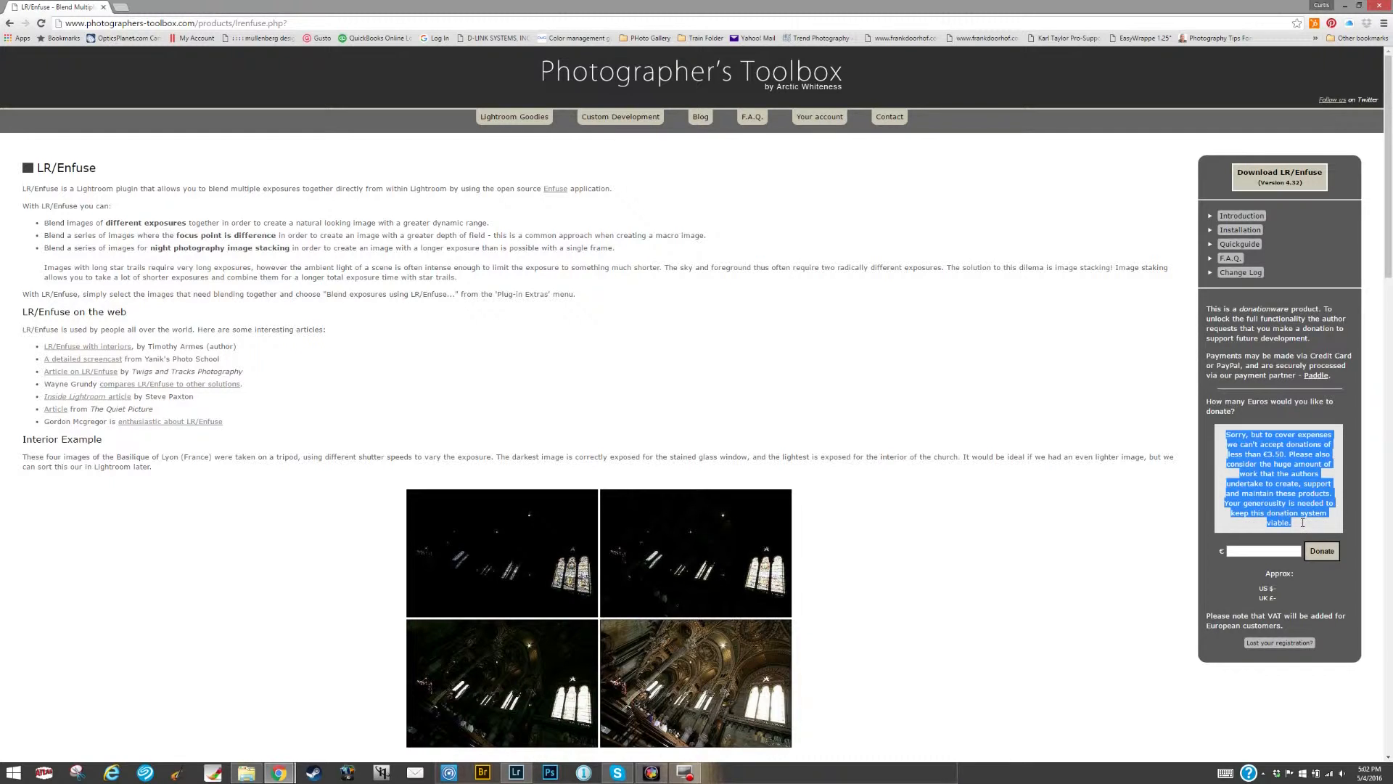
left_click(1139, 390)
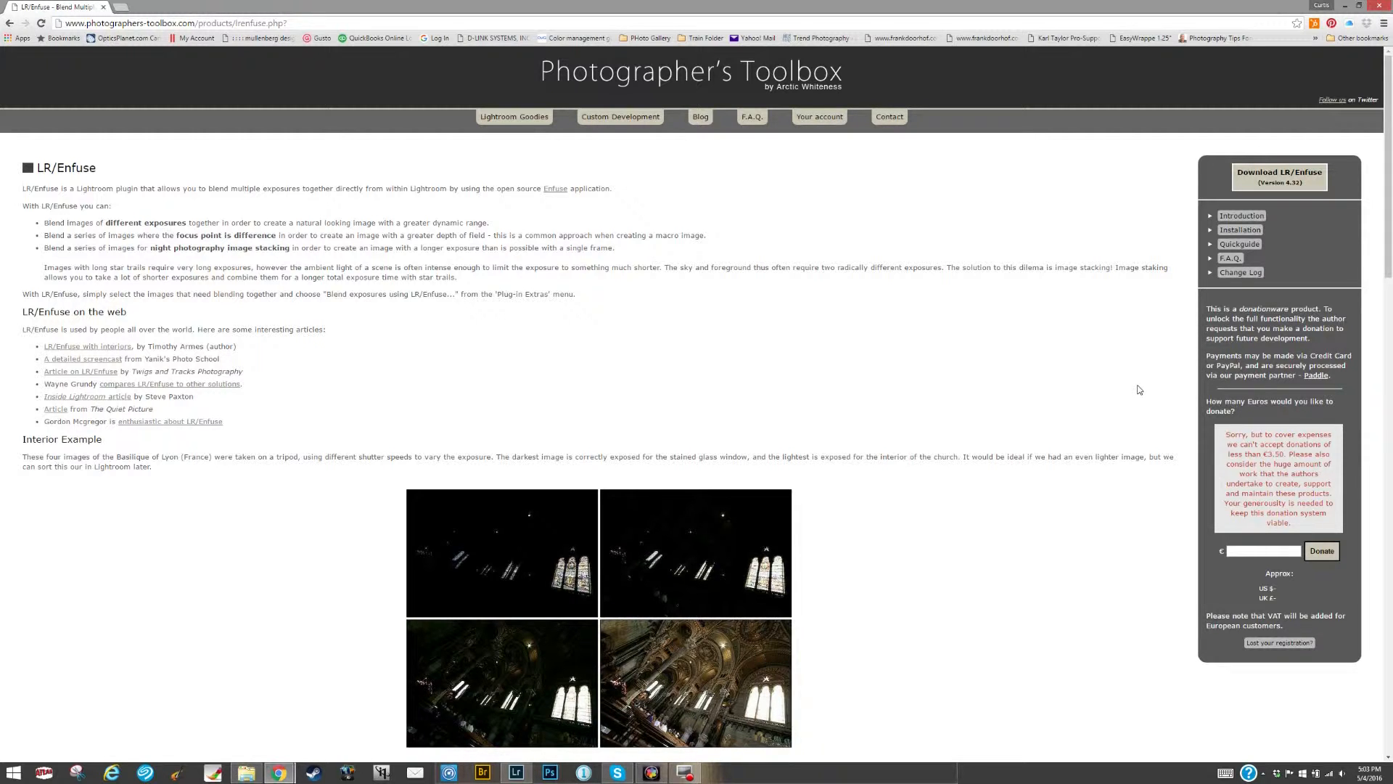
mouse_move(1251, 250)
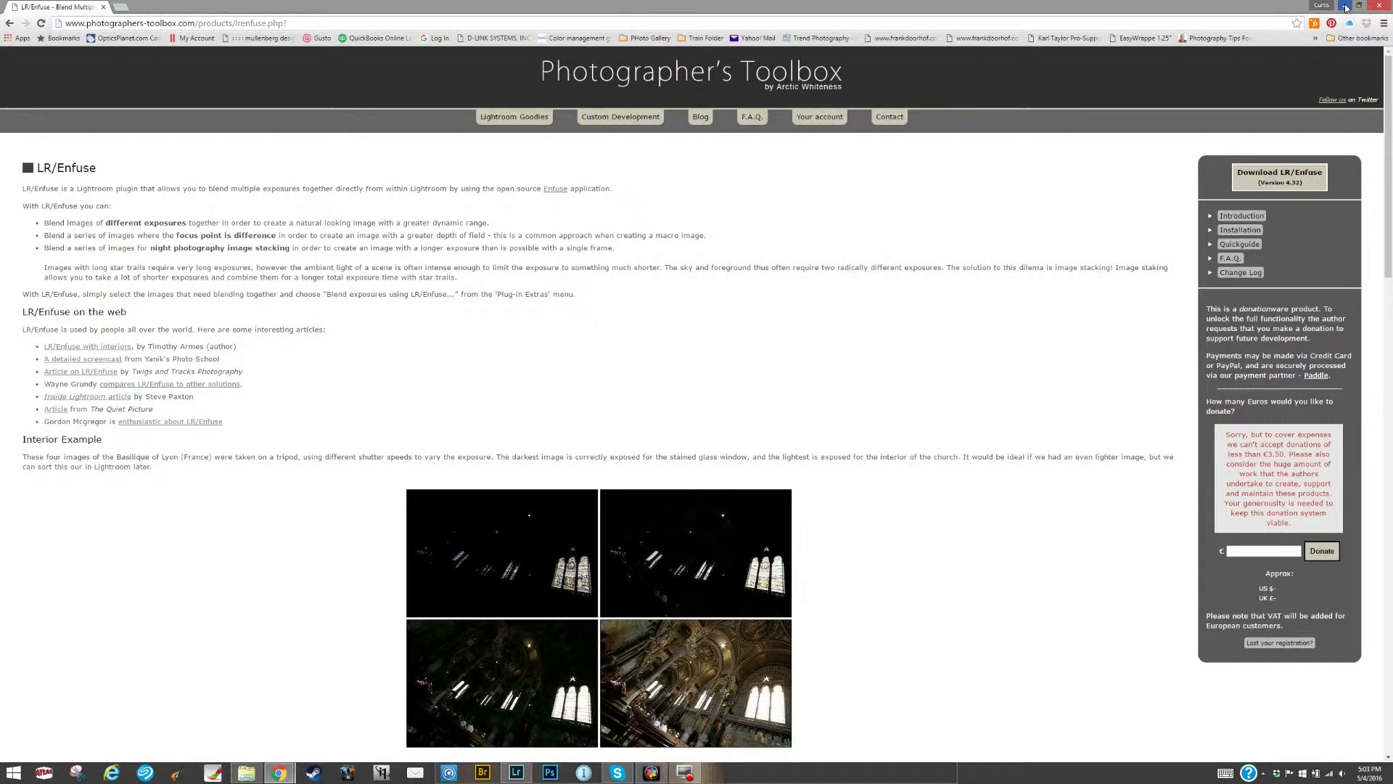
Reveal Lightroom's Library grid and select the darkest kitchen exposure.
left_click(515, 772)
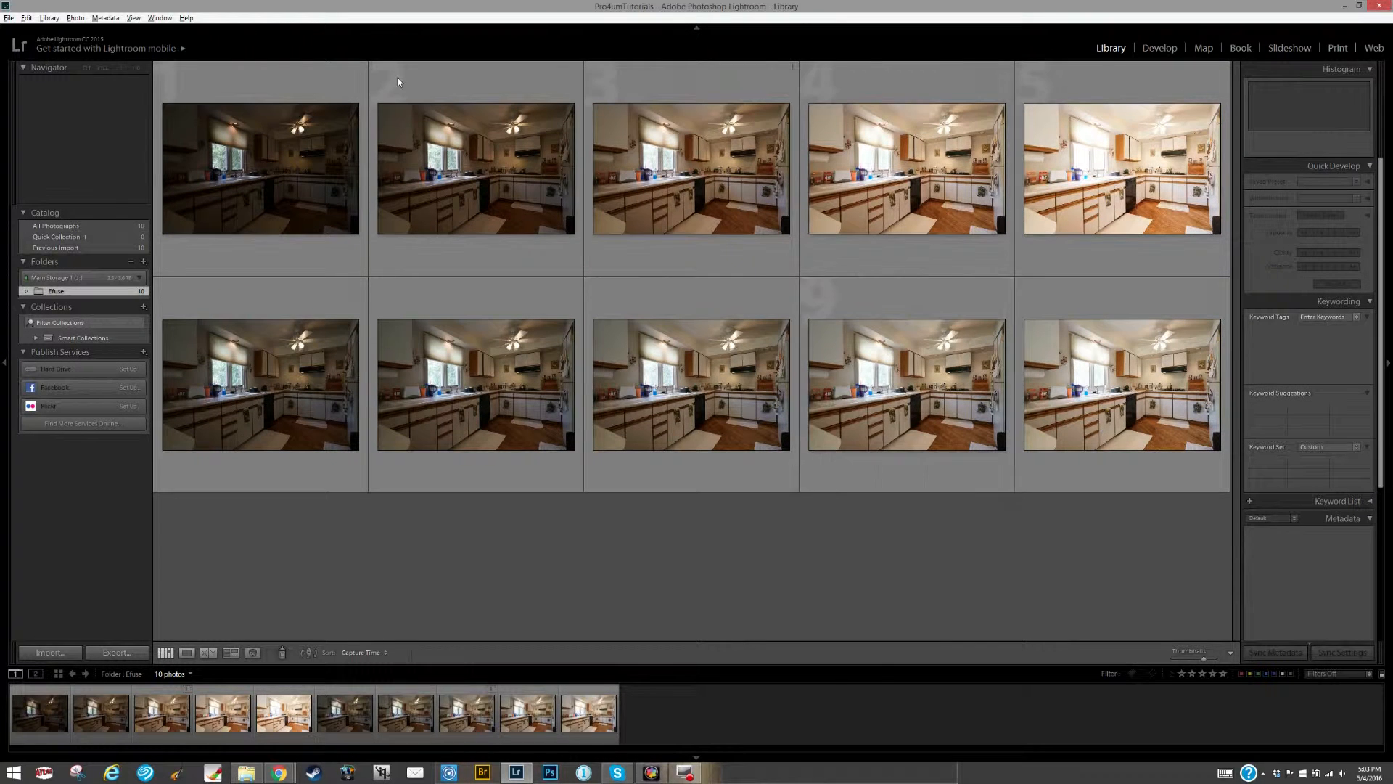
left_click(254, 169)
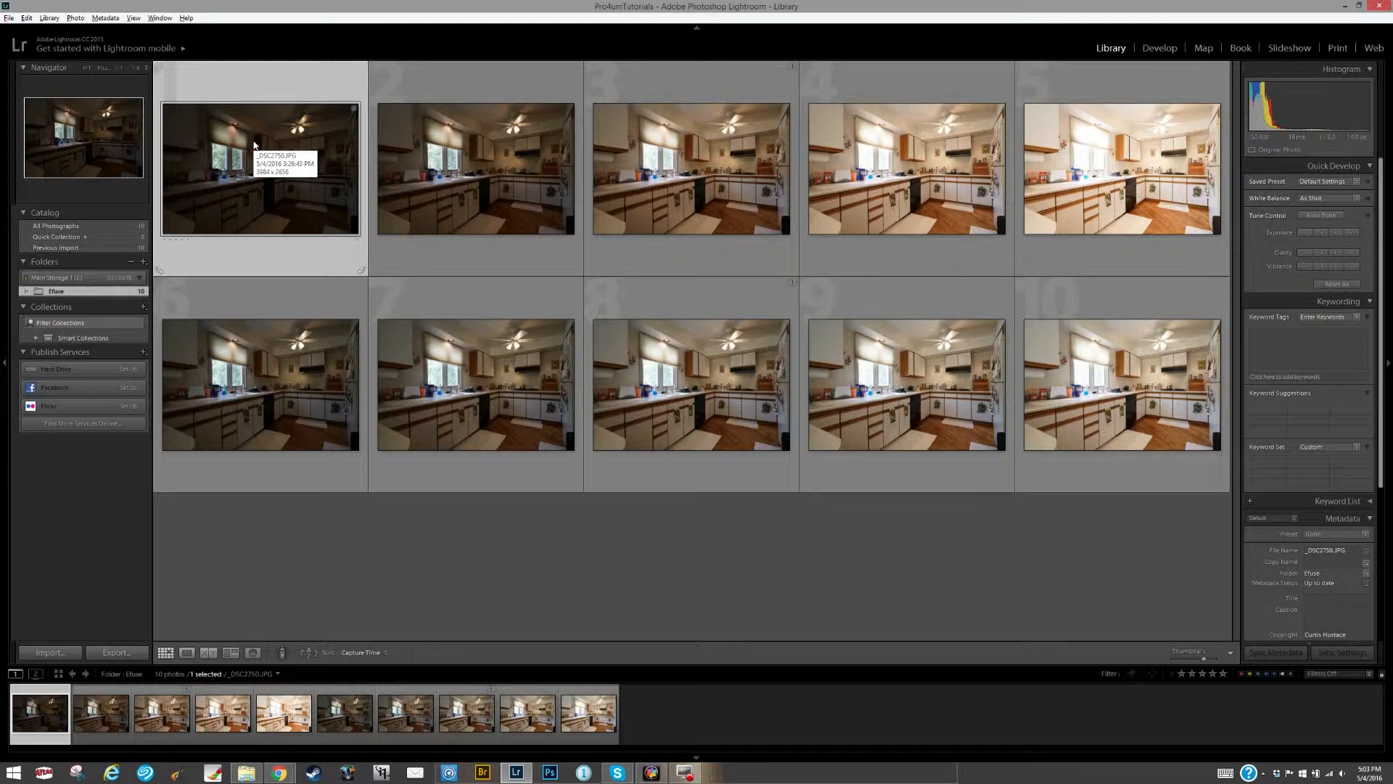
mouse_move(1116, 92)
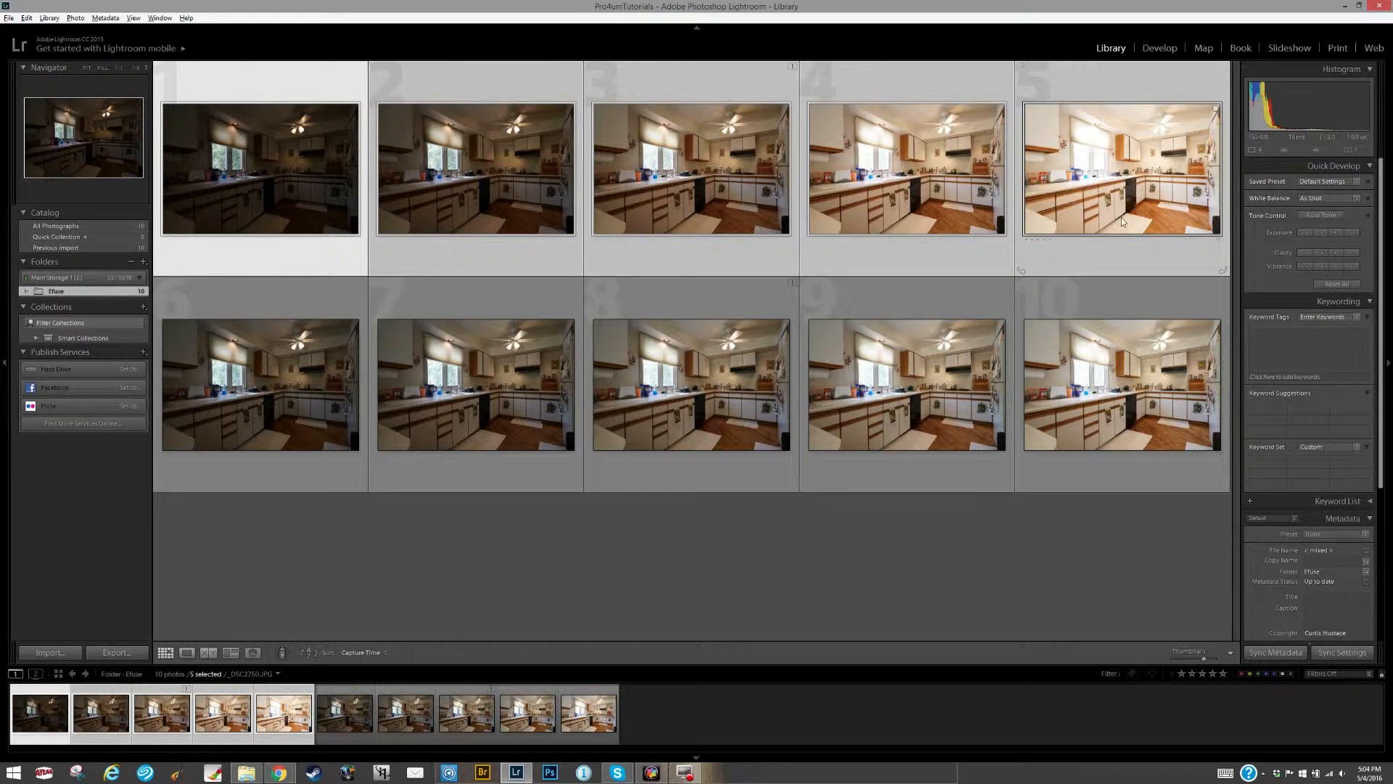
mouse_move(1115, 261)
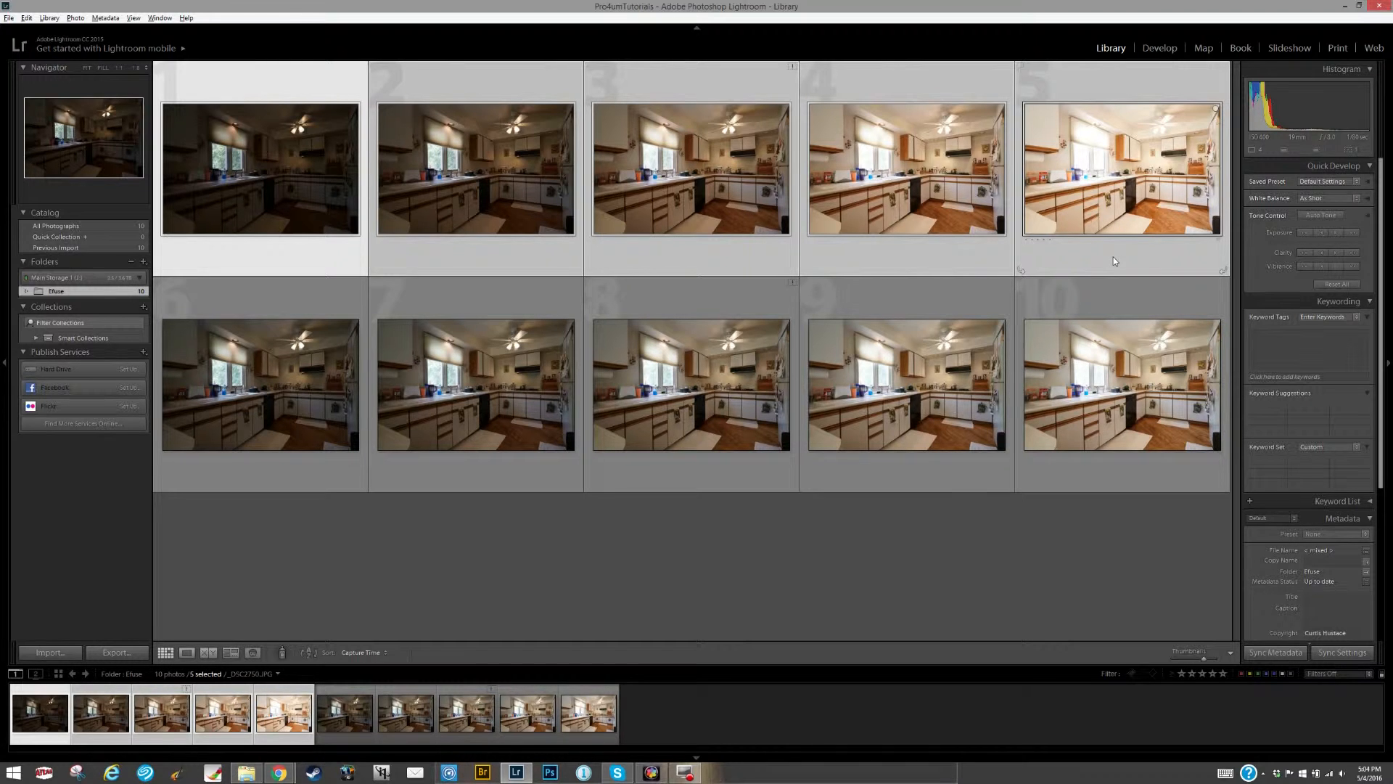
mouse_move(906, 177)
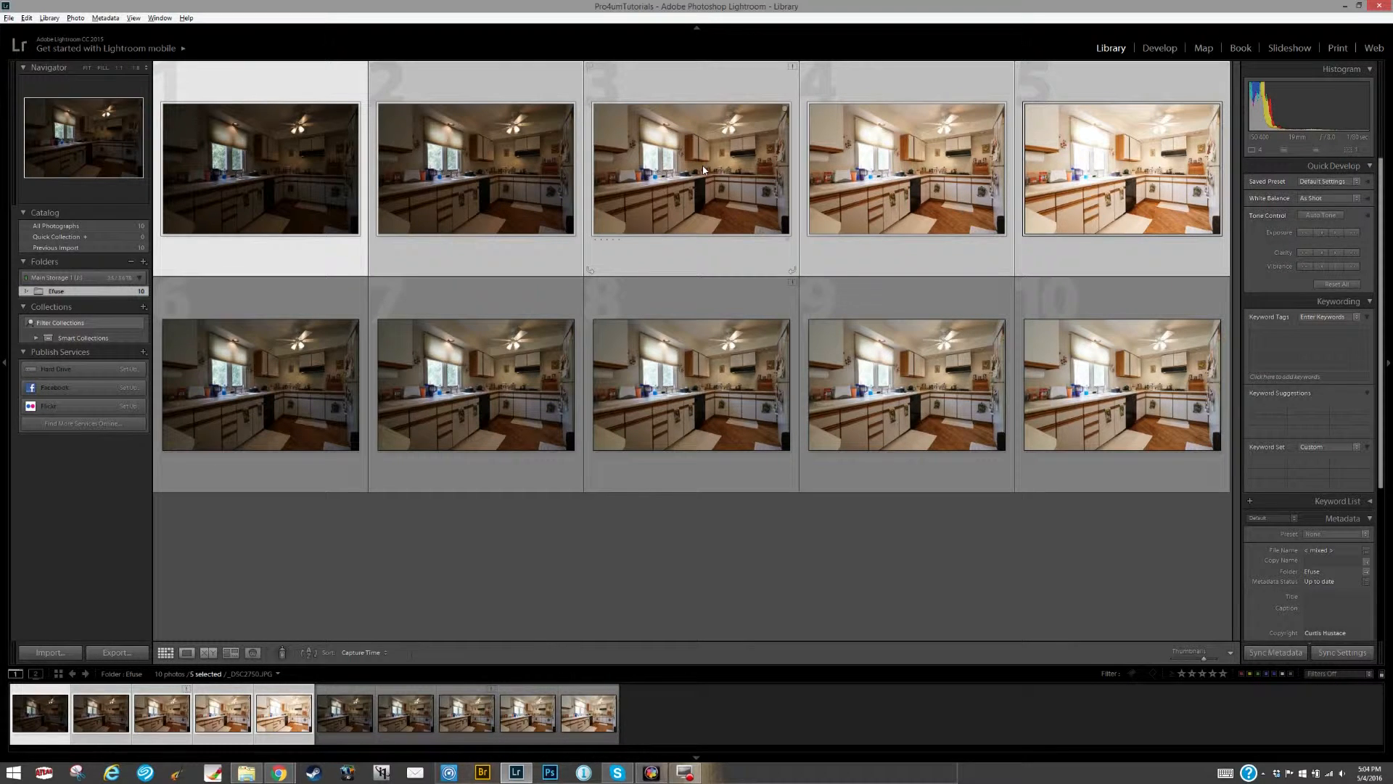
mouse_move(777, 145)
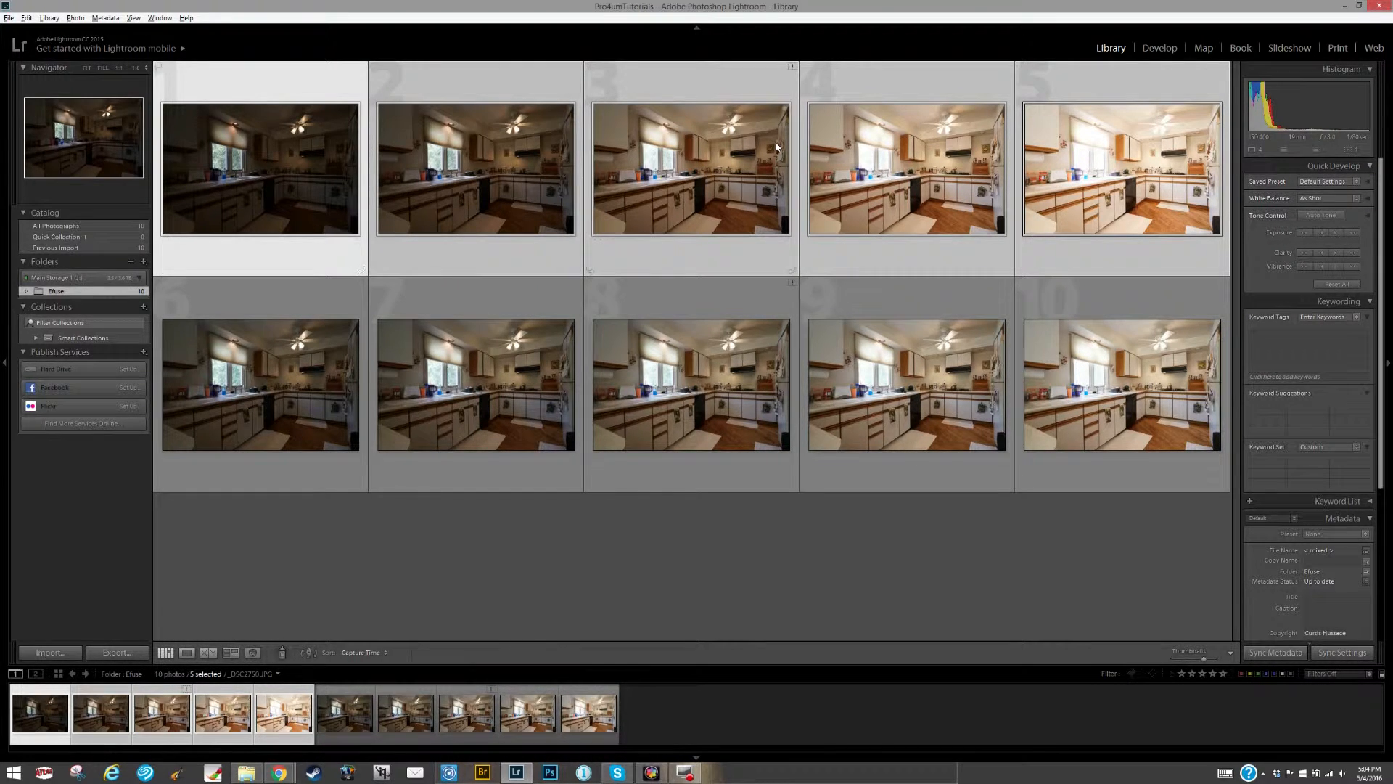
mouse_move(1060, 195)
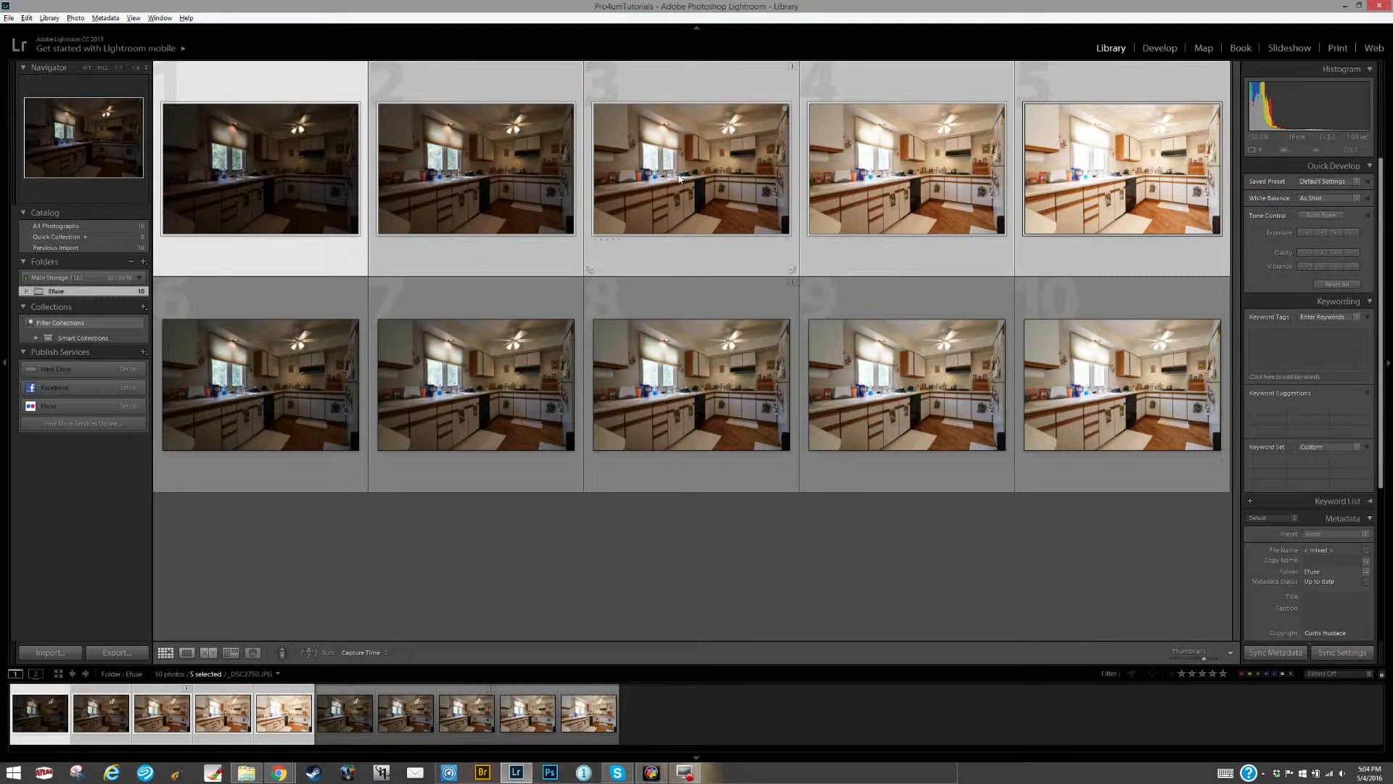
mouse_move(668, 148)
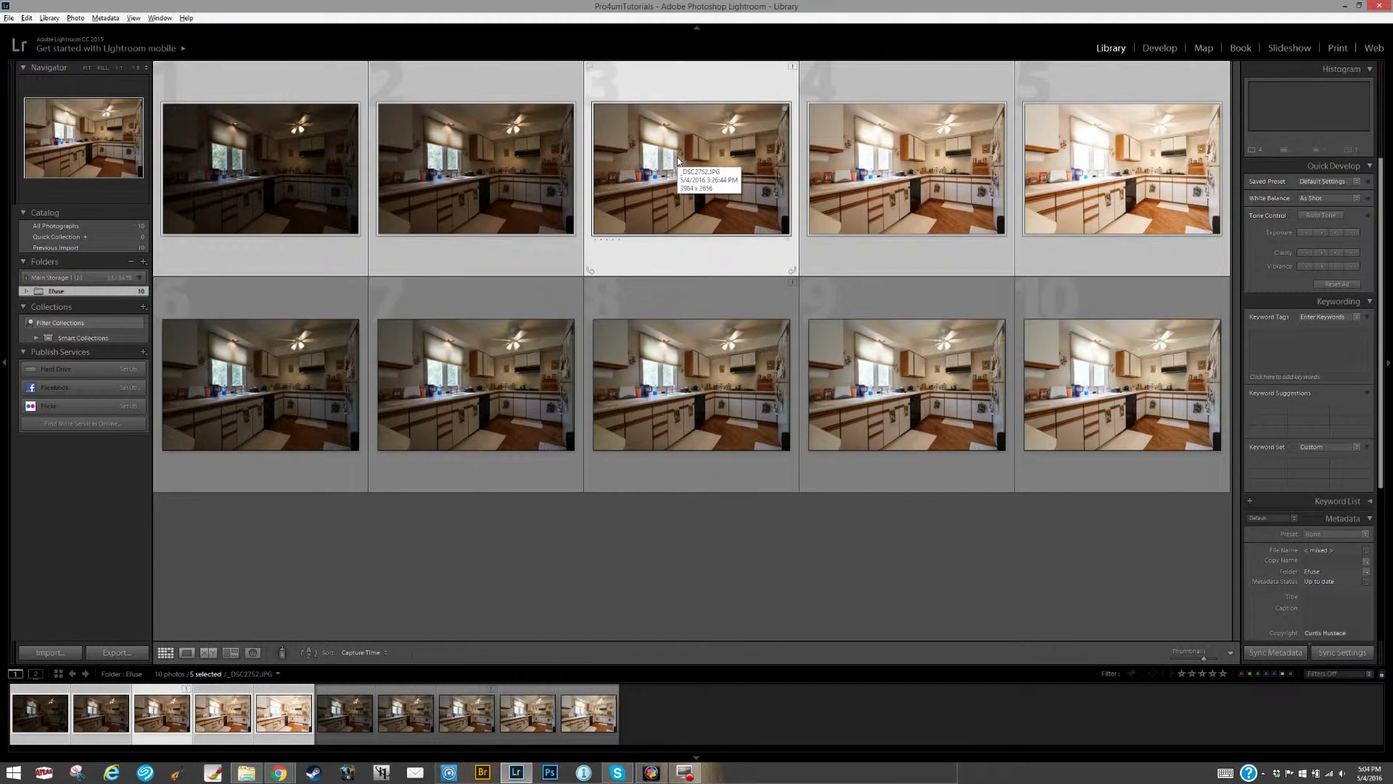
Group the first five exposures into a stack, then stack the second five as well.
right_click(680, 162)
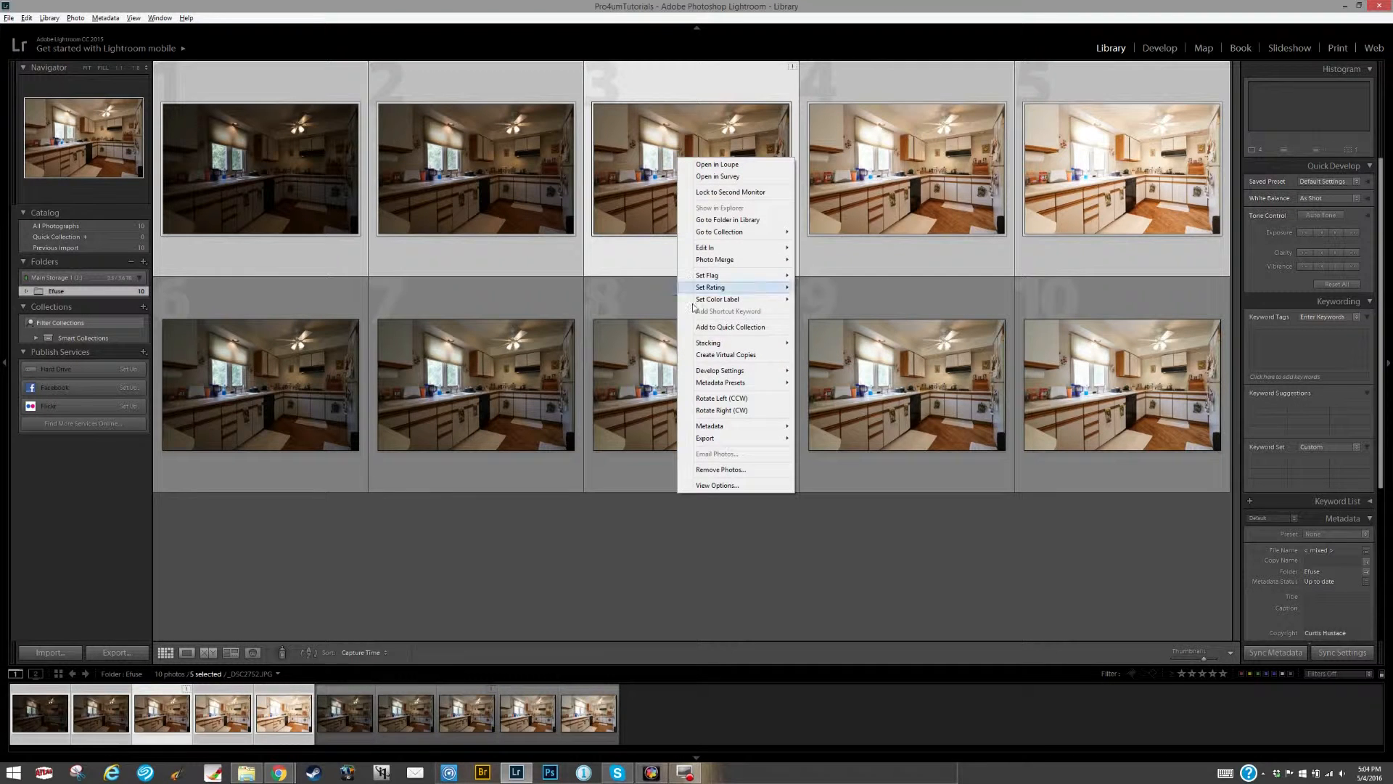
mouse_move(709, 343)
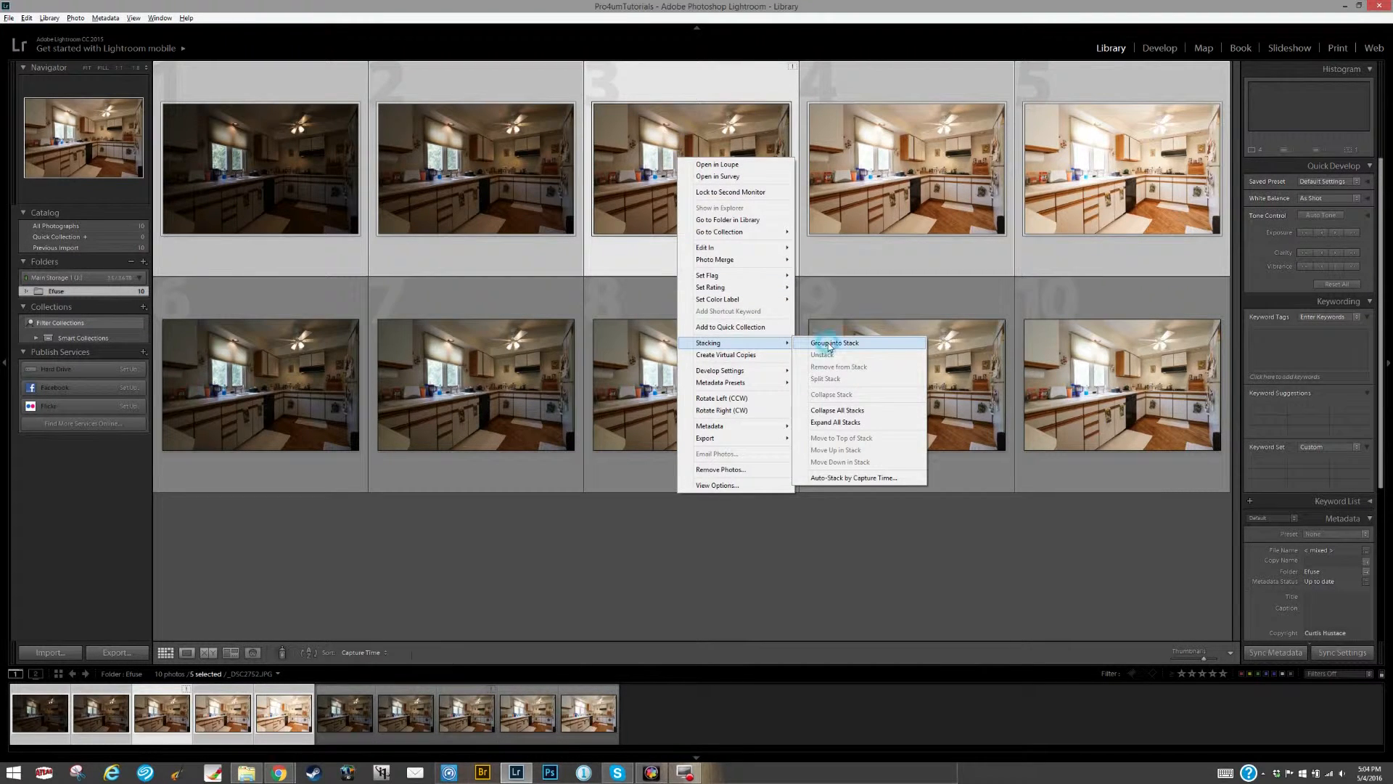
left_click(834, 343)
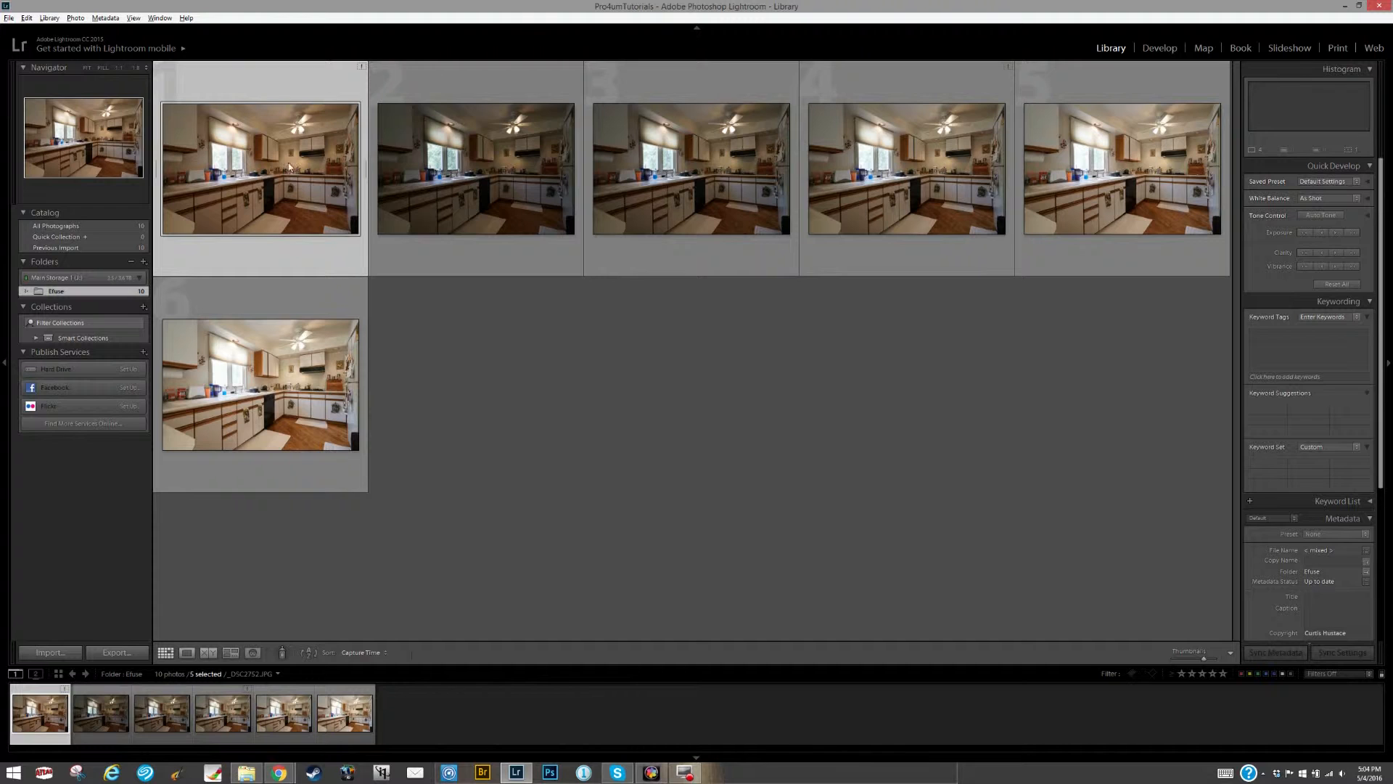
left_click(456, 163)
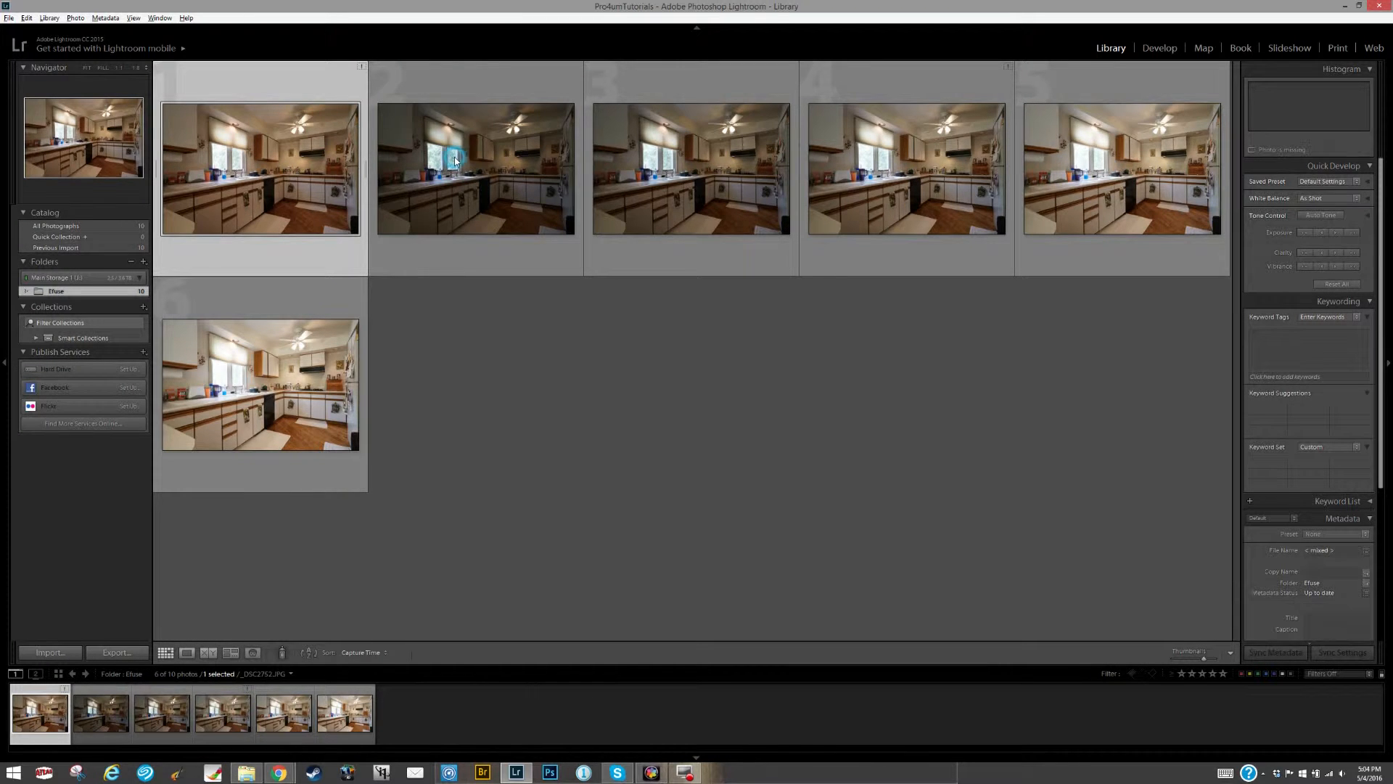
left_click(456, 162)
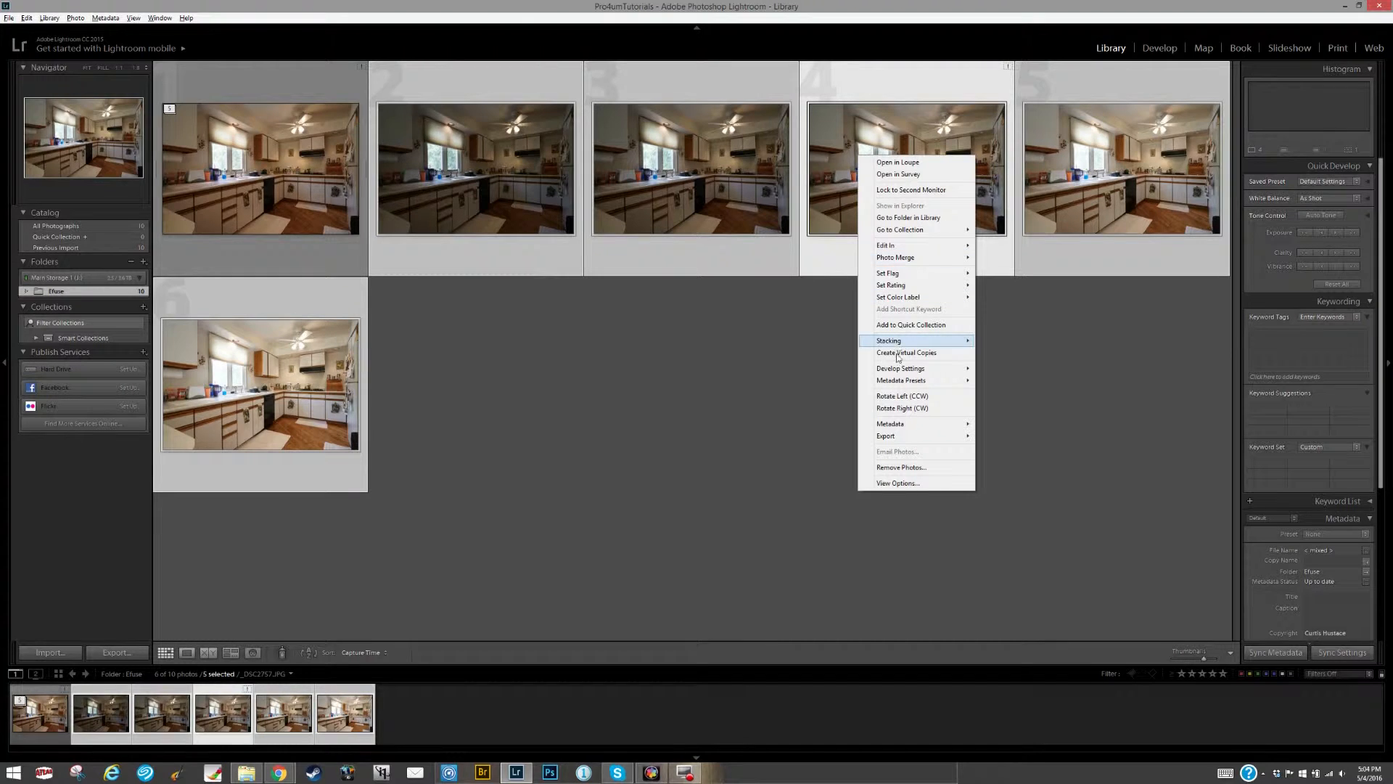
mouse_move(914, 343)
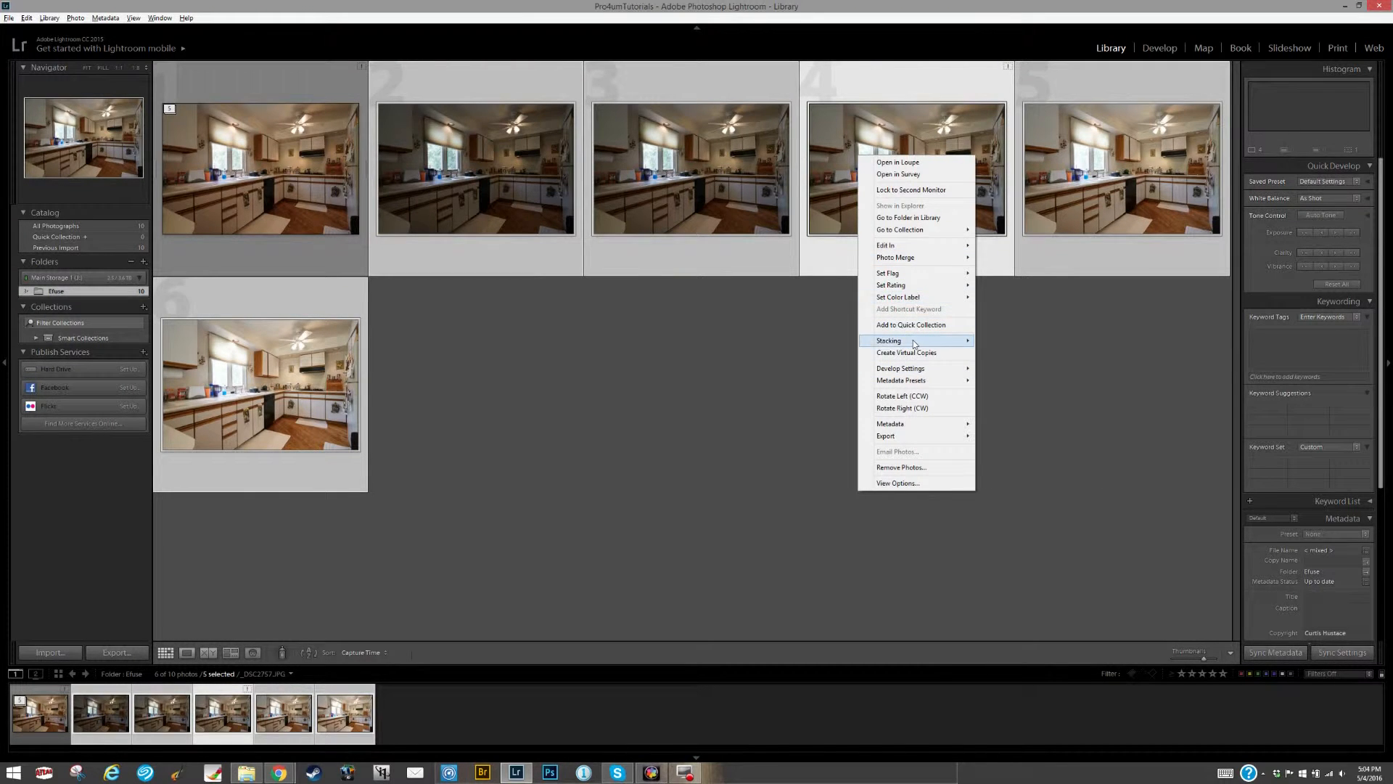
left_click(889, 339)
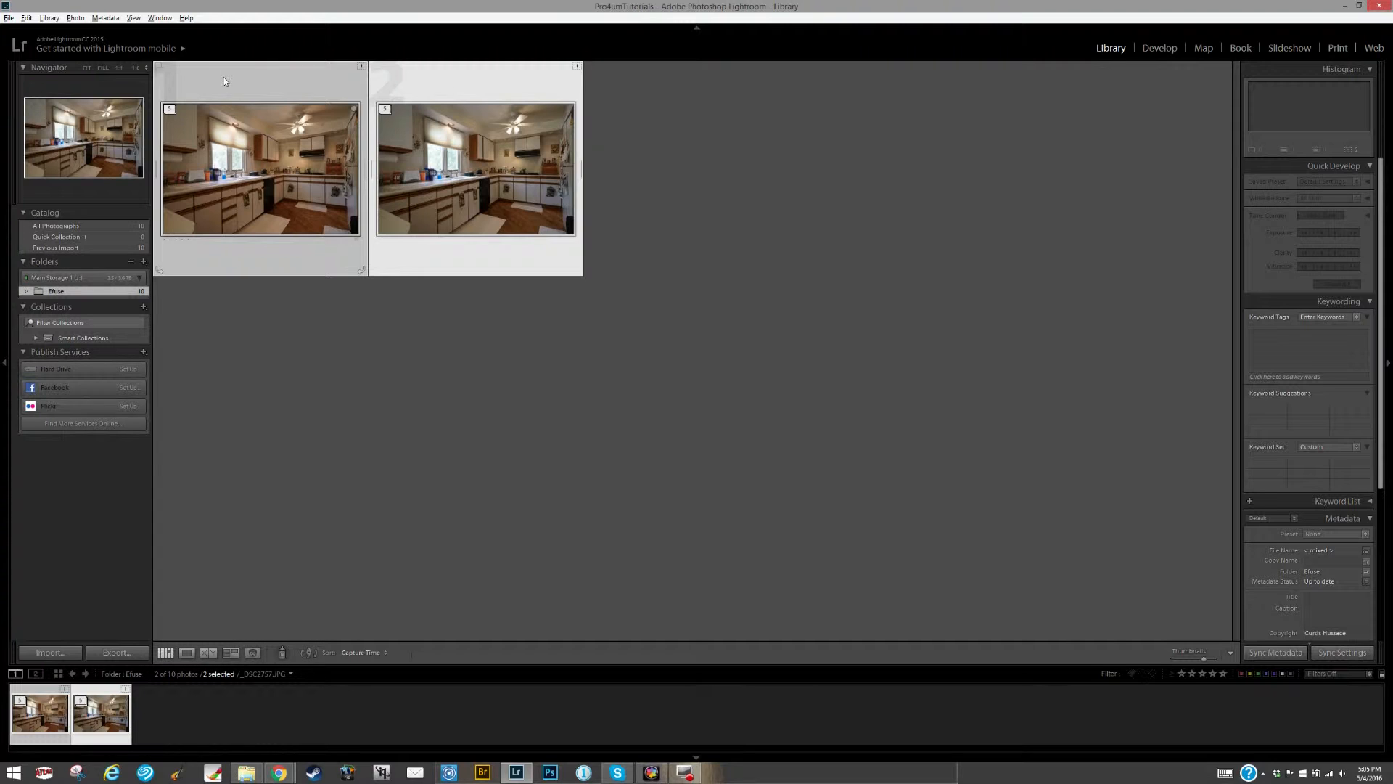
mouse_move(975, 13)
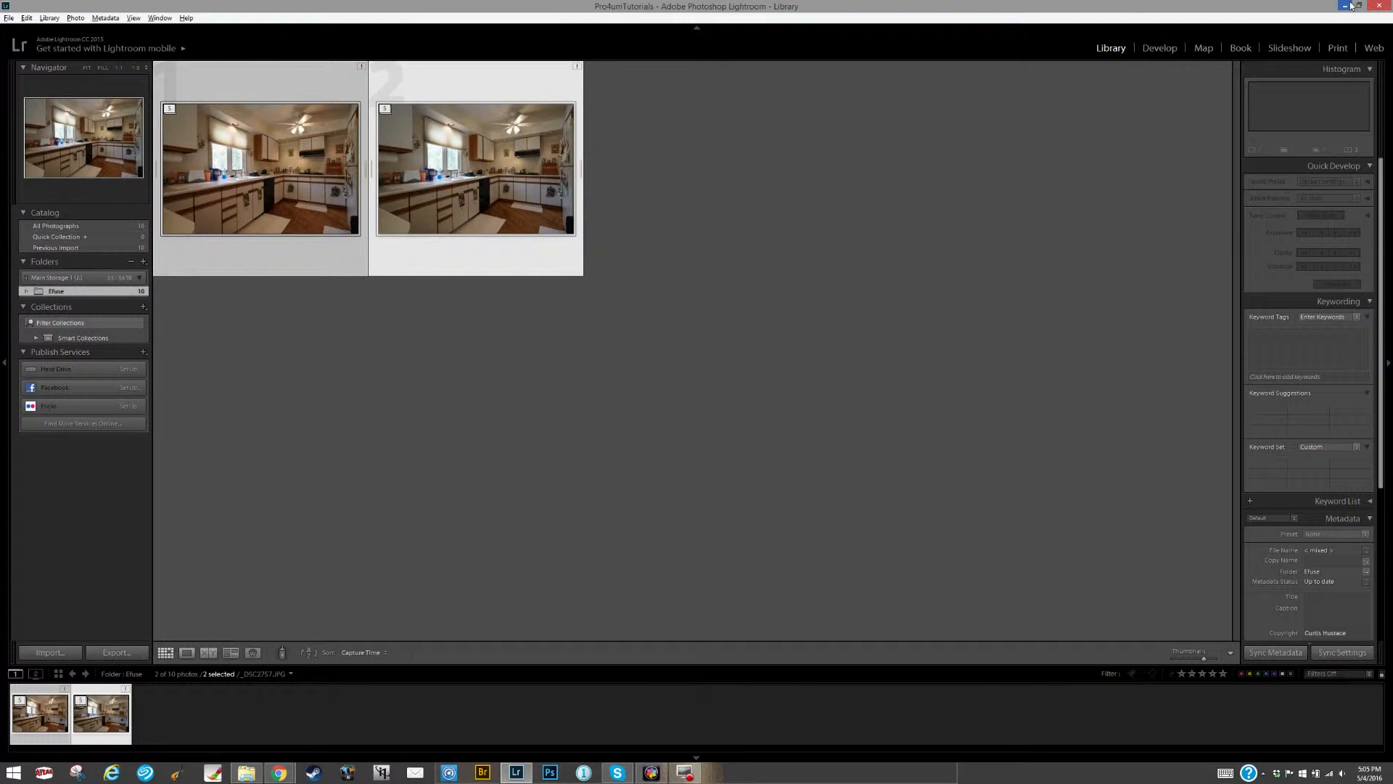
left_click(1352, 6)
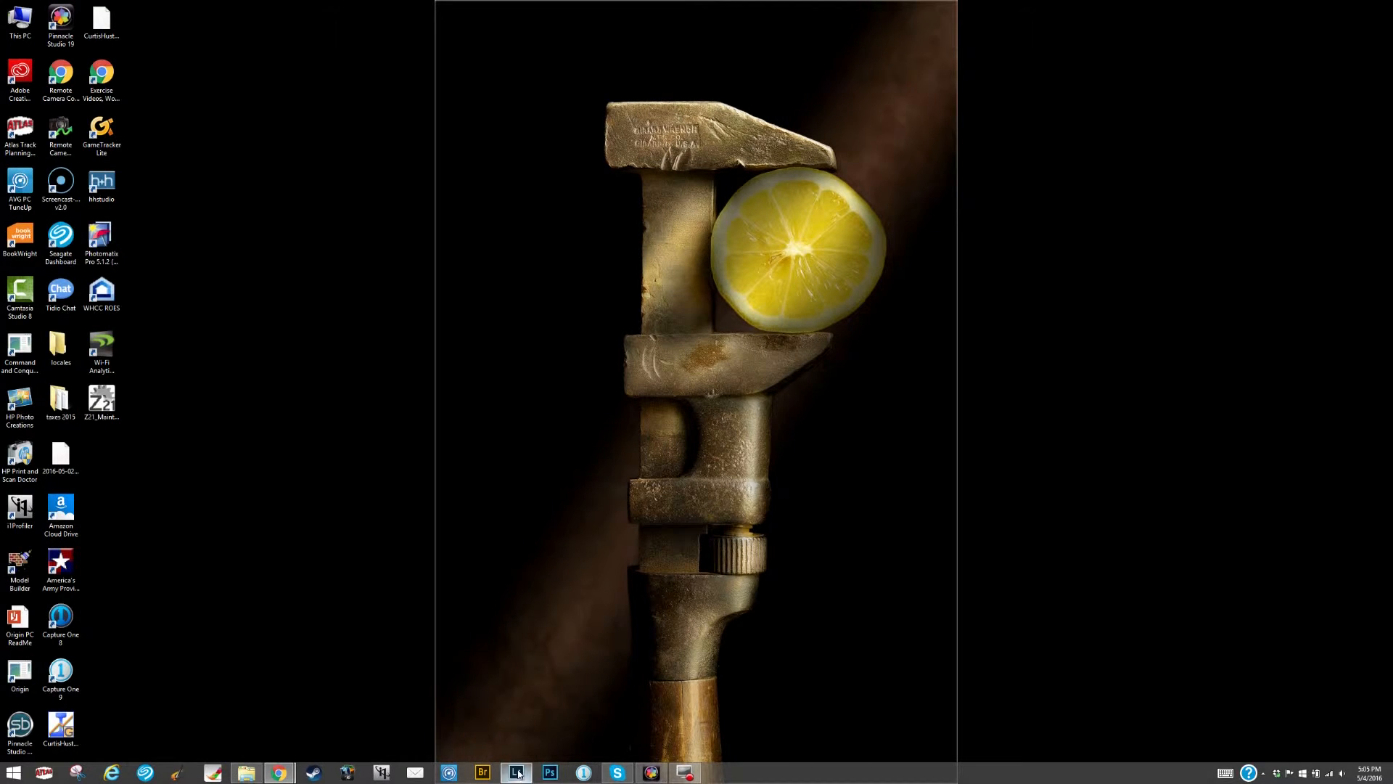
left_click(521, 772)
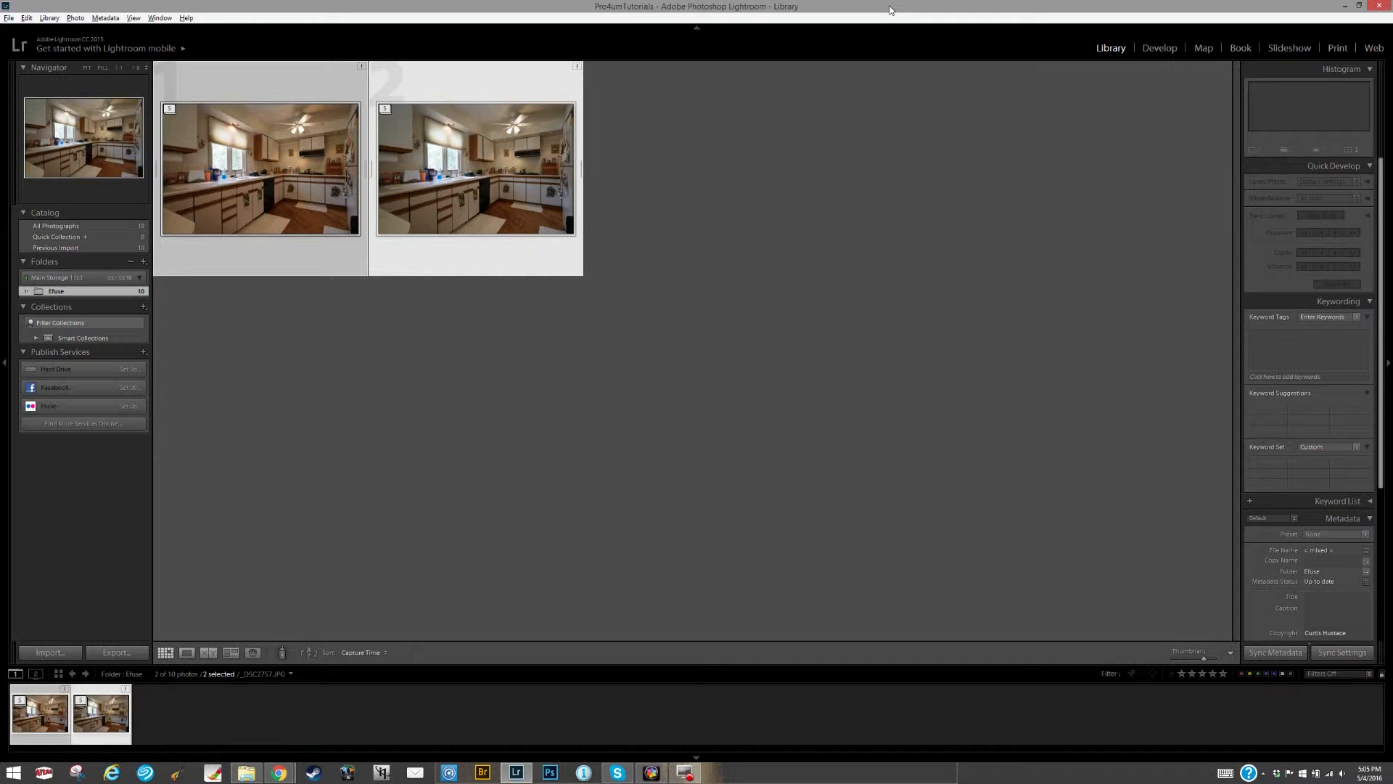
mouse_move(614, 207)
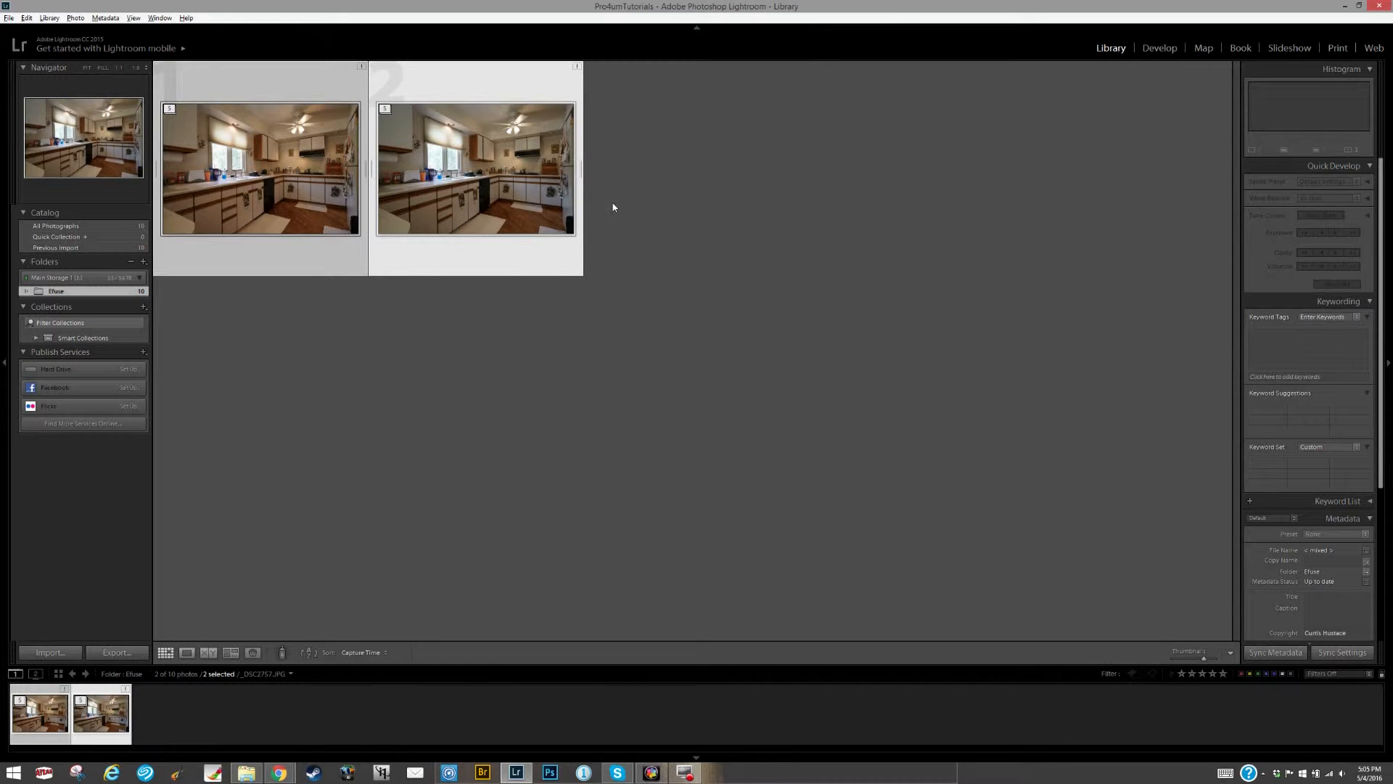
mouse_move(202, 31)
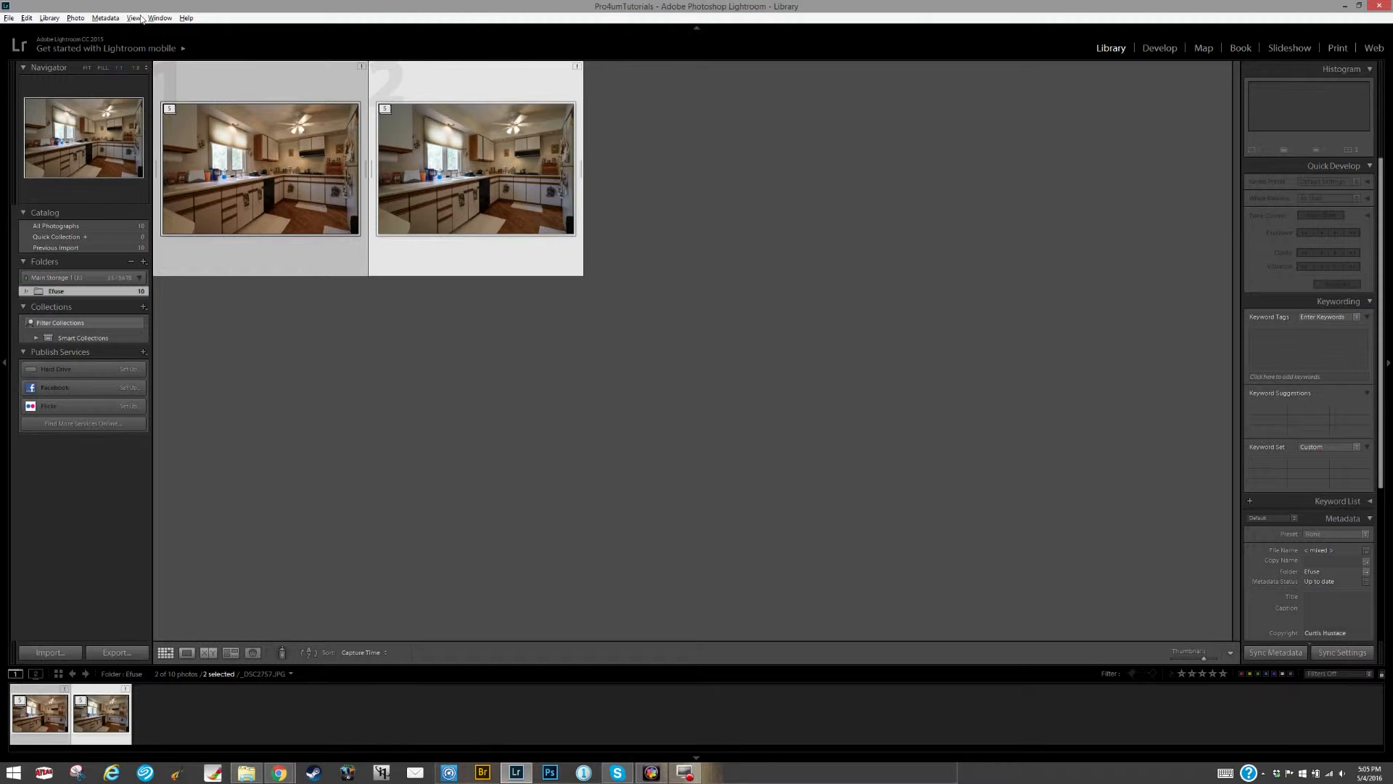
mouse_move(729, 253)
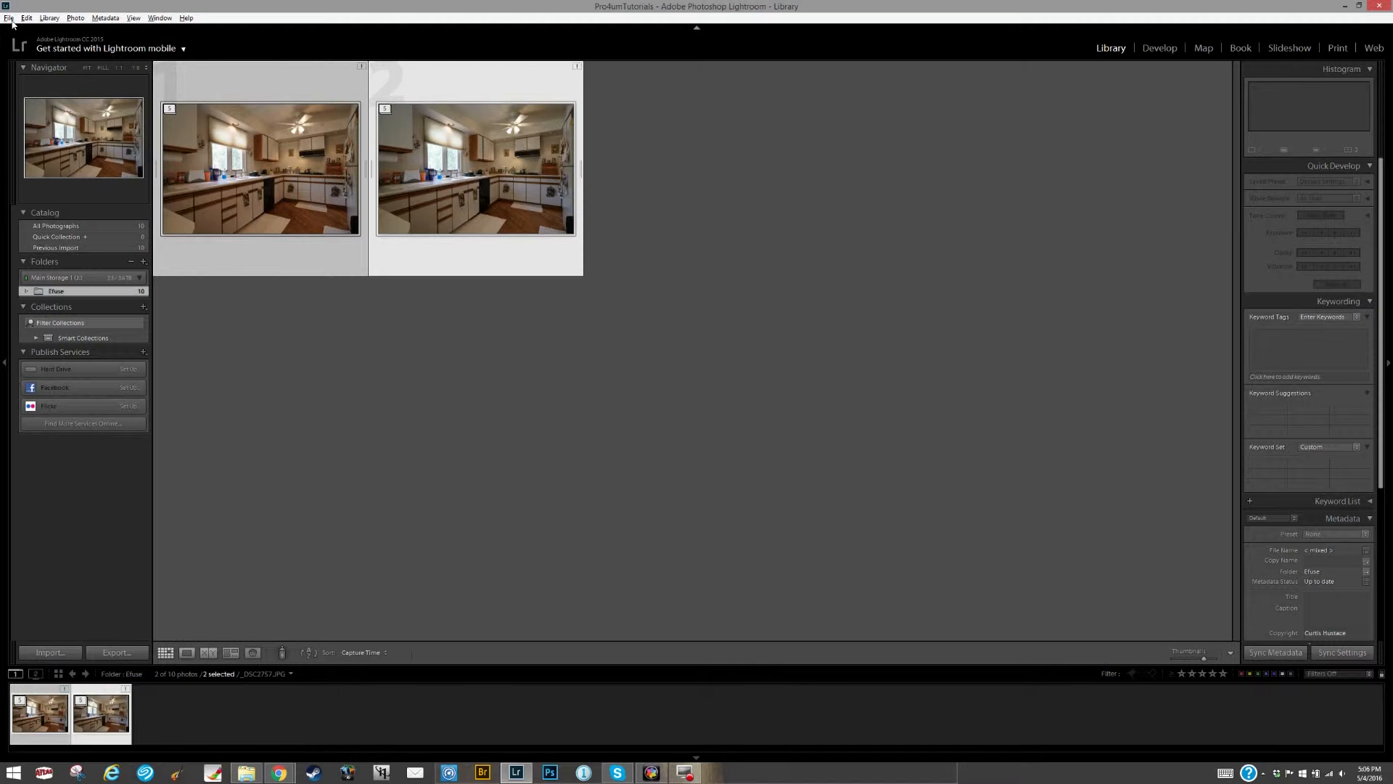
Launch Blend exposures using LR/Enfuse from the File plug-in extras.
left_click(9, 12)
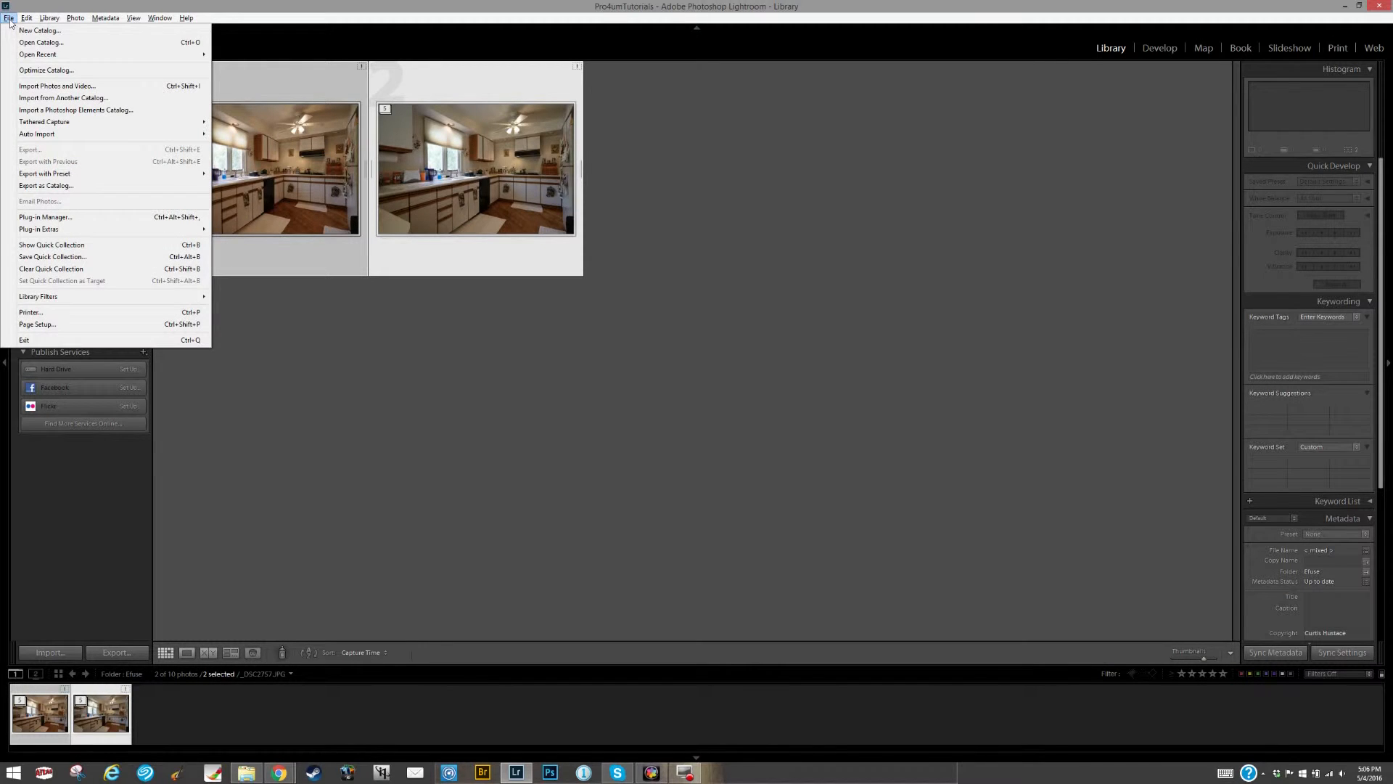
mouse_move(35, 133)
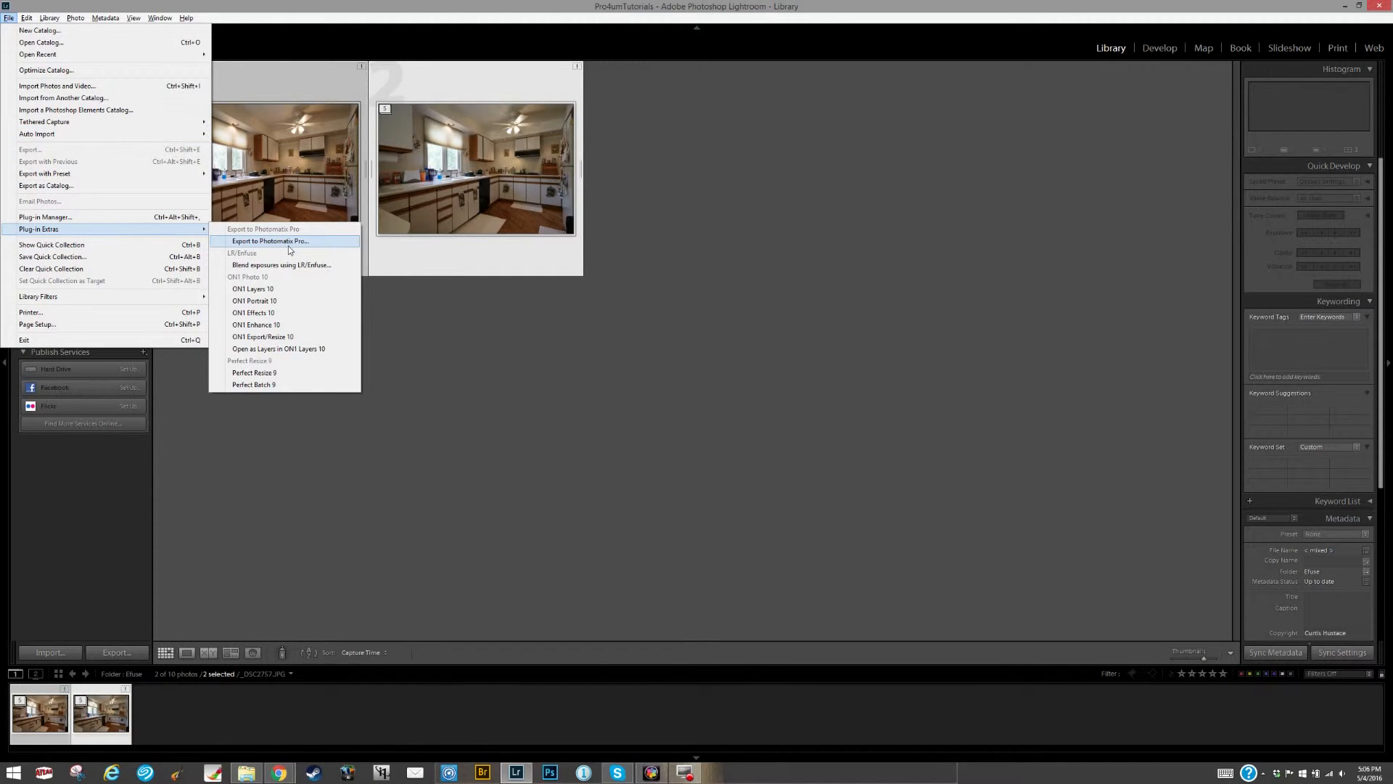
mouse_move(287, 266)
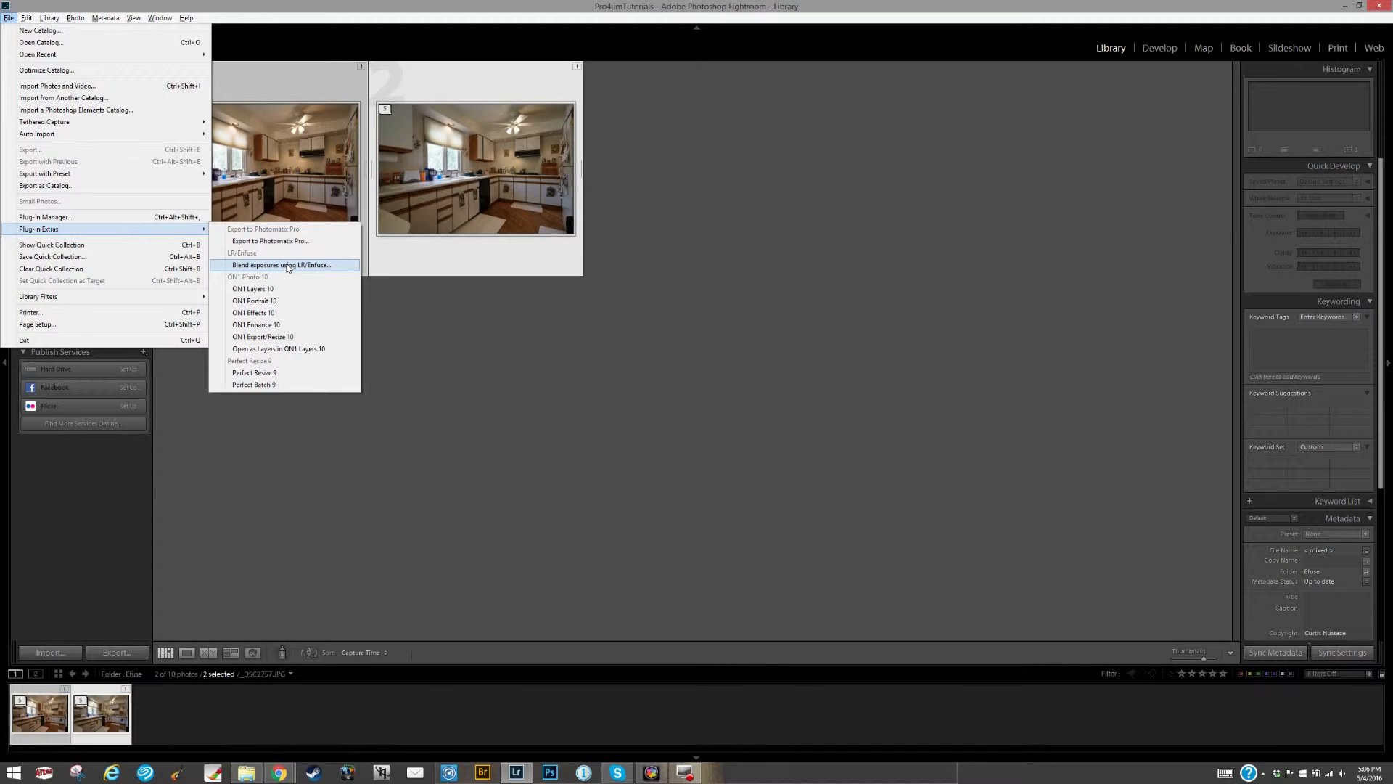
mouse_move(250, 269)
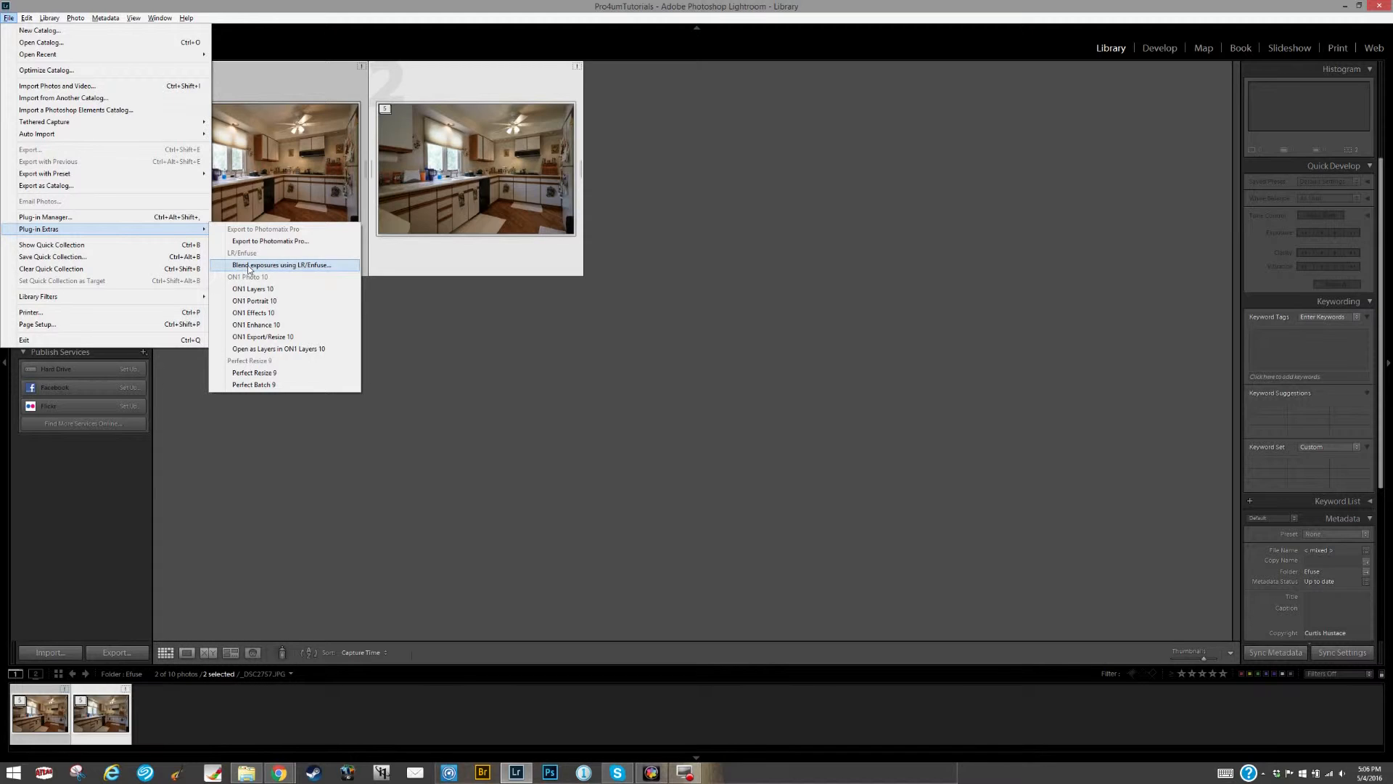
left_click(270, 264)
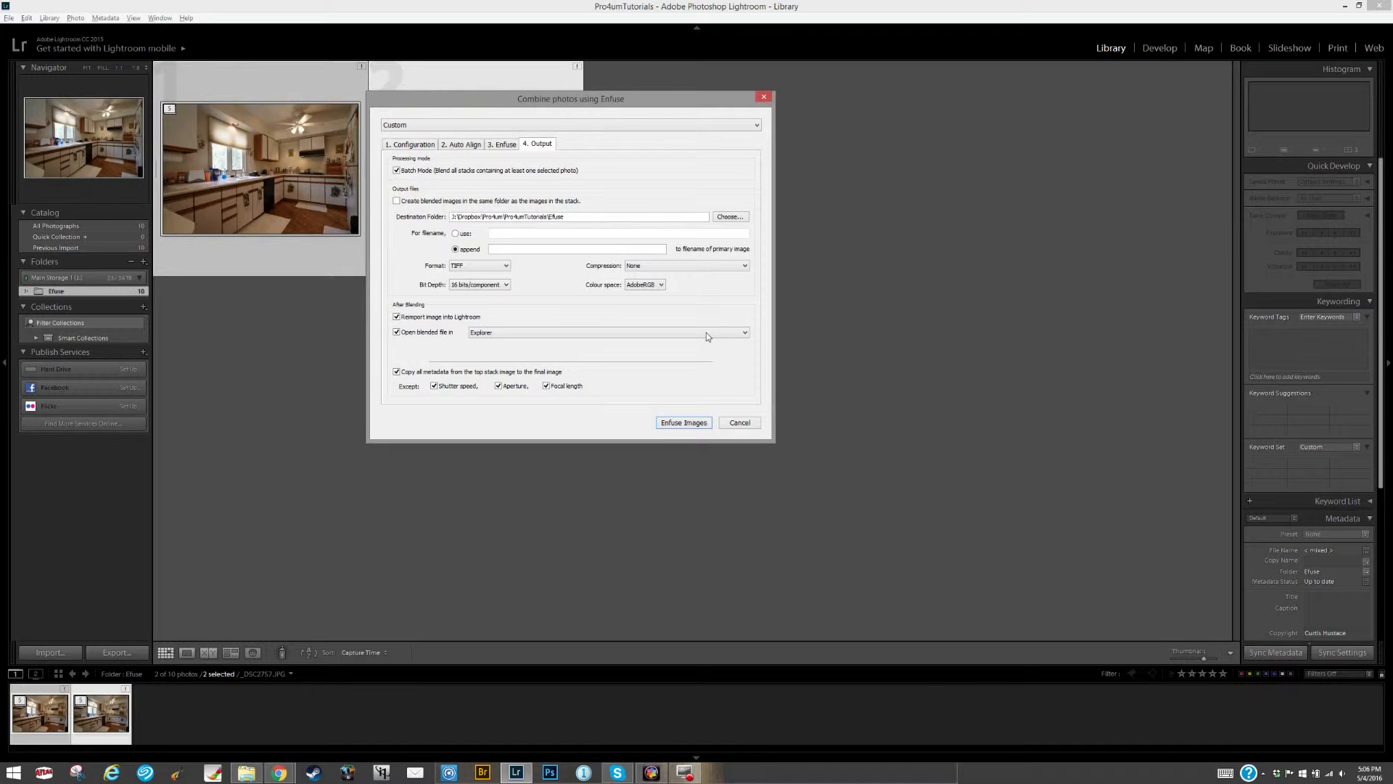
left_click(414, 144)
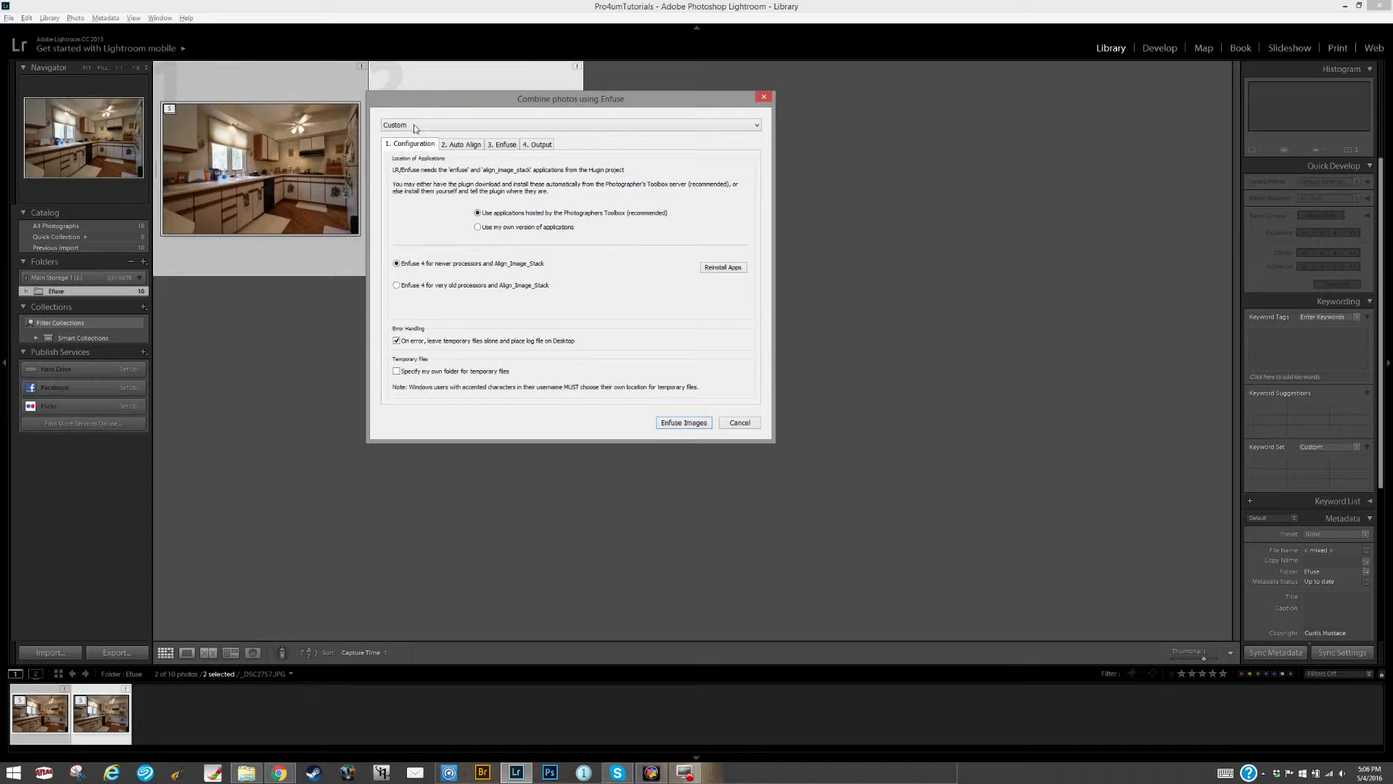
mouse_move(526, 193)
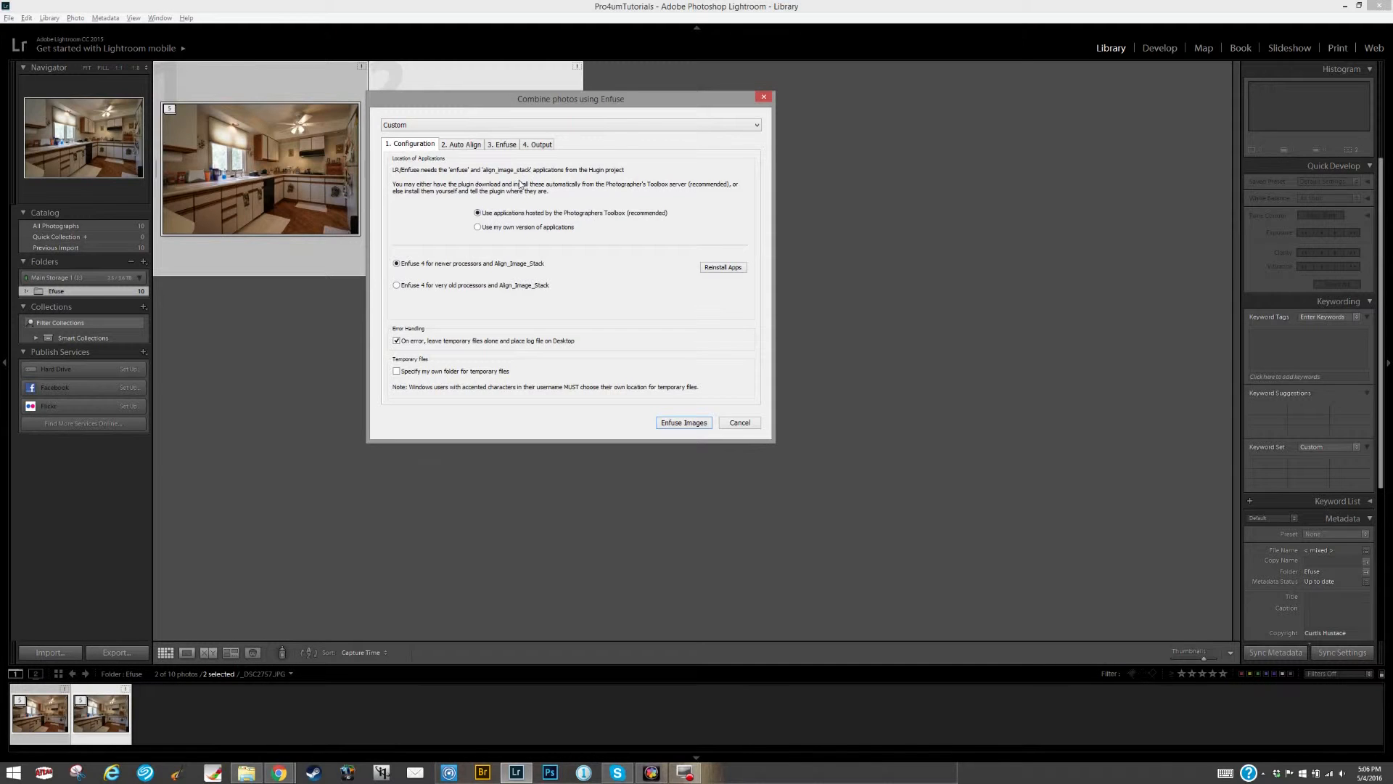
left_click(461, 143)
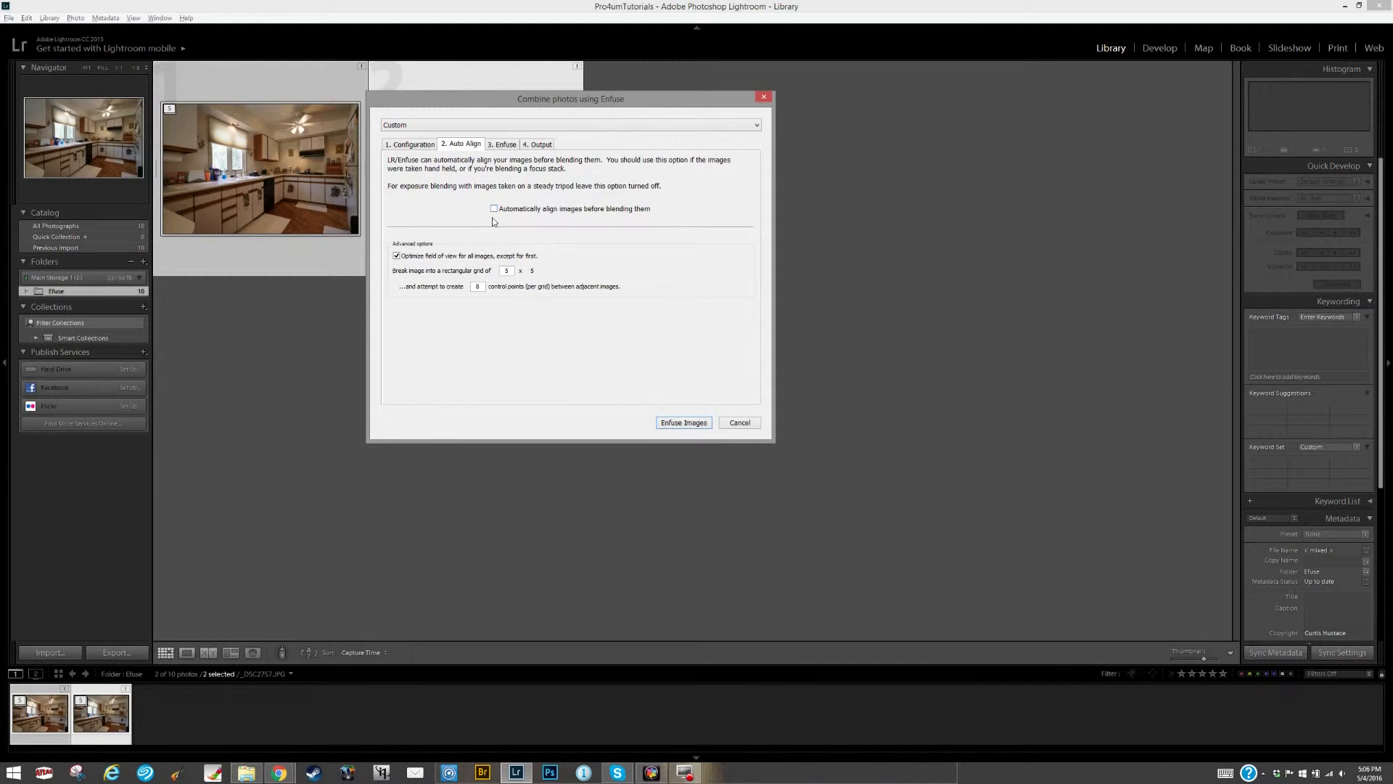
mouse_move(681, 215)
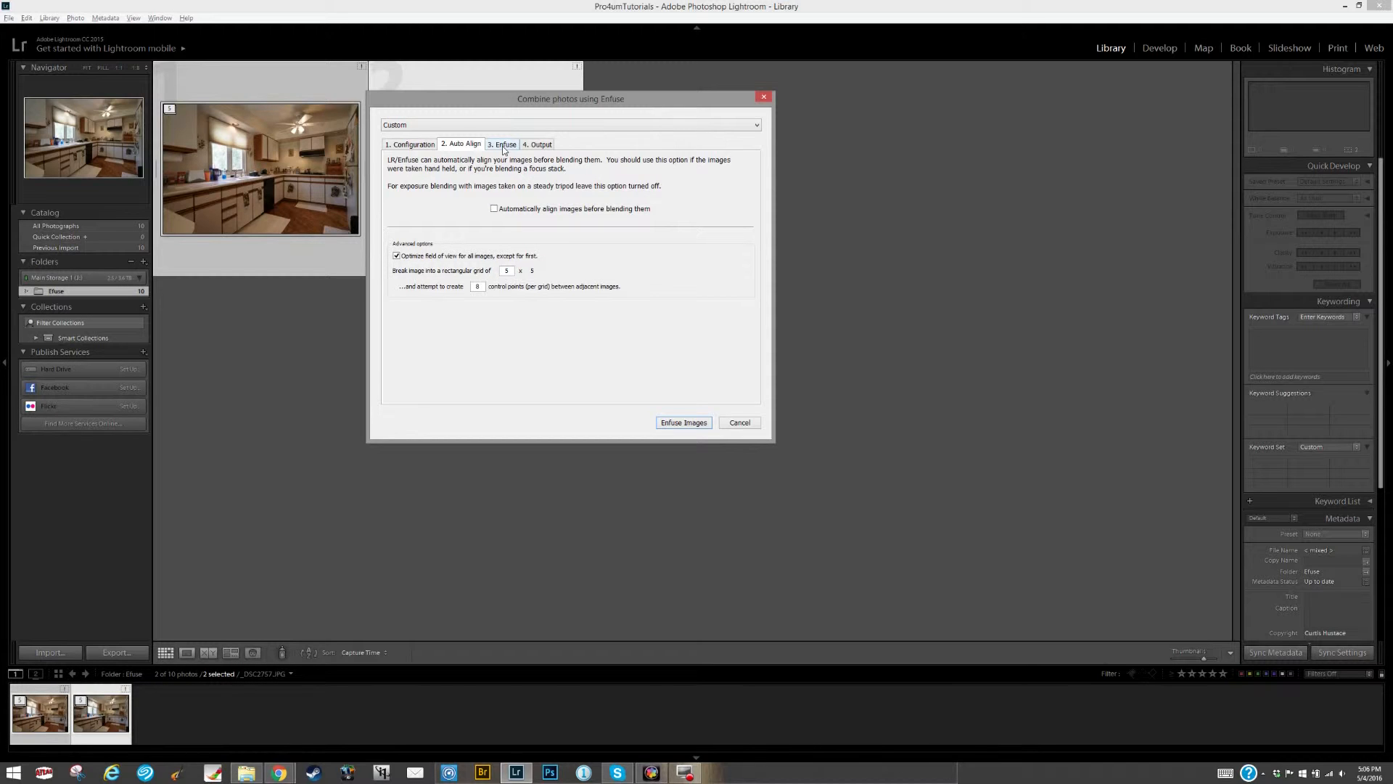
left_click(539, 143)
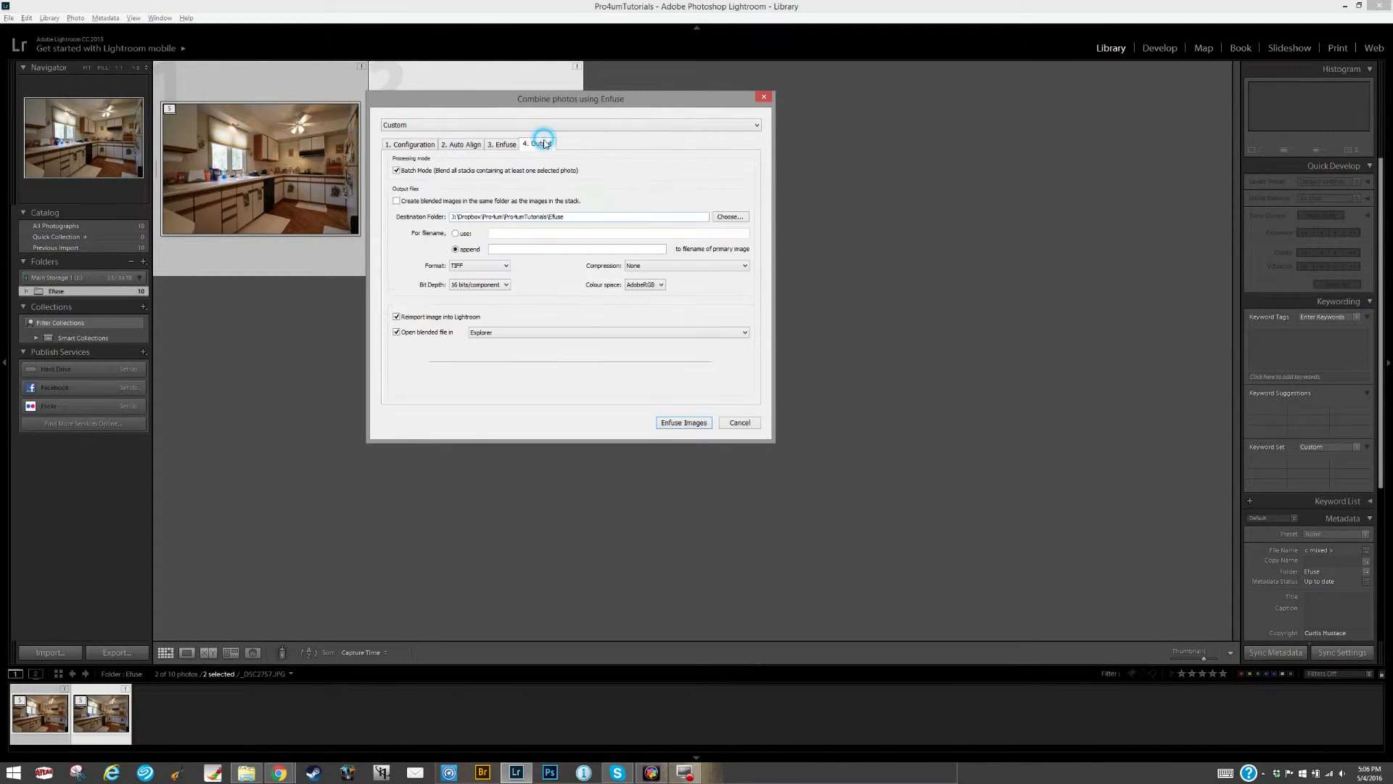
left_click(539, 144)
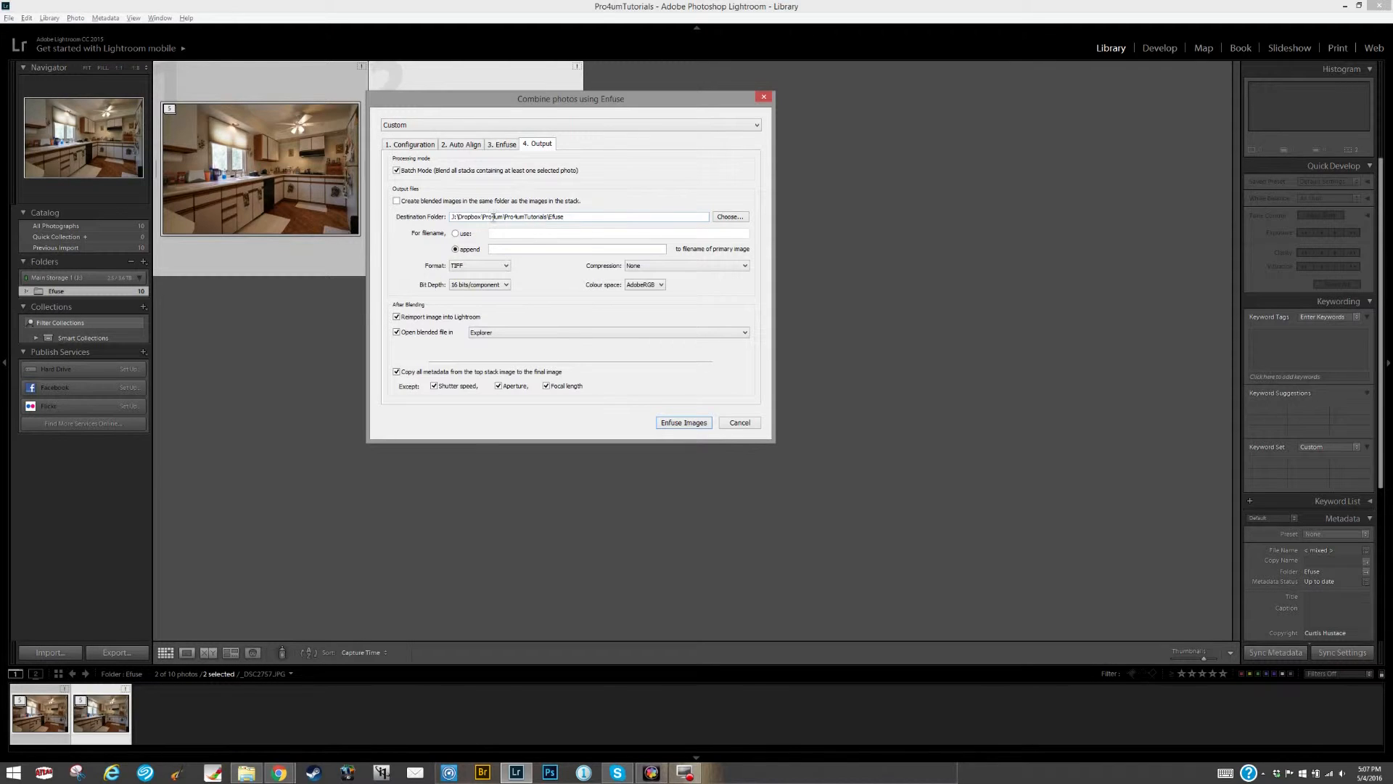
mouse_move(484, 268)
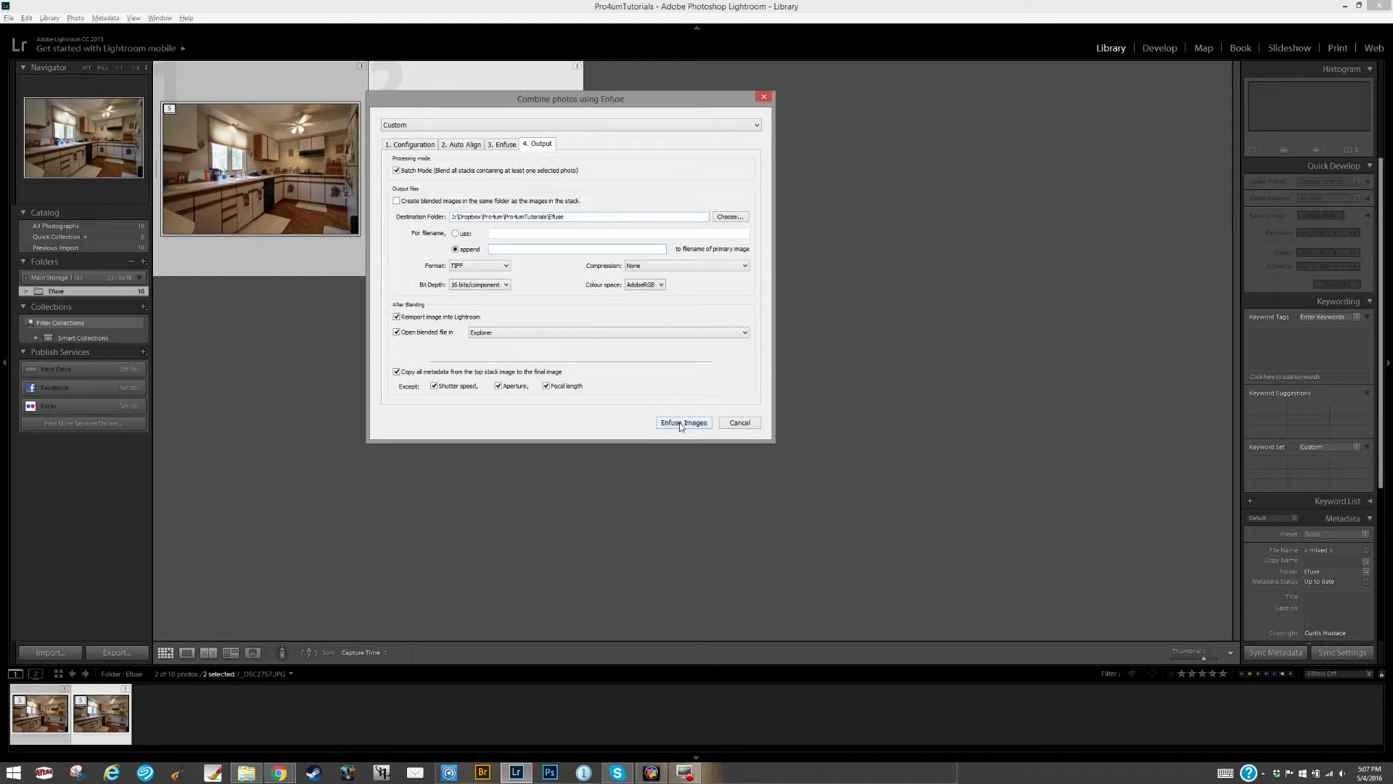
Run Enfuse Images, then select the second kitchen photo together with the new blended TIFF.
left_click(683, 422)
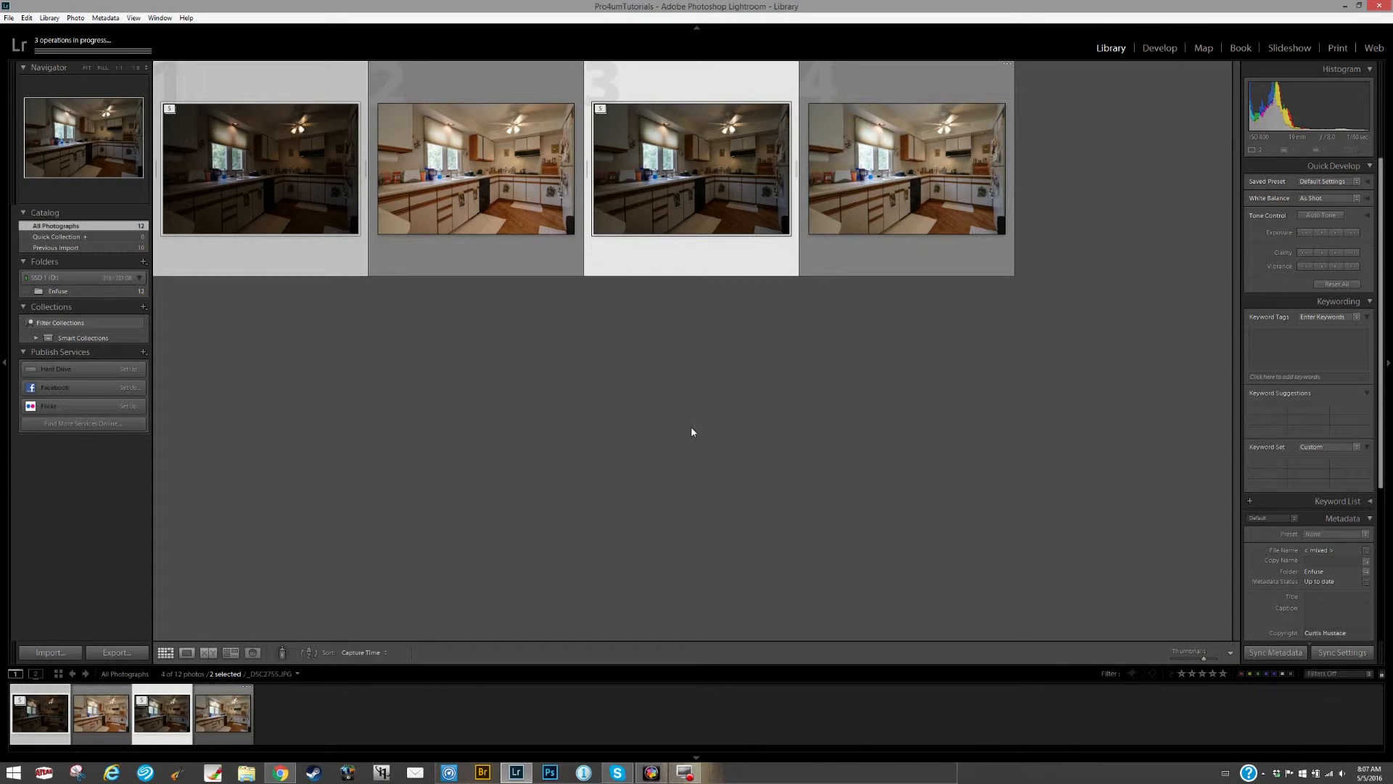
mouse_move(488, 181)
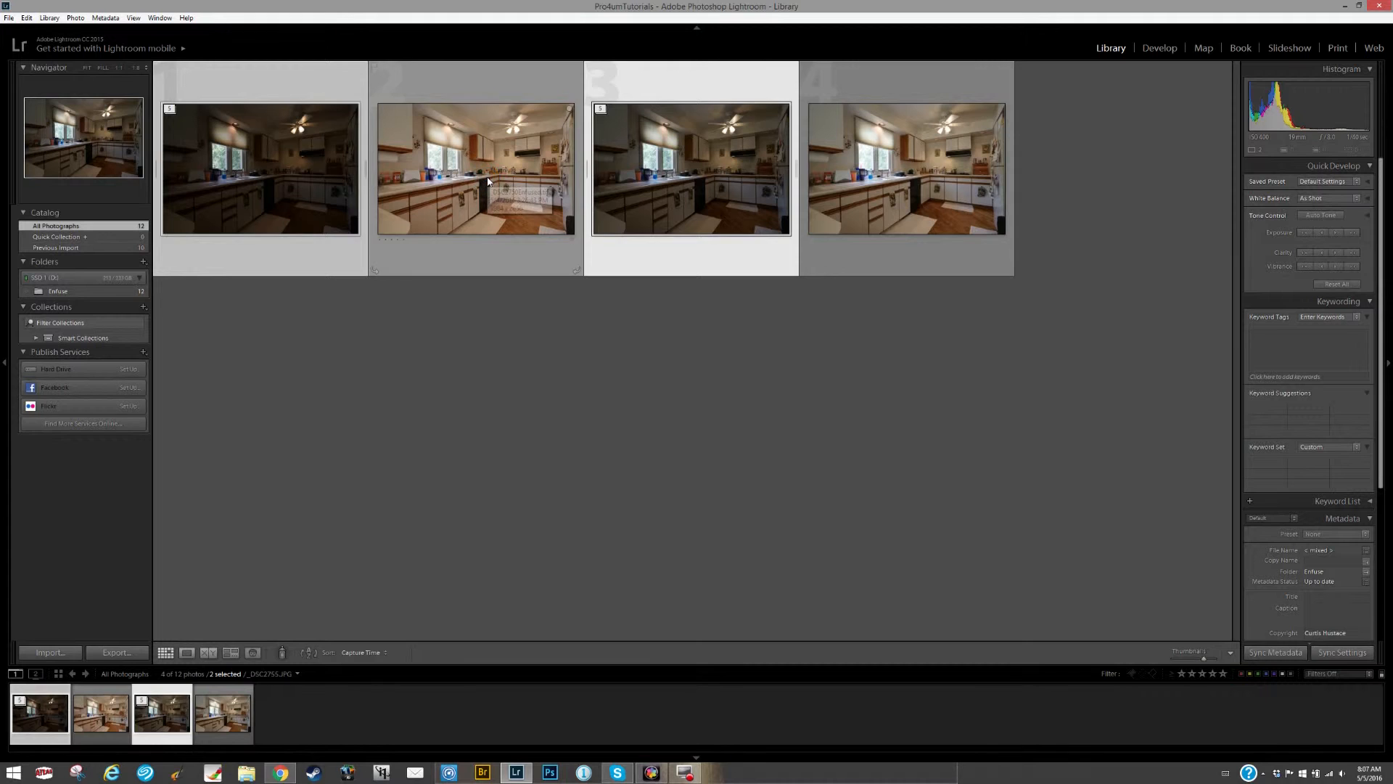
left_click(476, 171)
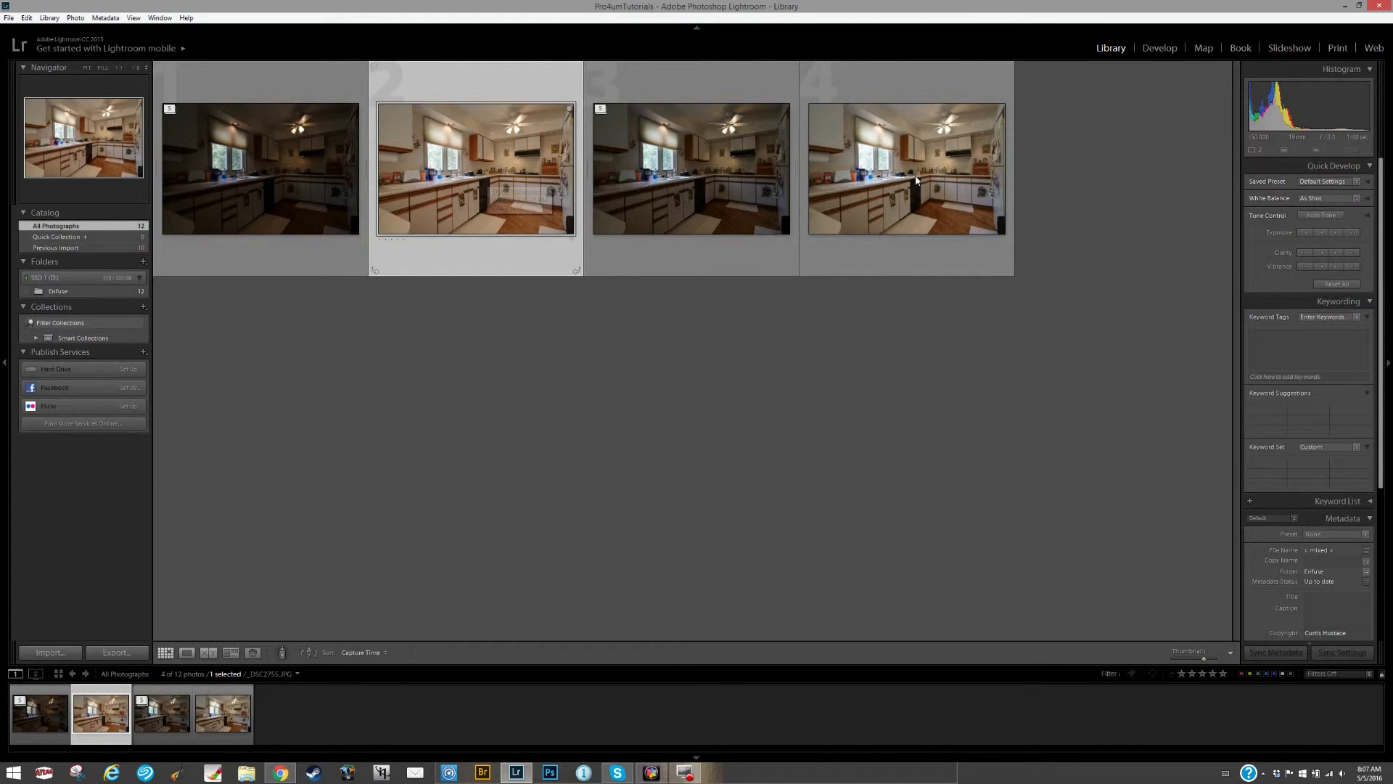
left_click(917, 172)
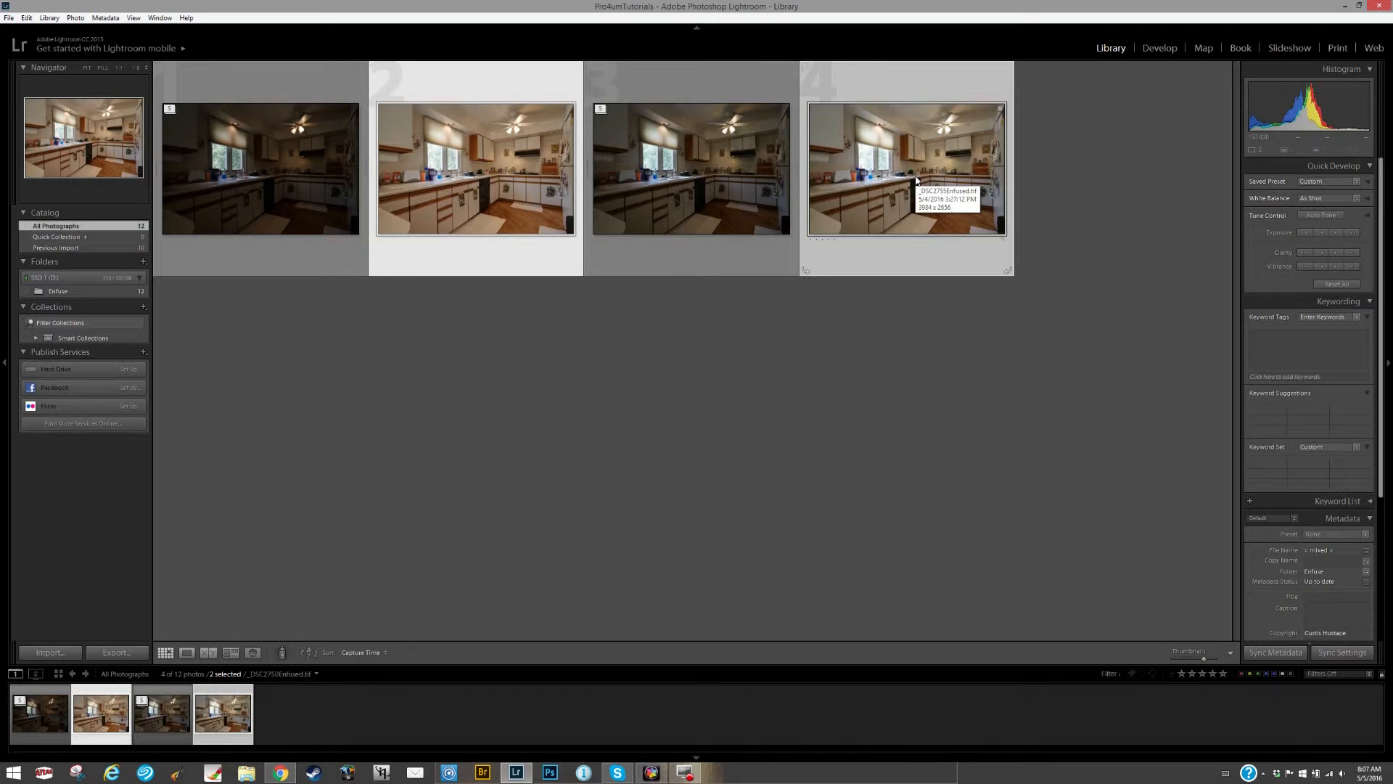
mouse_move(1163, 52)
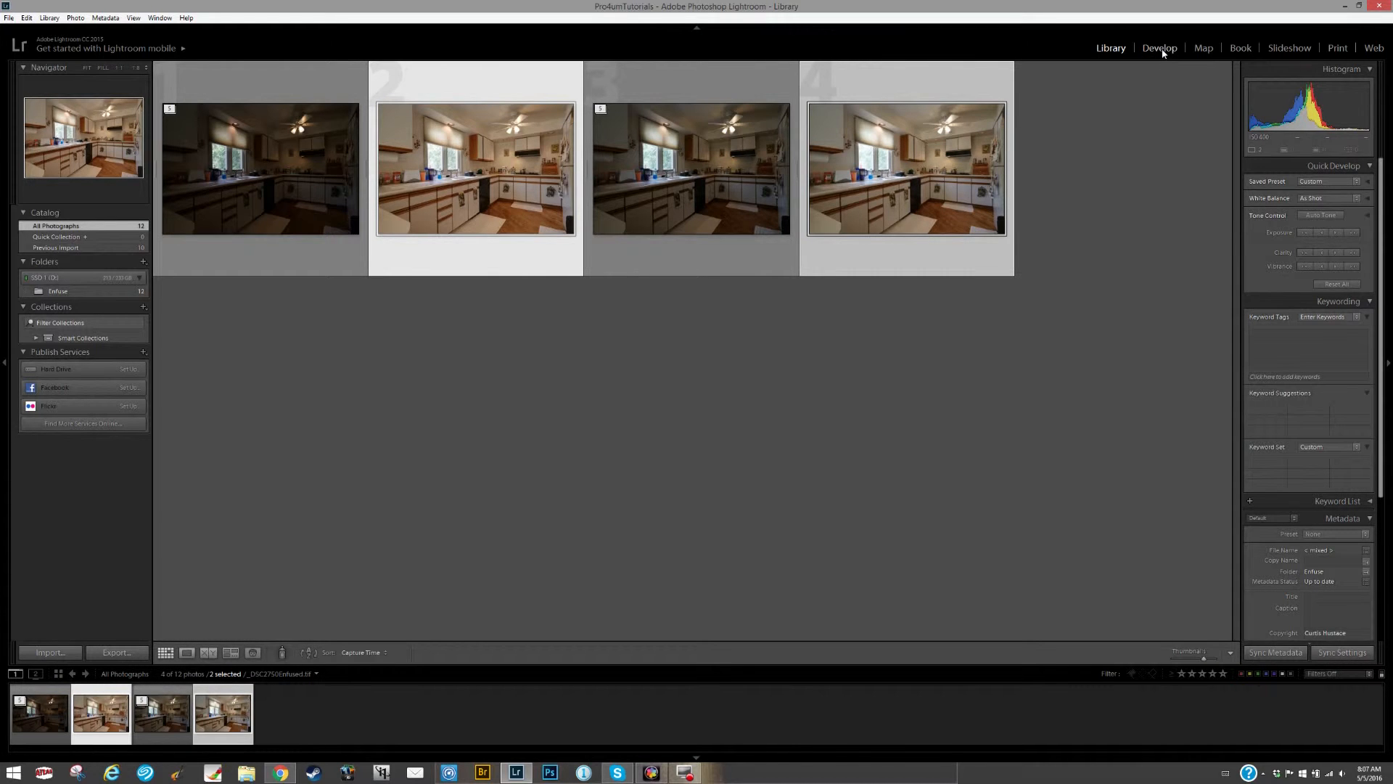
In Develop, raise Exposure to about +0.83, lower Highlights and lift Shadows on the blended photo.
left_click(1158, 47)
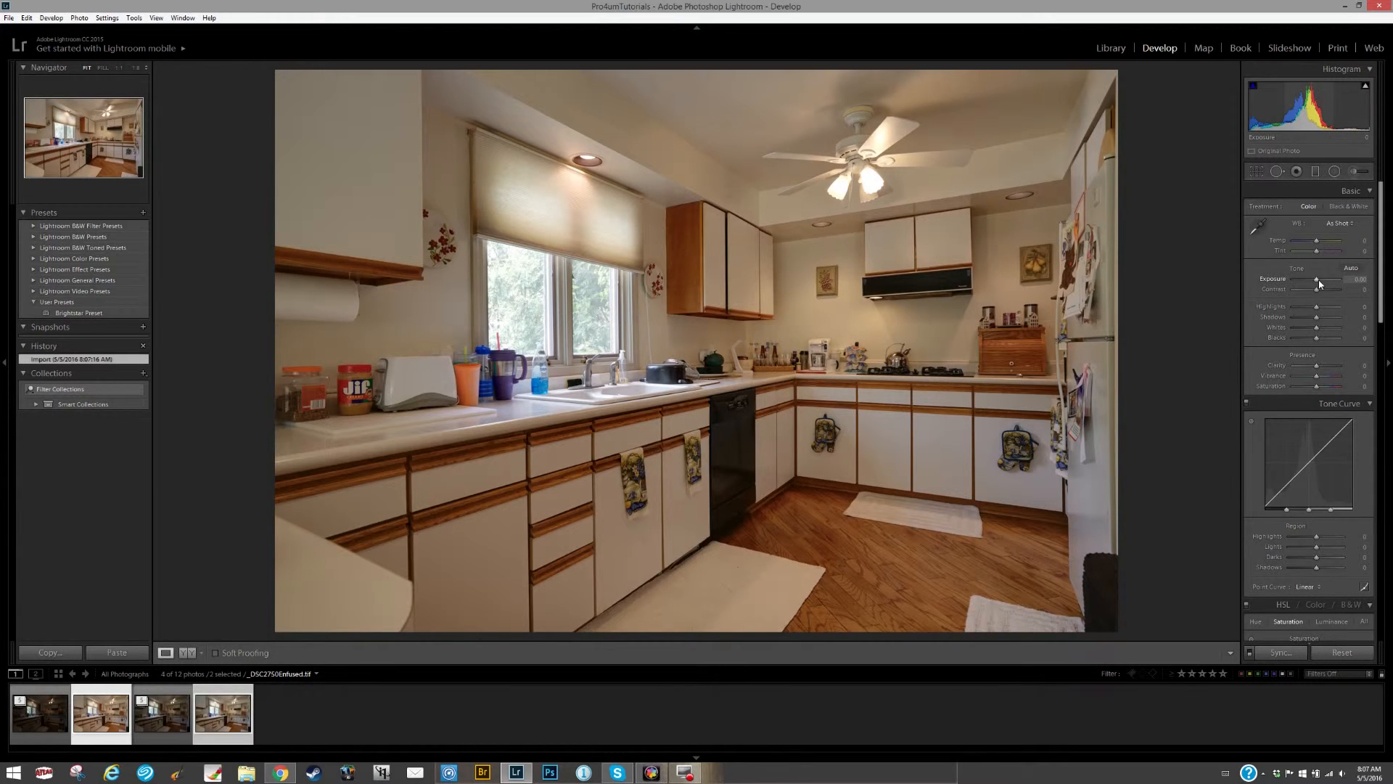
left_click_drag(1320, 279, 1329, 279)
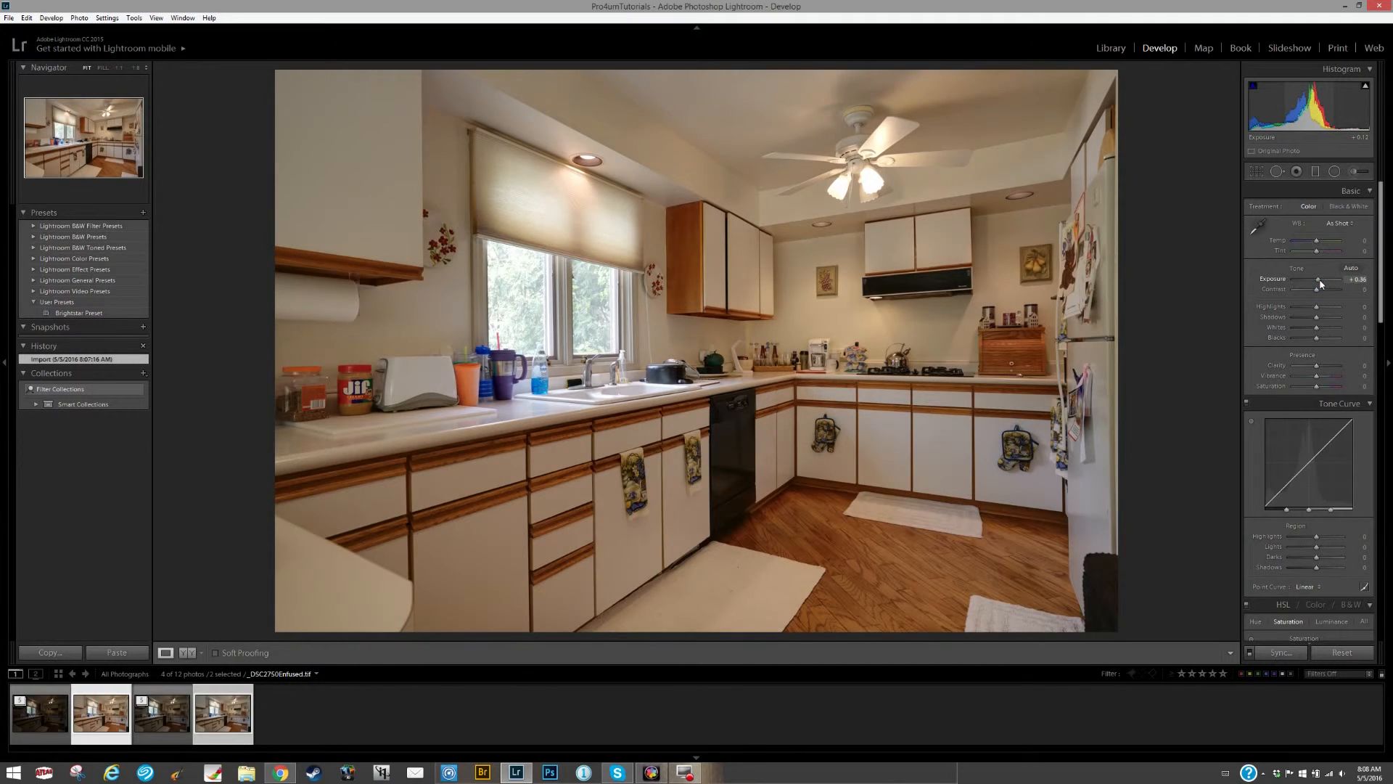
left_click_drag(1317, 281, 1323, 282)
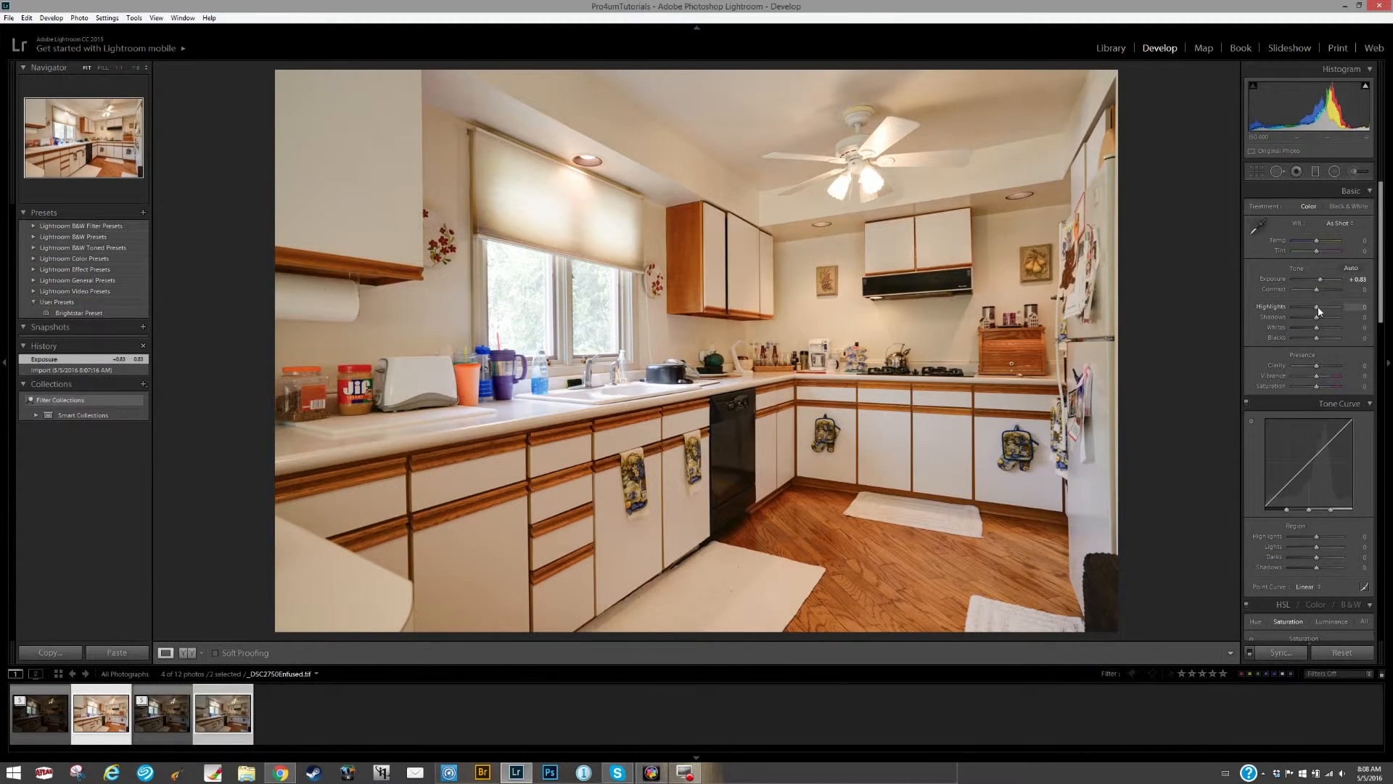
left_click_drag(1319, 308, 1312, 307)
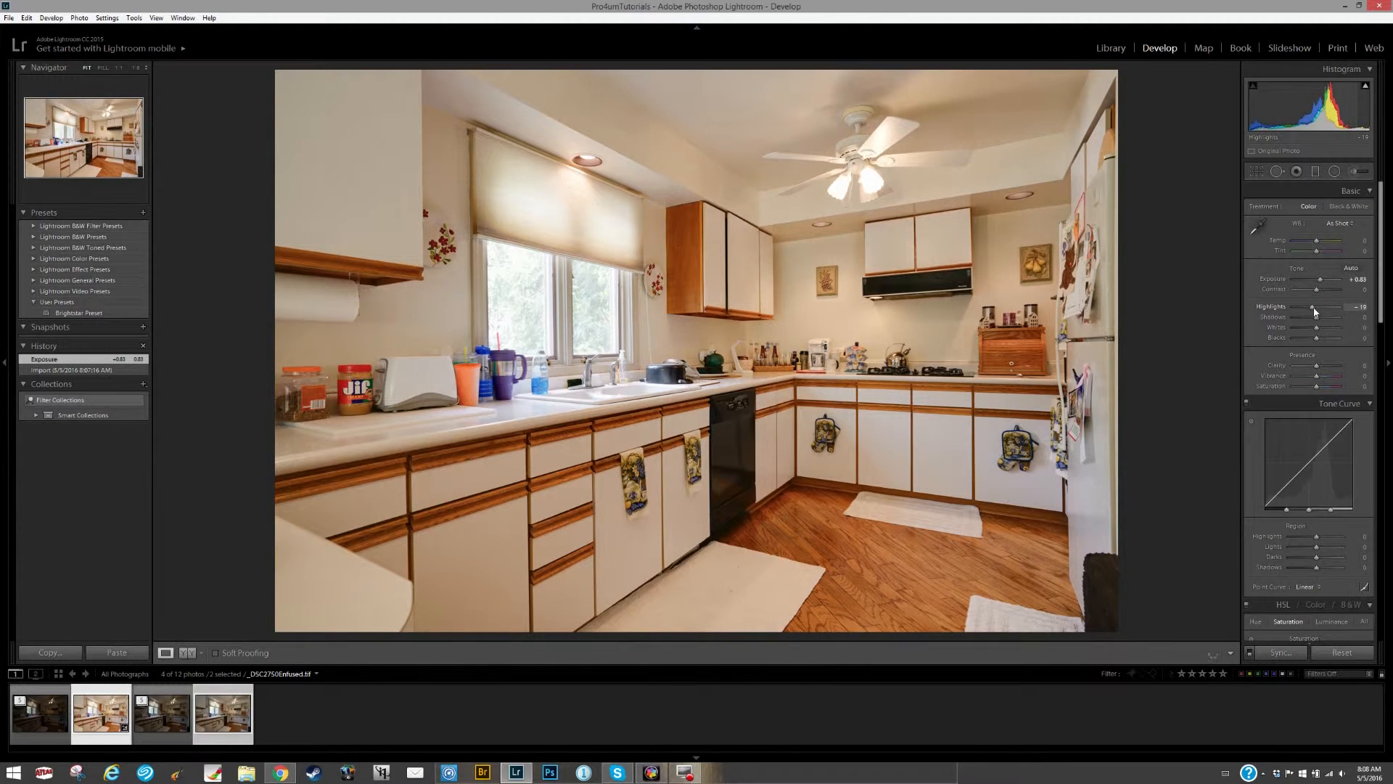
left_click_drag(1321, 308, 1314, 308)
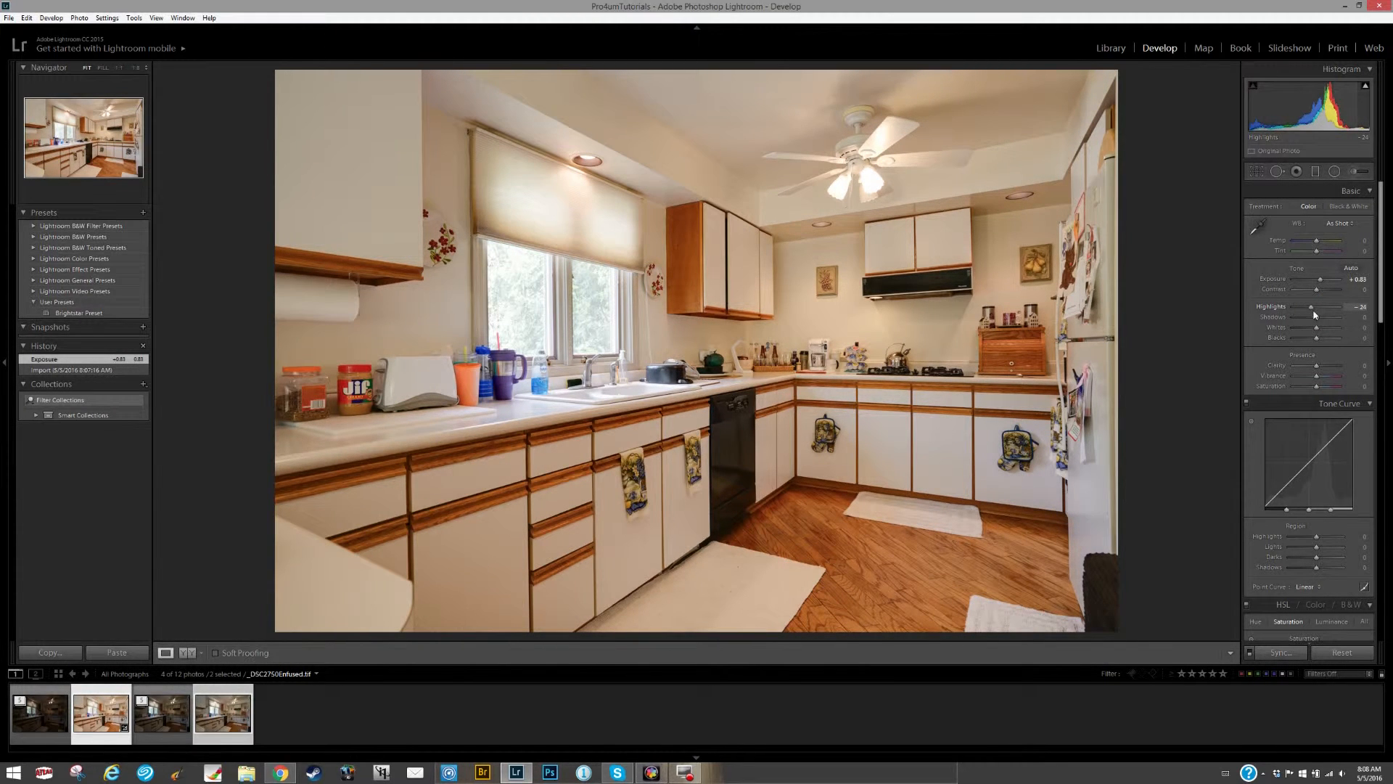
left_click_drag(1317, 318, 1323, 318)
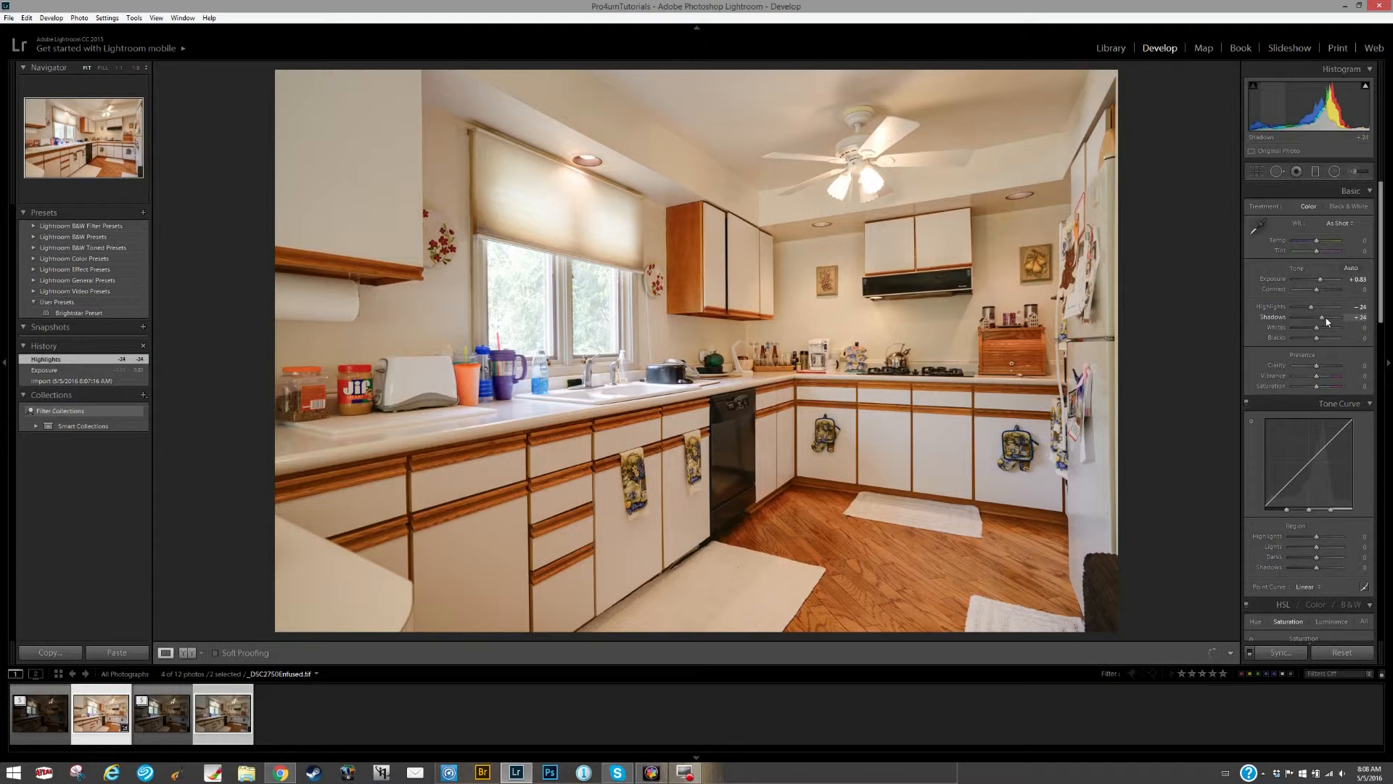
left_click_drag(1324, 318, 1331, 317)
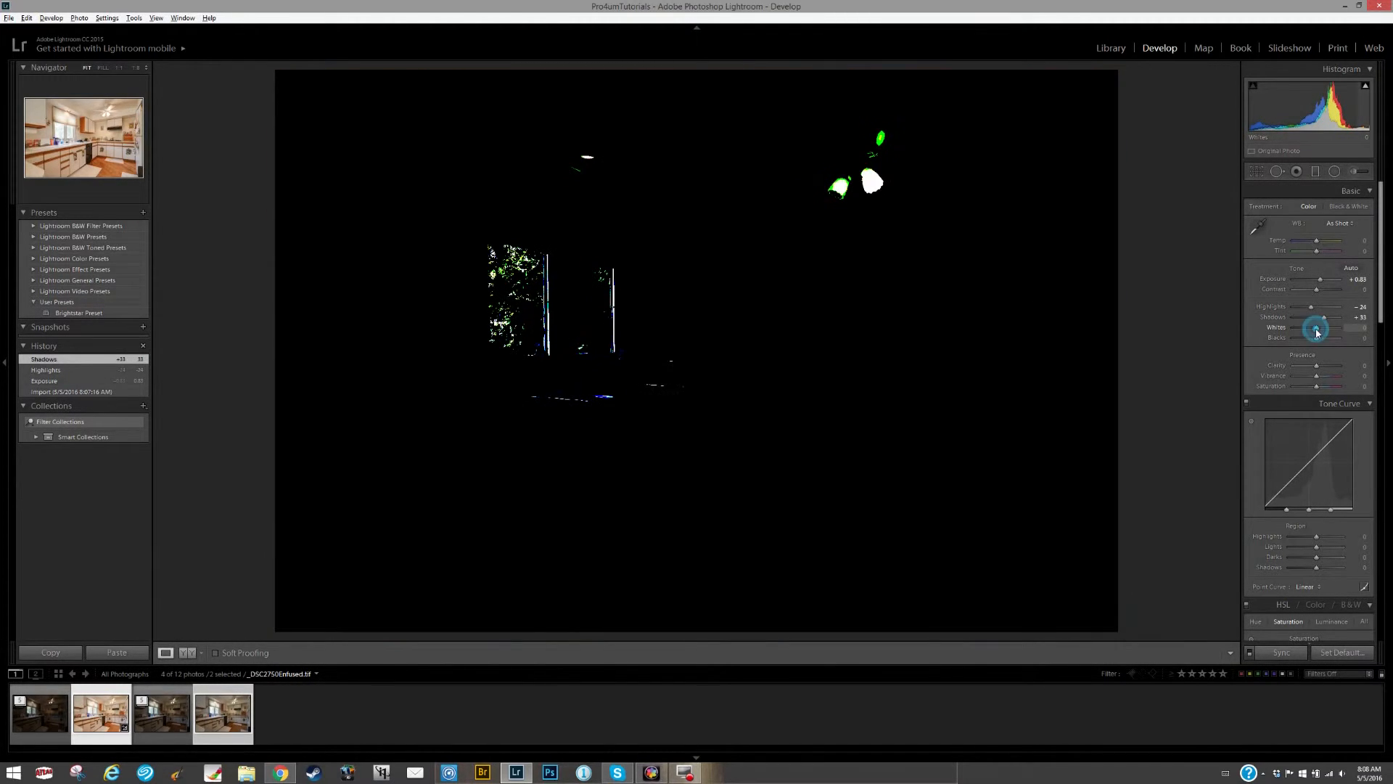
Set Whites and Blacks with clipping preview and raise Clarity to +21.
left_click_drag(1318, 327, 1326, 327)
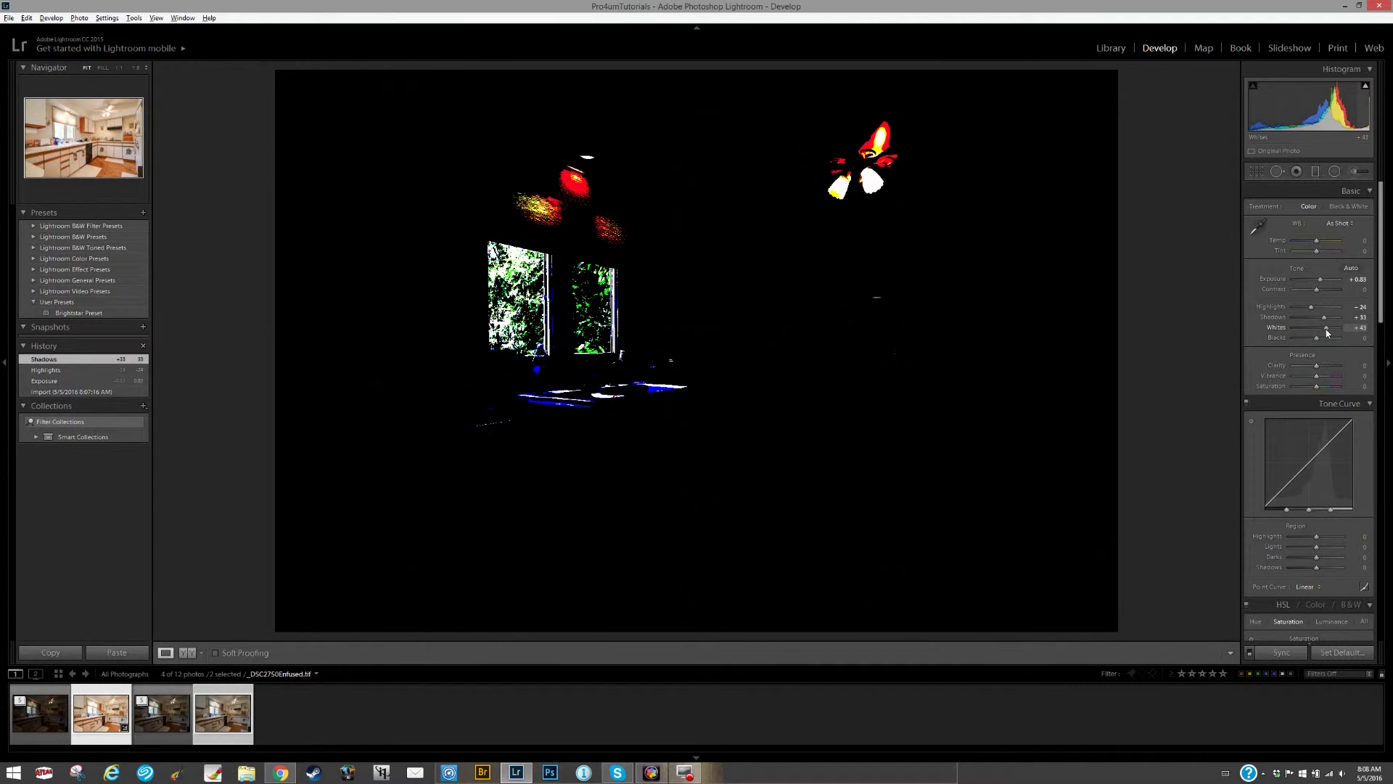
left_click_drag(1320, 335, 1315, 336)
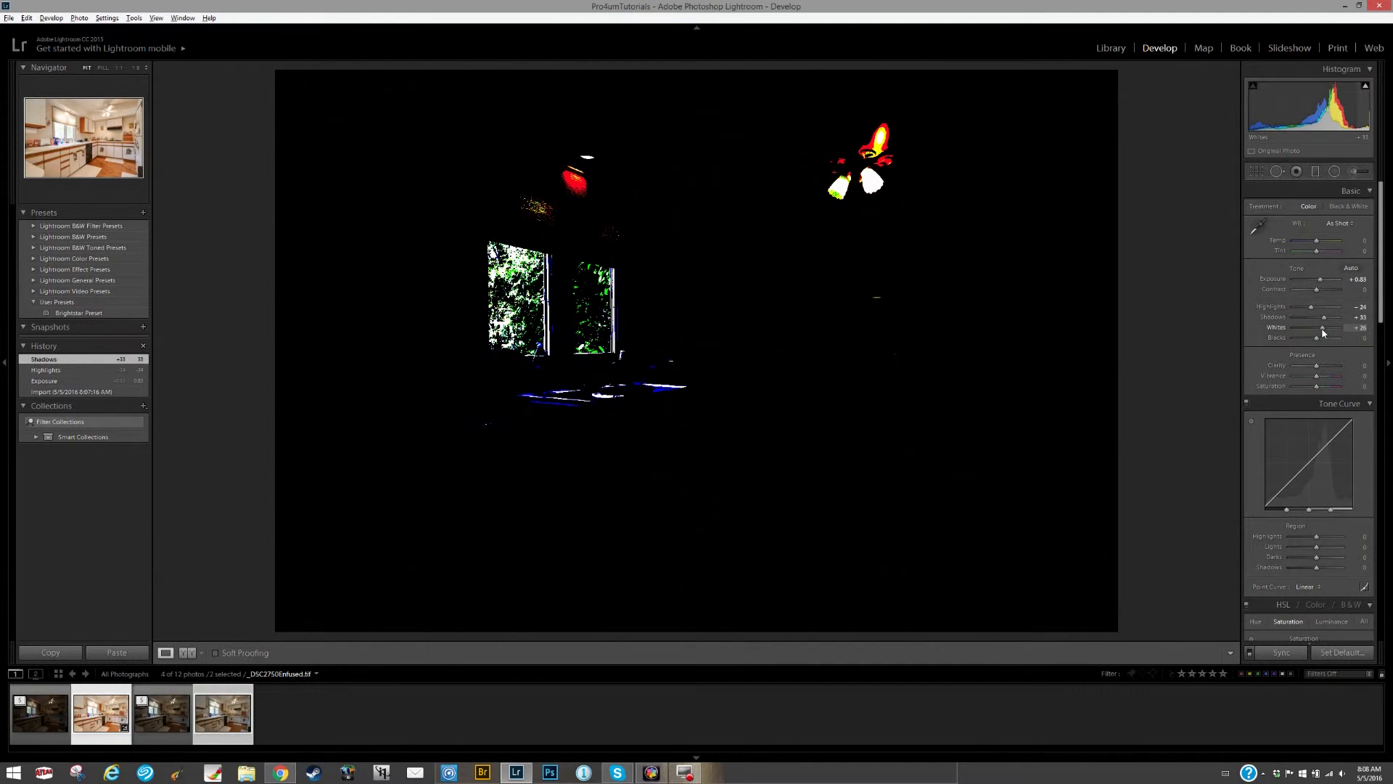
left_click_drag(1311, 338, 1317, 338)
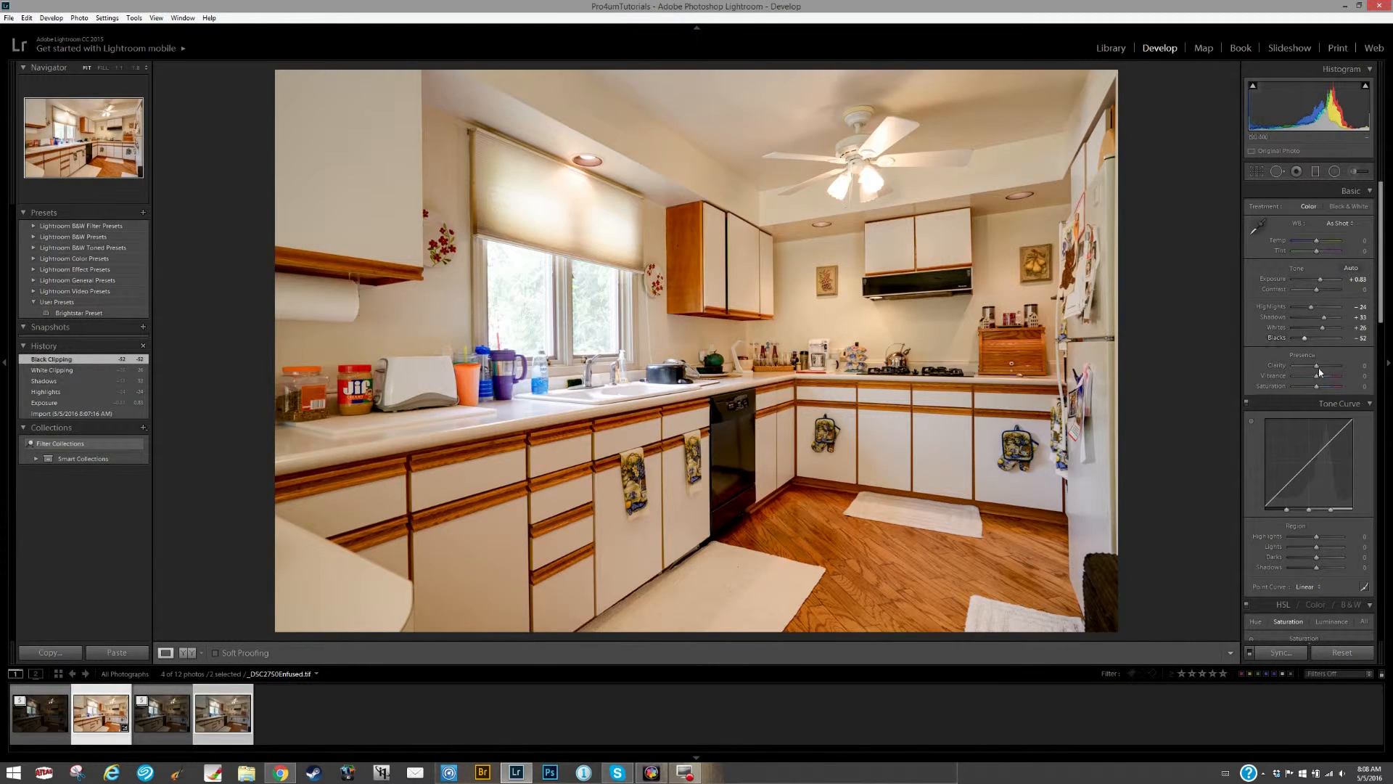
left_click_drag(1314, 373, 1323, 373)
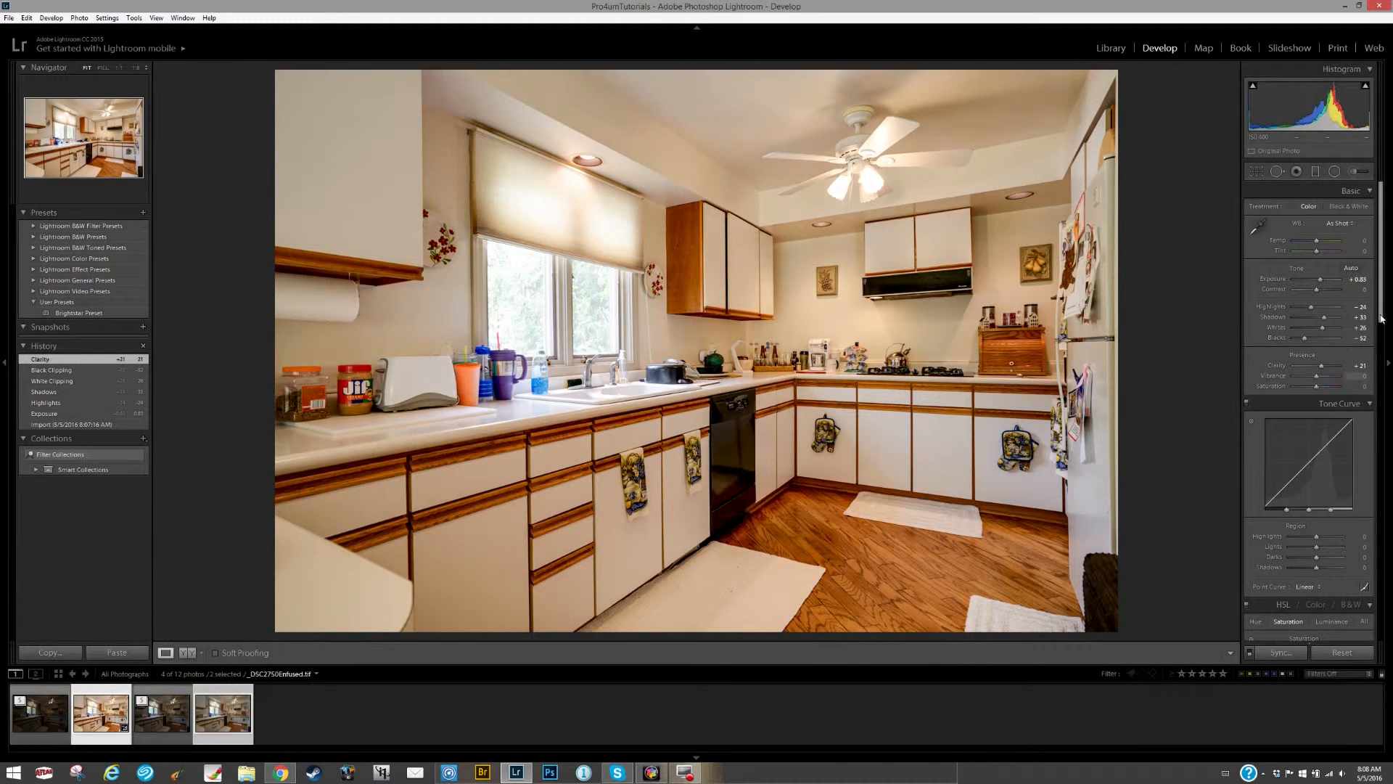
In Detail, set Sharpening Amount to 50, tune Radius and Detail, and mask sharpening to edges.
scroll("down", 3)
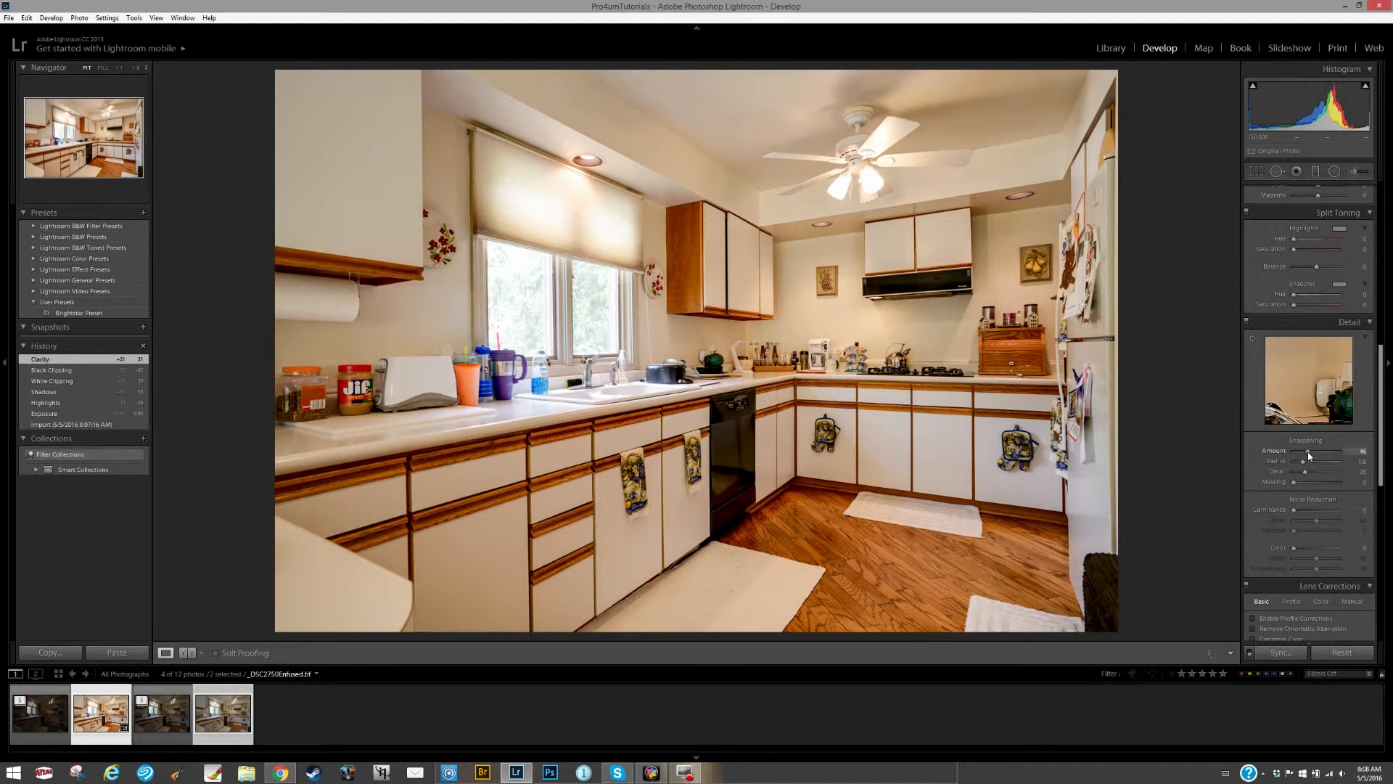
left_click_drag(1324, 450, 1333, 450)
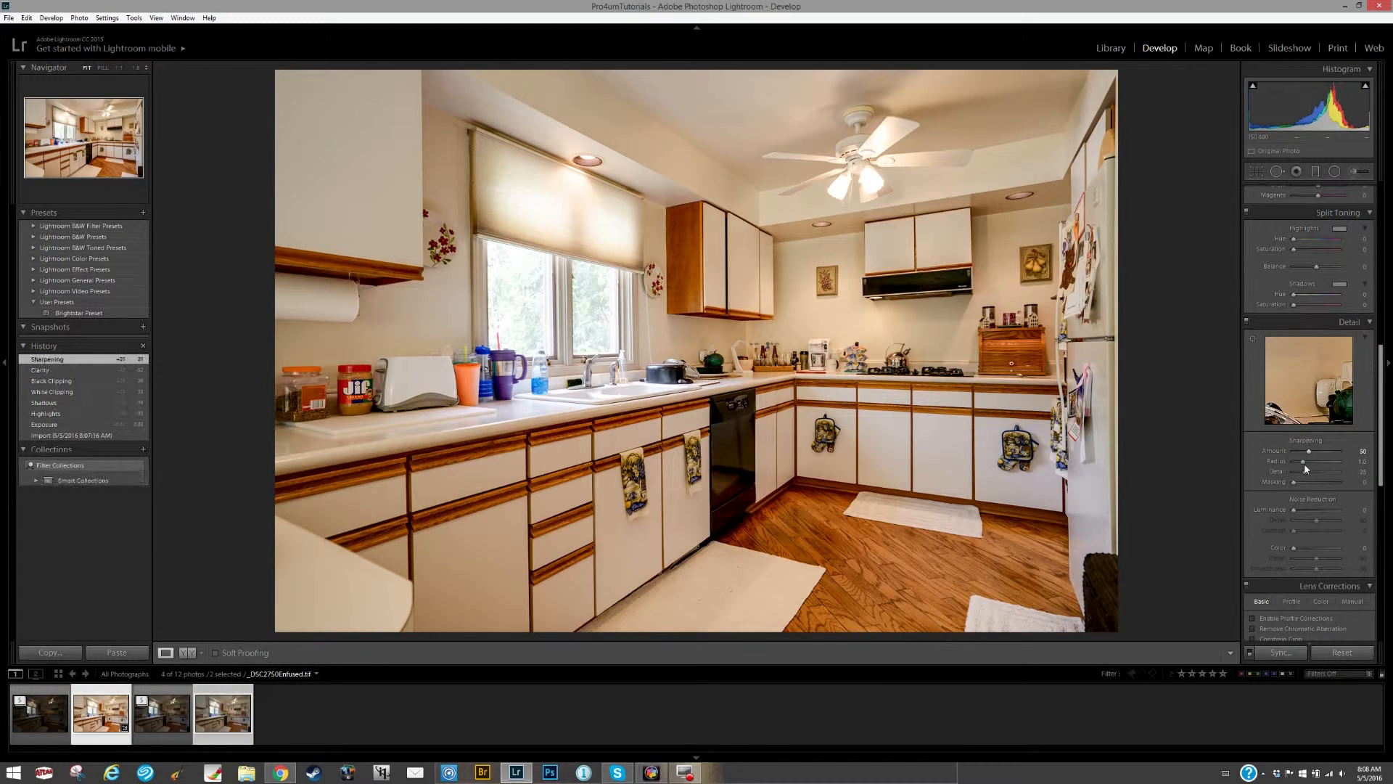
left_click_drag(1317, 460, 1306, 460)
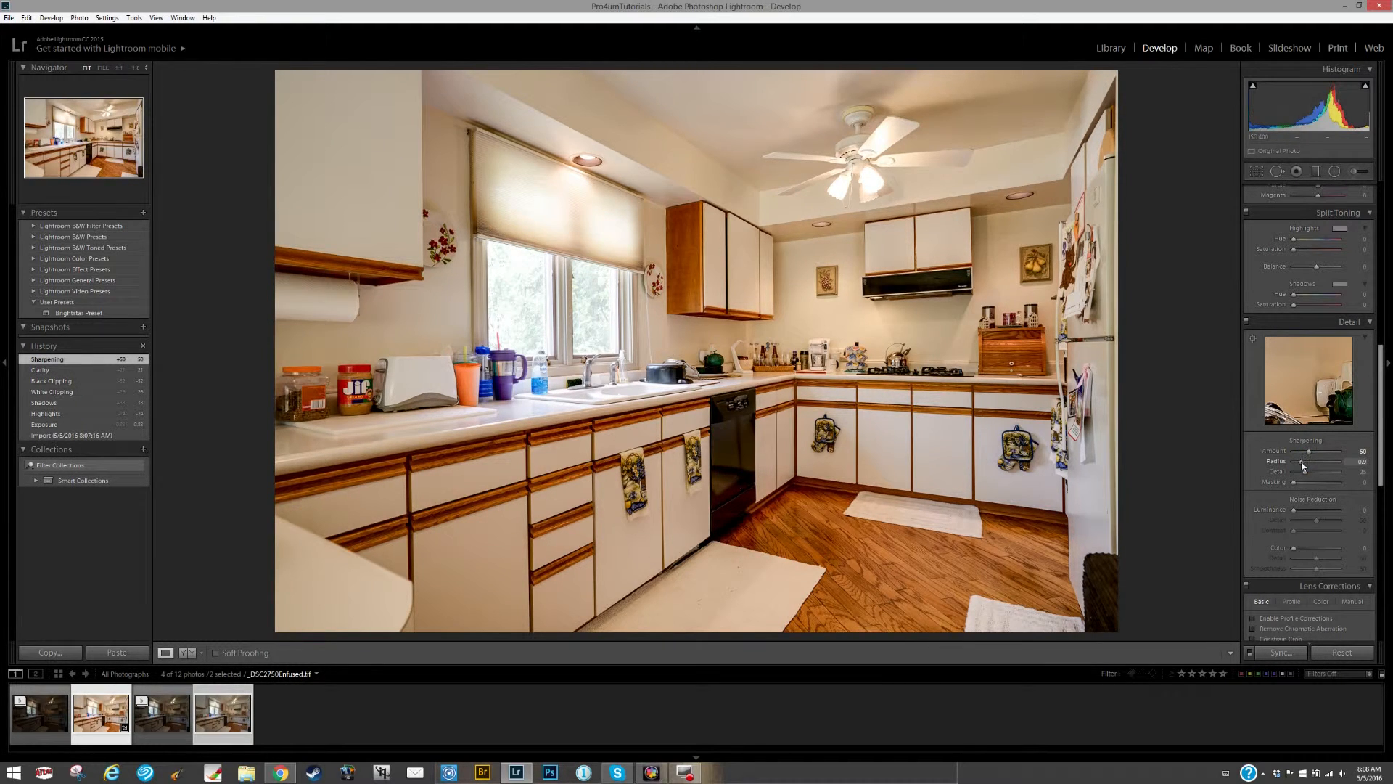
left_click_drag(1315, 460, 1309, 460)
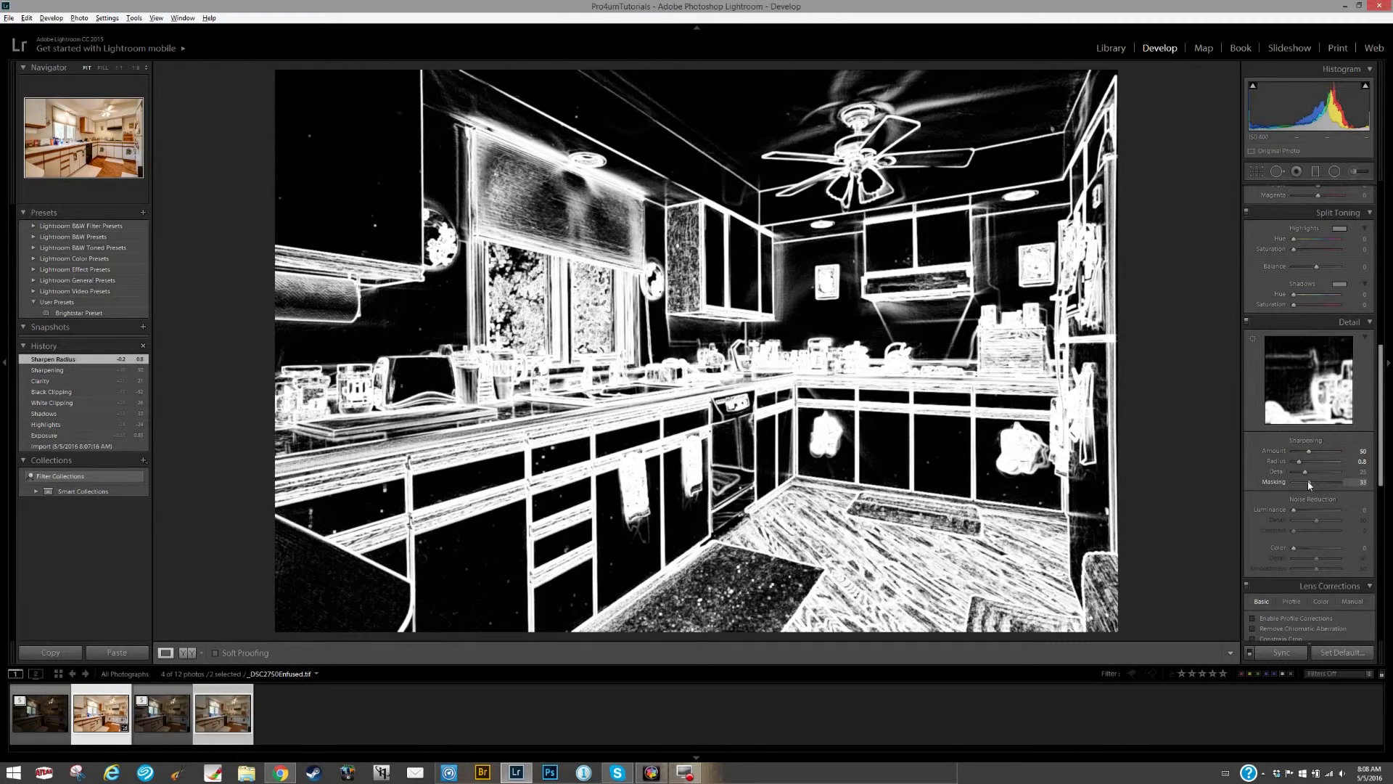
left_click_drag(1307, 482, 1307, 482)
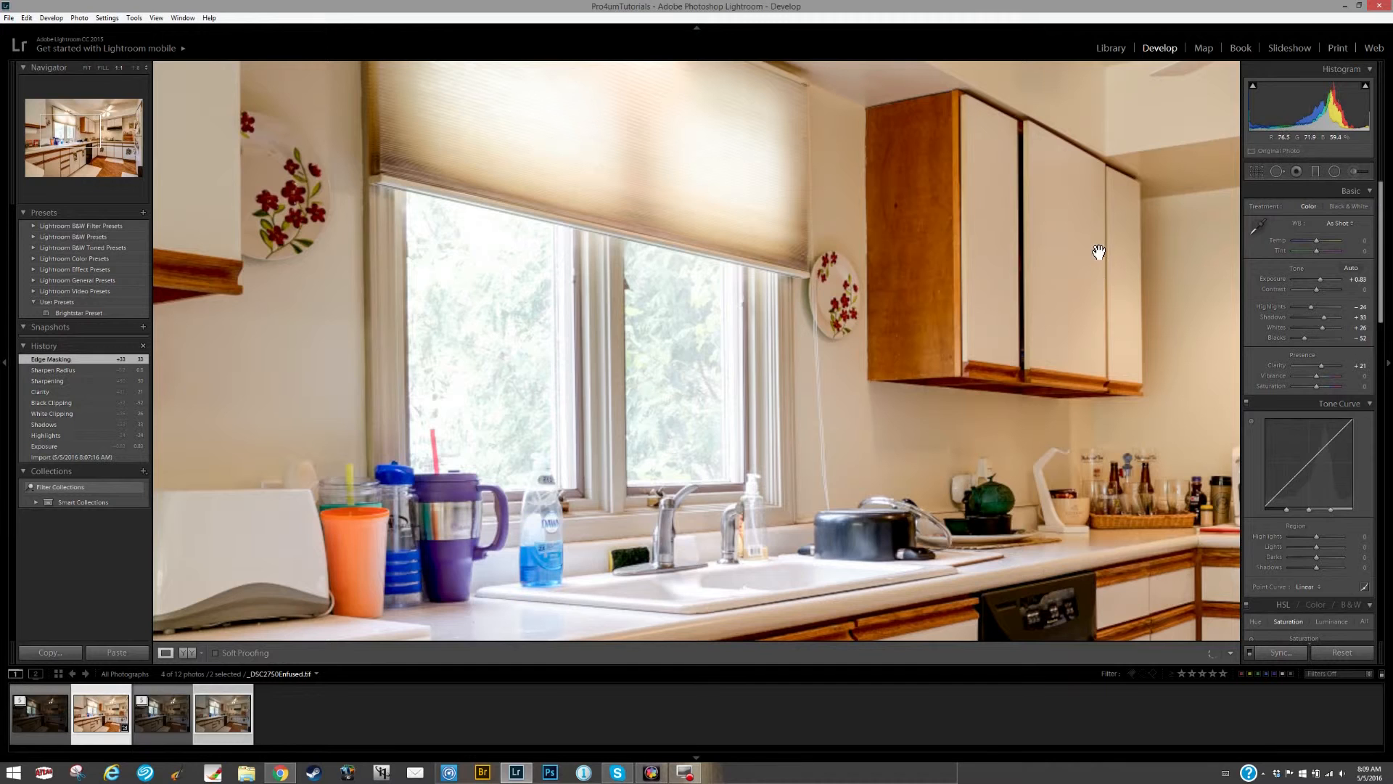
With the Adjustment Brush at negative exposure and highlights, paint darkening strokes over the left window.
left_click(1352, 171)
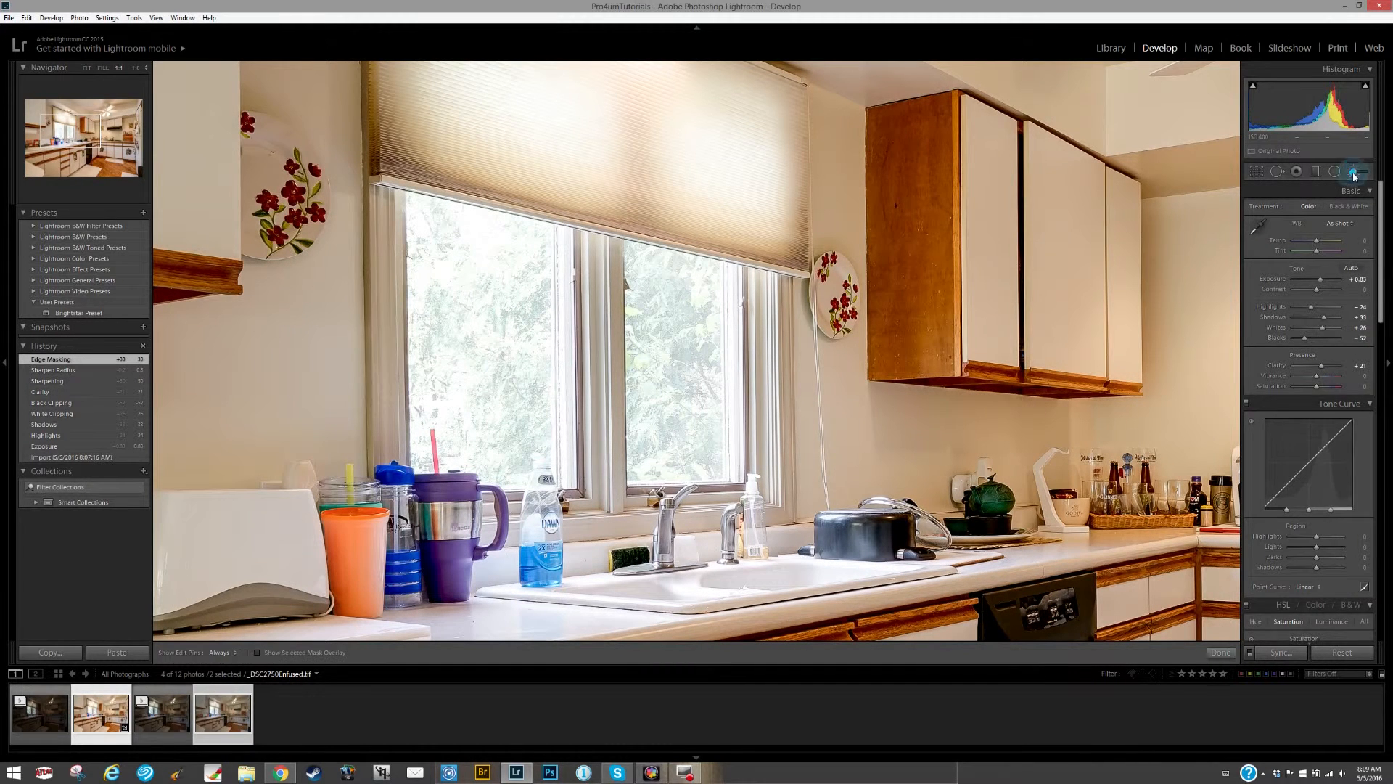
left_click(1356, 172)
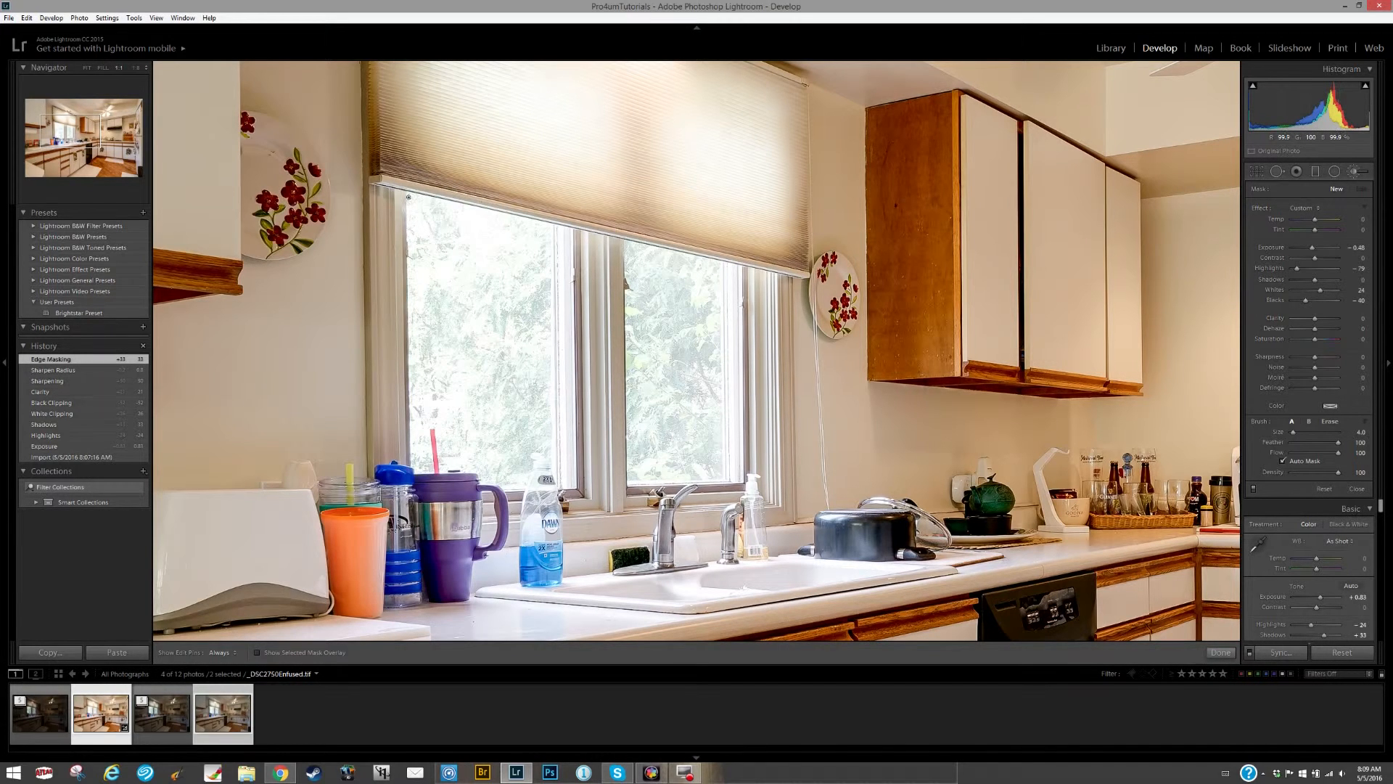
left_click(221, 653)
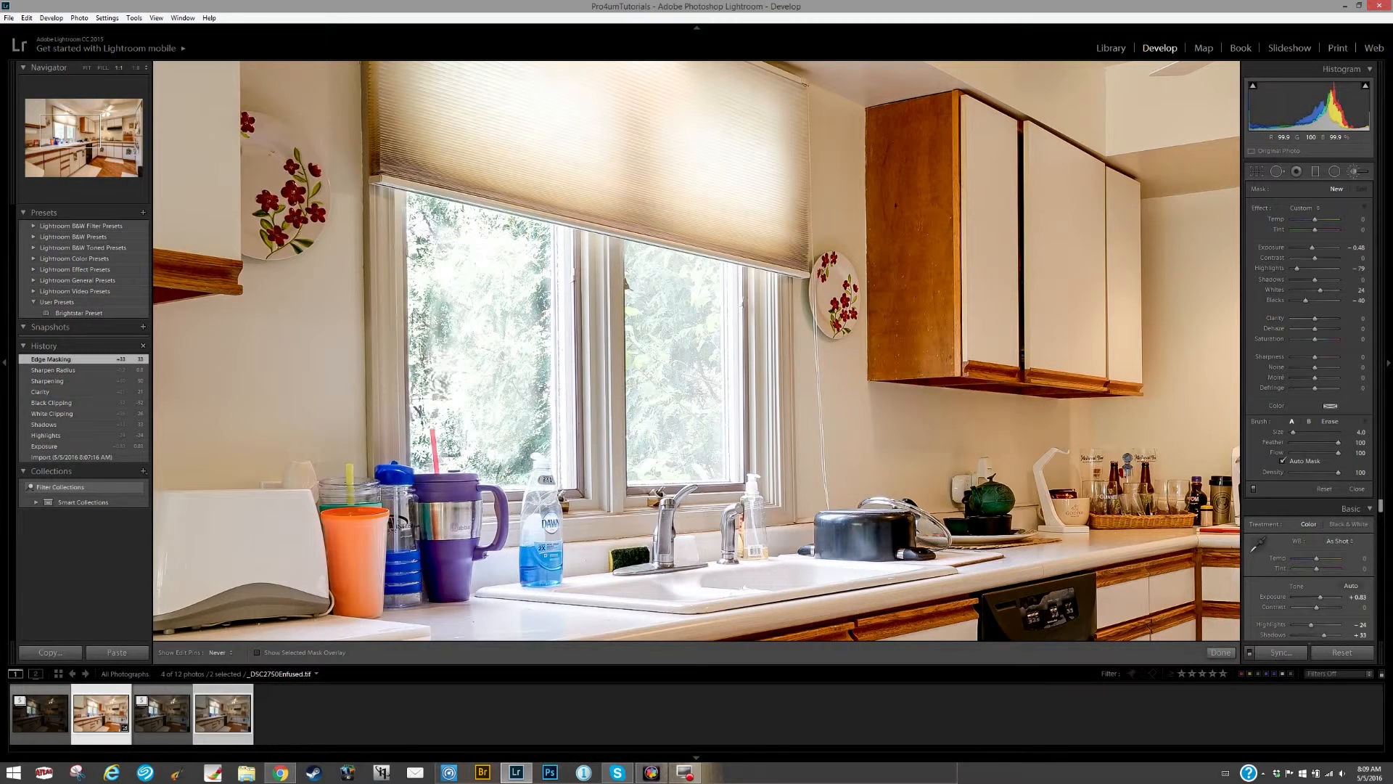
left_click(415, 202)
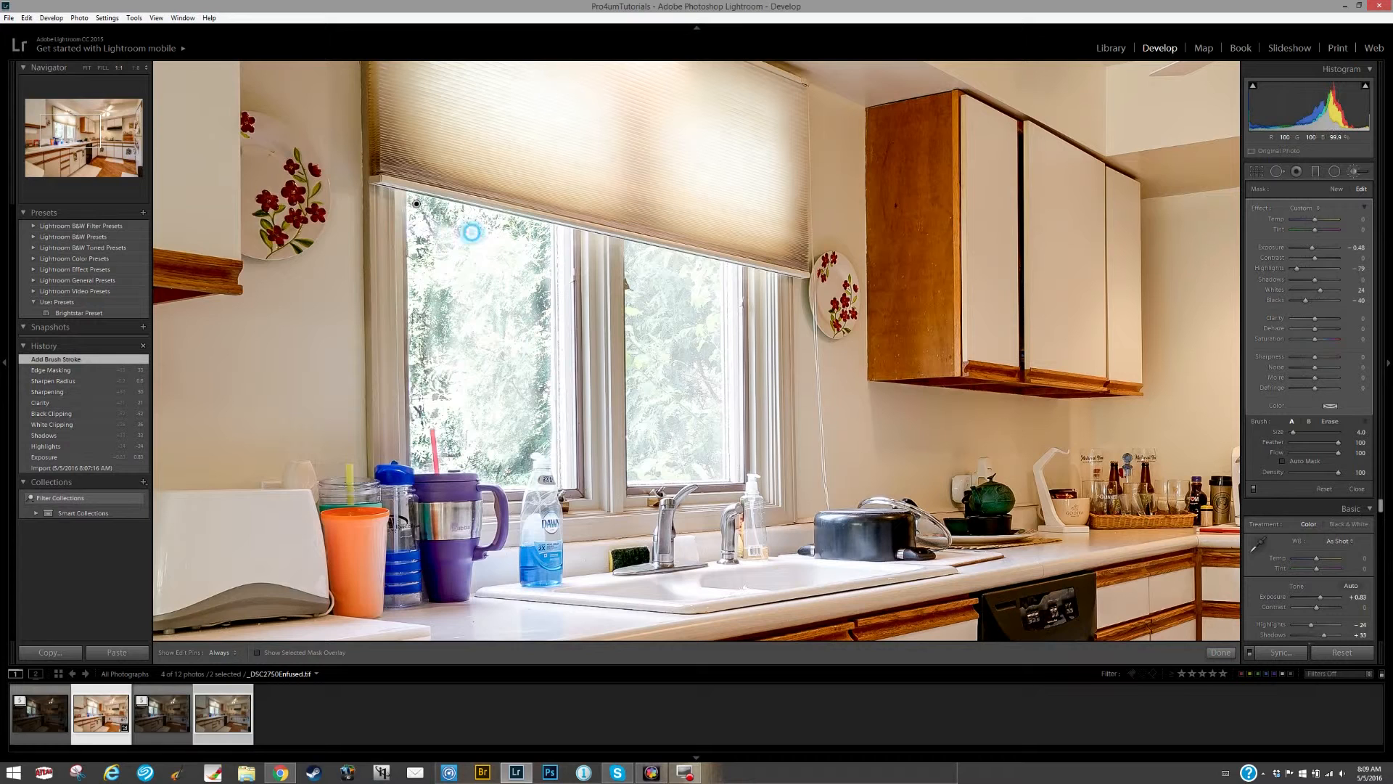
left_click(220, 653)
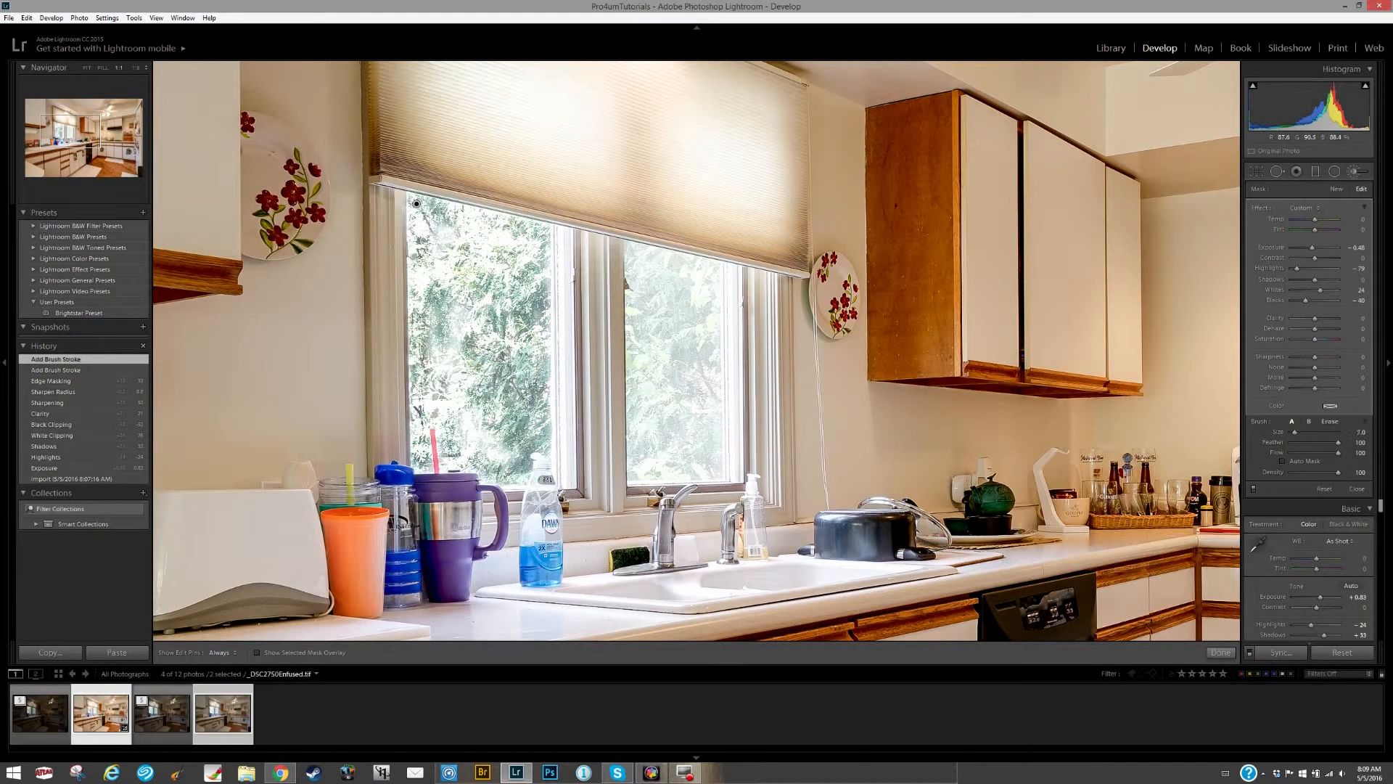
left_click(220, 653)
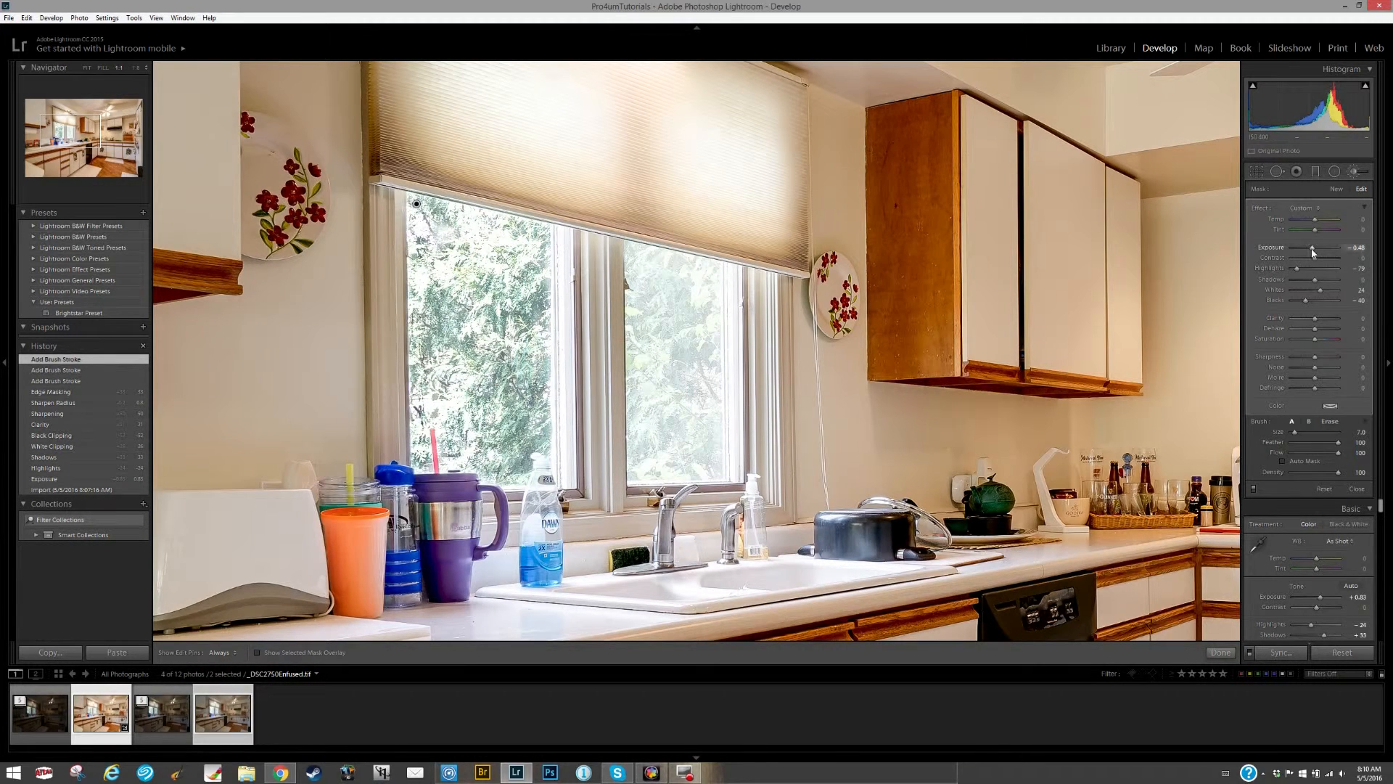
Lower brush Exposure to -1.52, paint both windows, and tune Highlights, Shadows and Whites.
left_click_drag(1312, 248, 1306, 248)
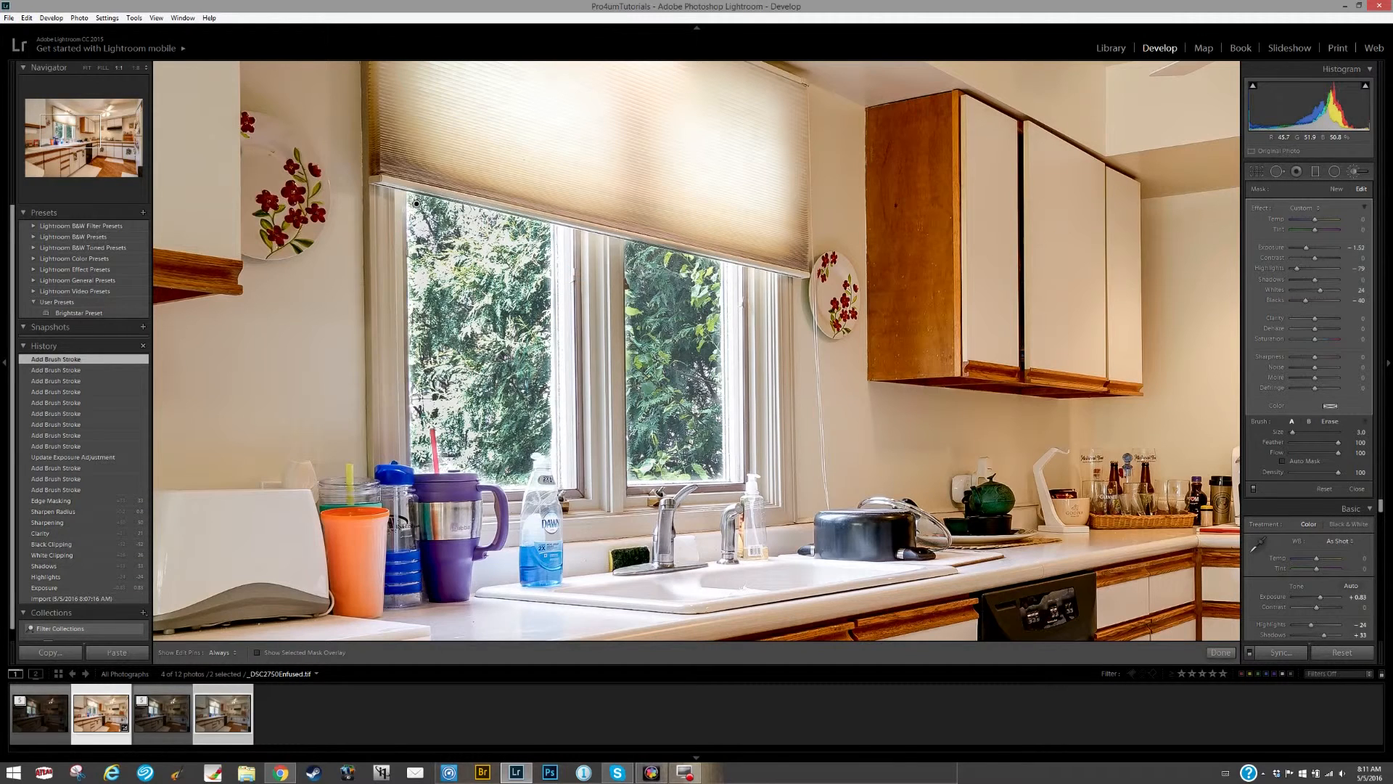
left_click(223, 653)
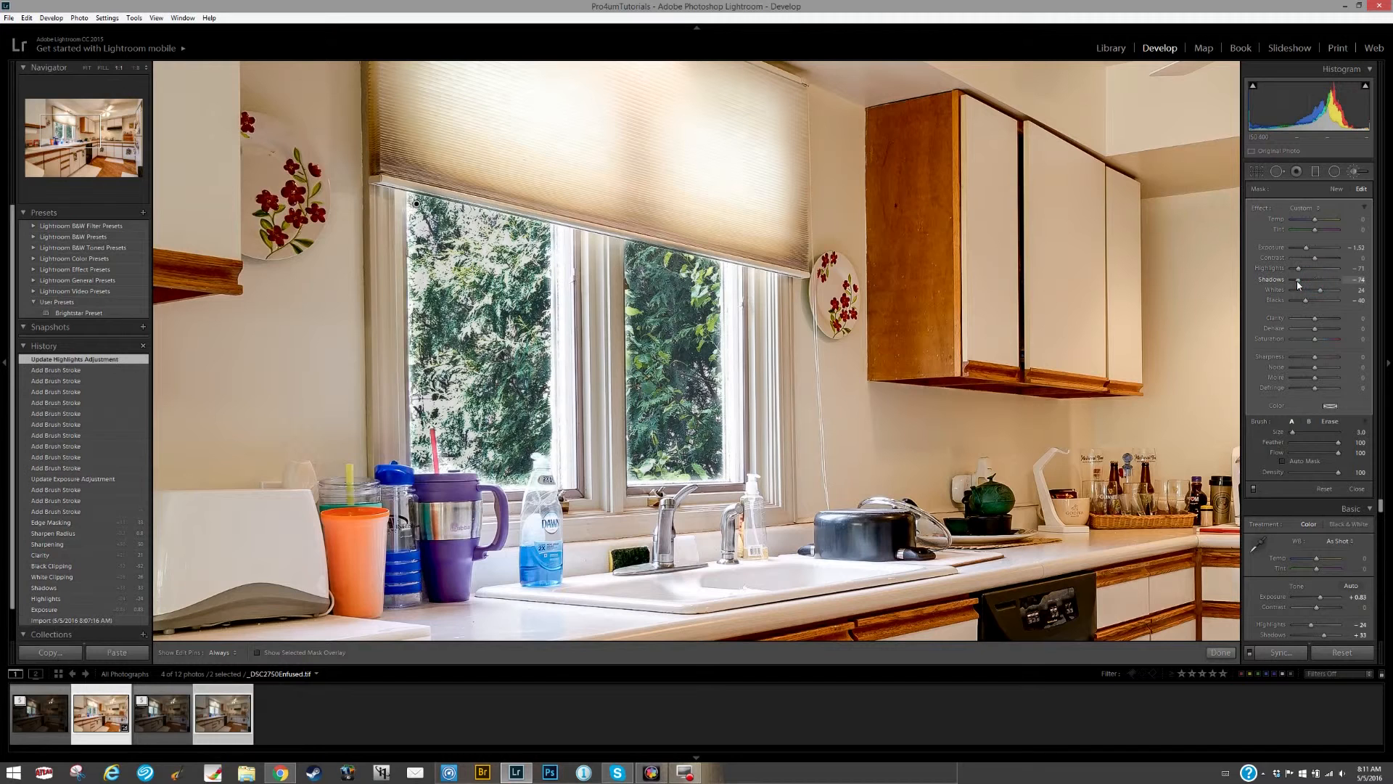
left_click_drag(1321, 279, 1331, 278)
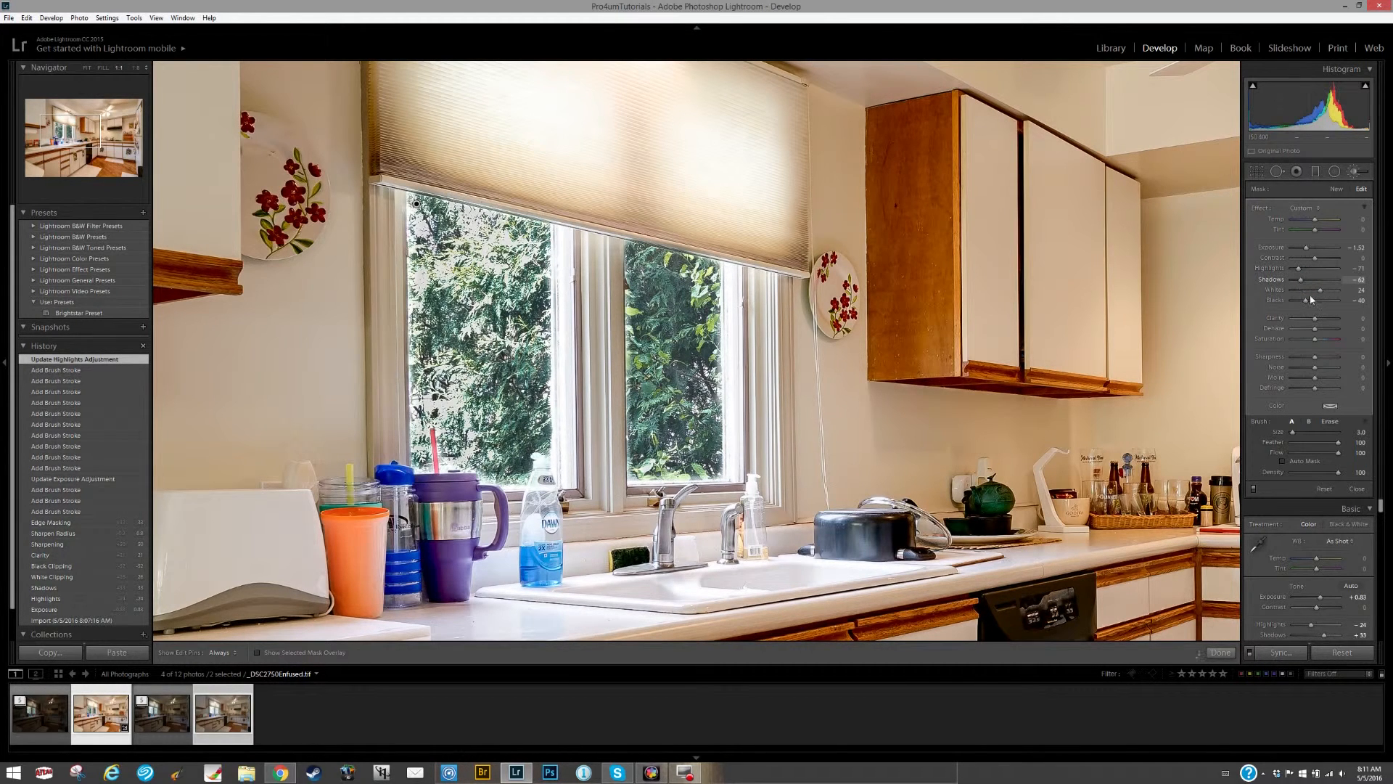
left_click_drag(1319, 291, 1297, 290)
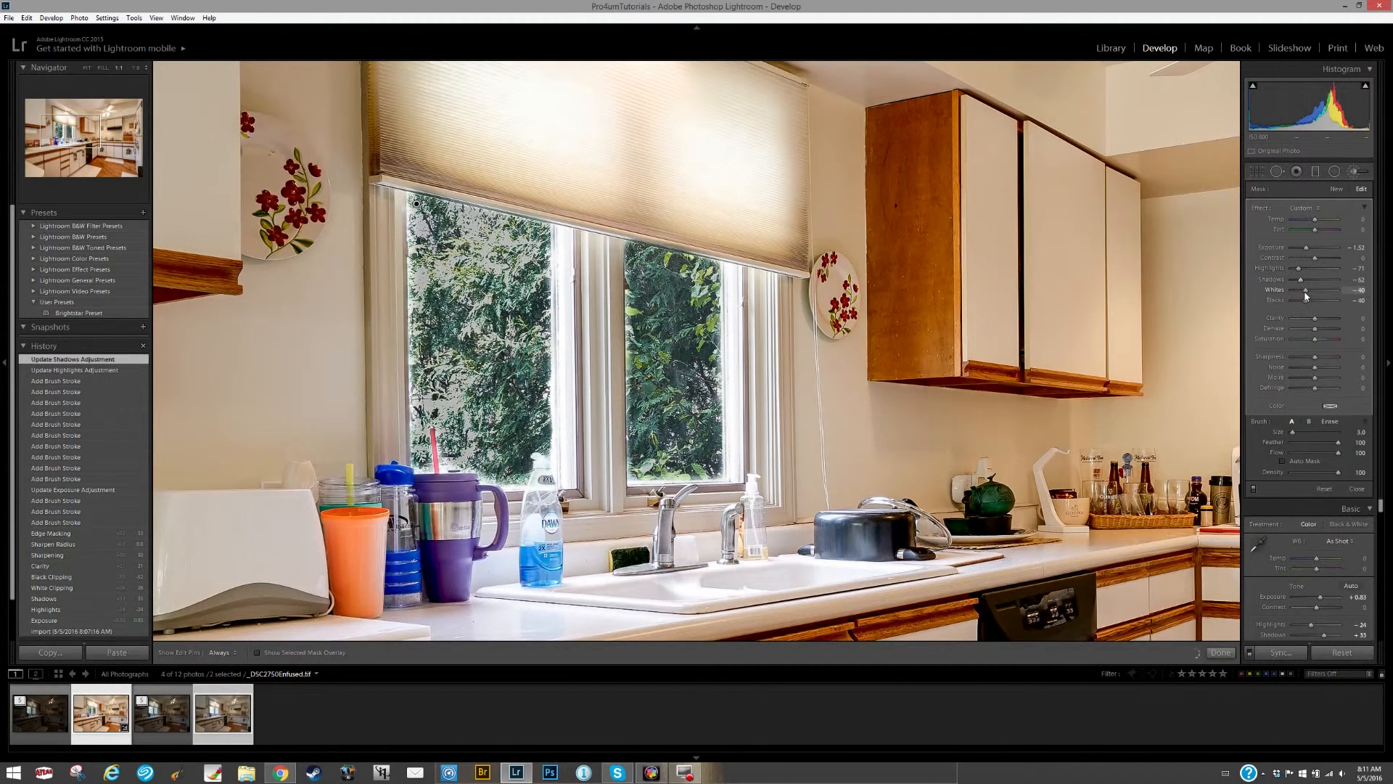
left_click_drag(1315, 292, 1324, 291)
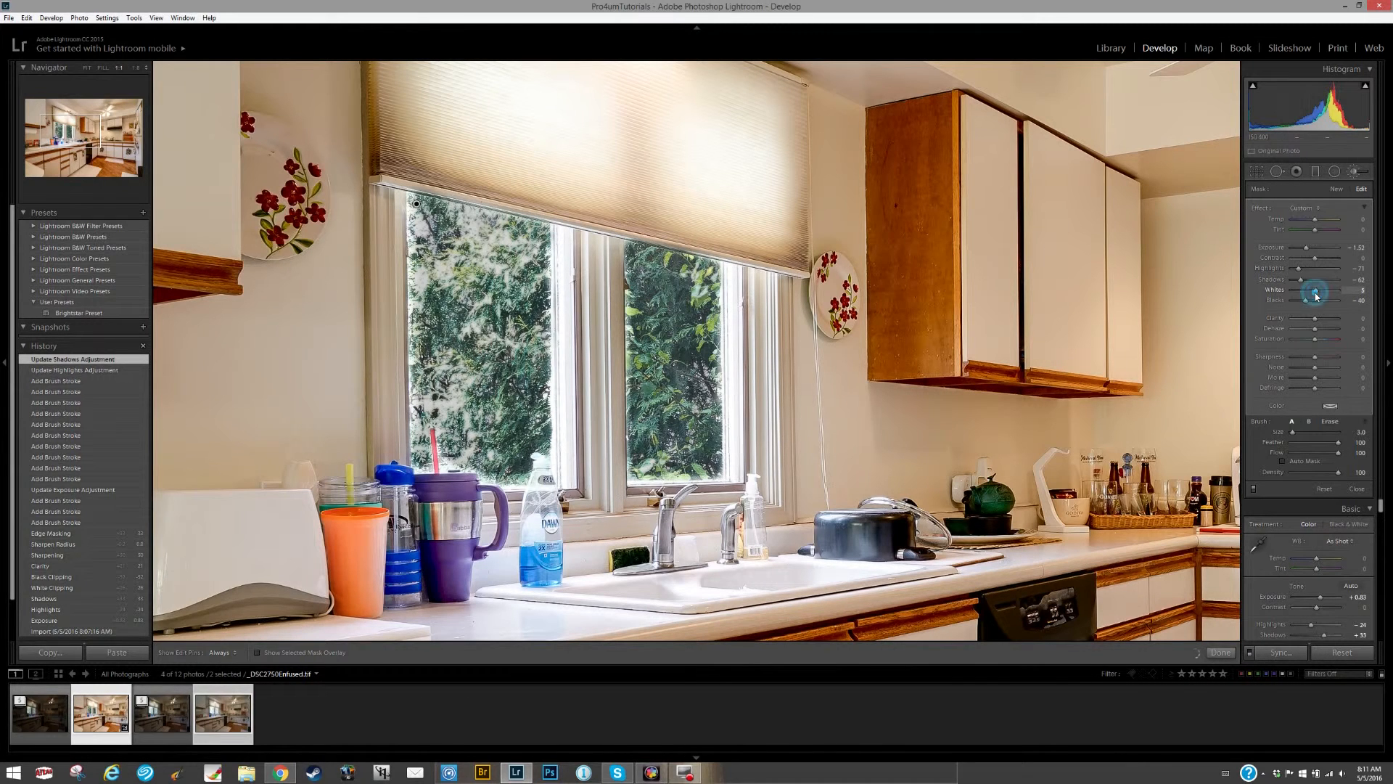
left_click_drag(1317, 291, 1306, 300)
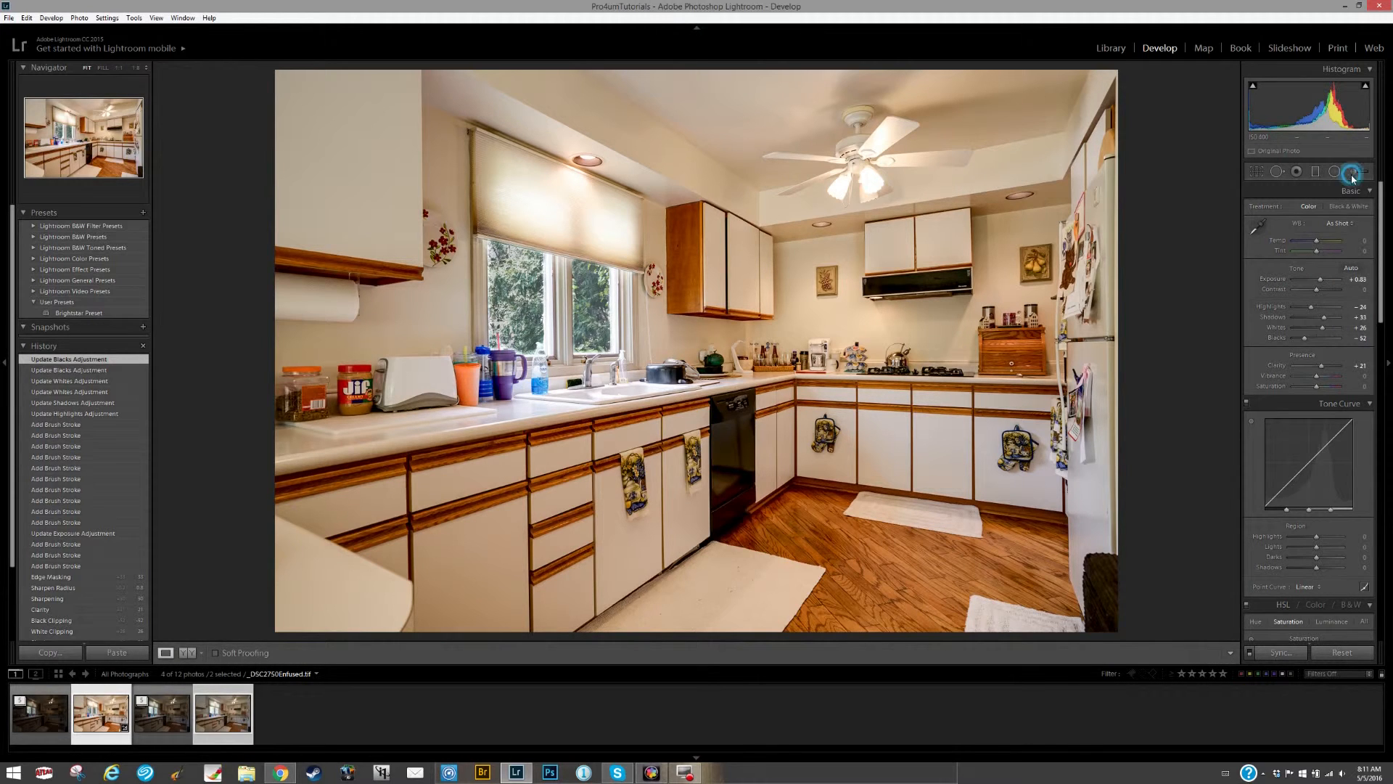
Ease the window brush Exposure to -0.57, then darken the window on the second blended photo.
left_click(1355, 172)
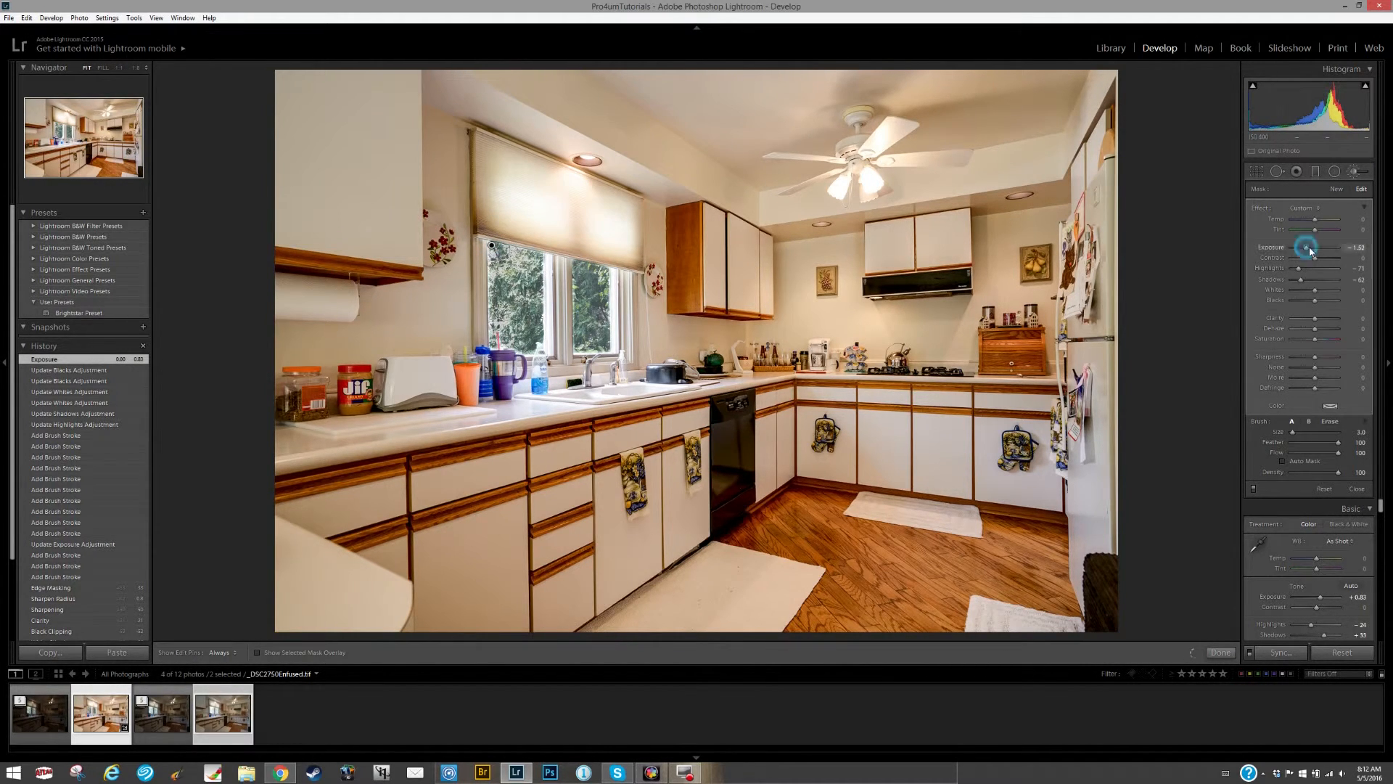
left_click_drag(1306, 246, 1320, 247)
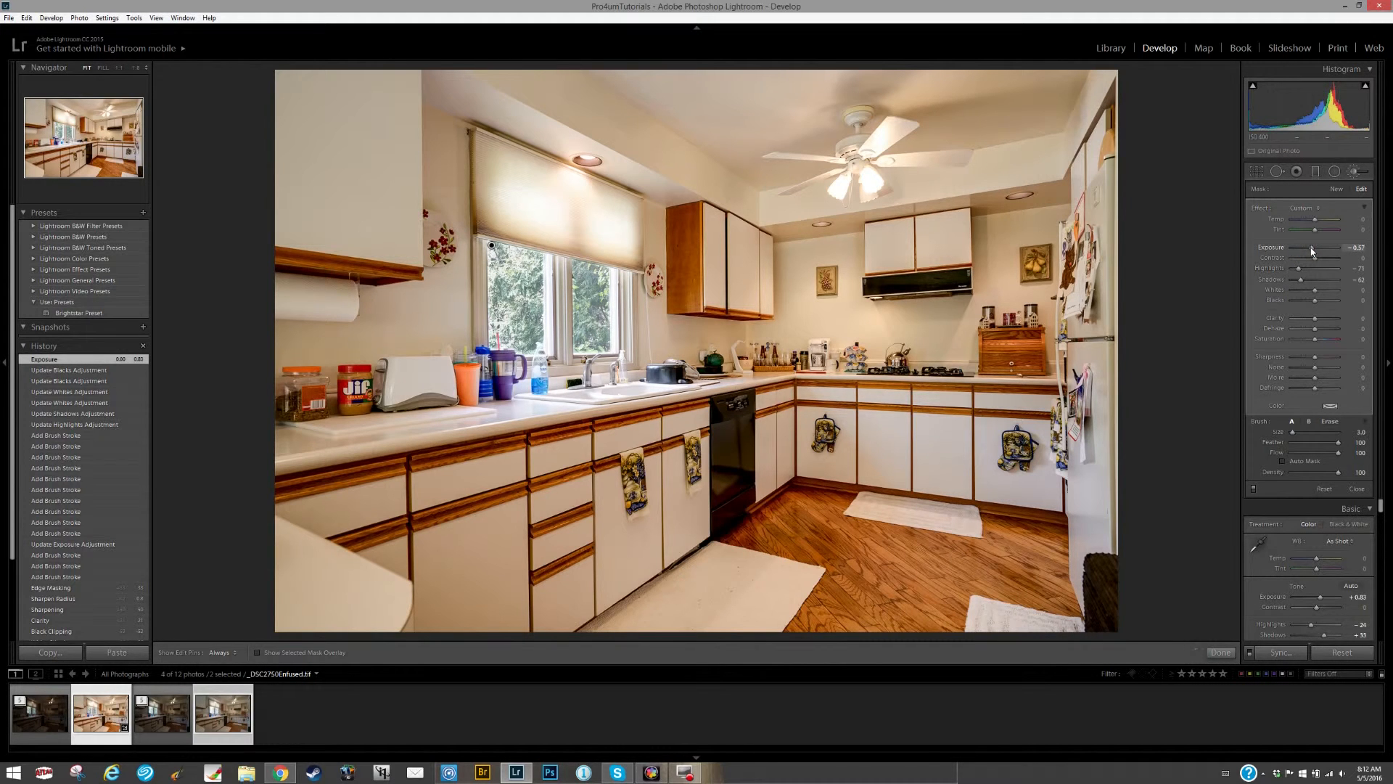
left_click_drag(1324, 247, 1310, 247)
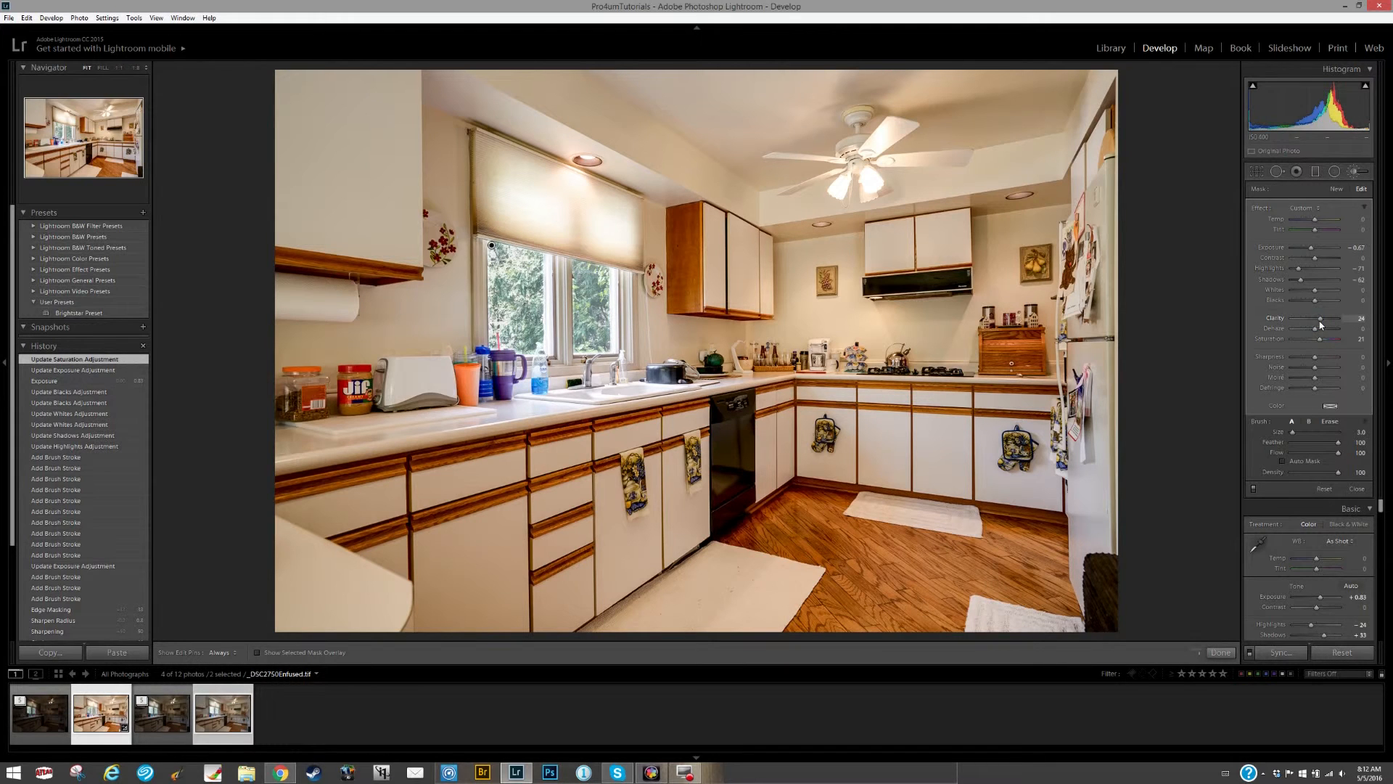
mouse_move(966, 316)
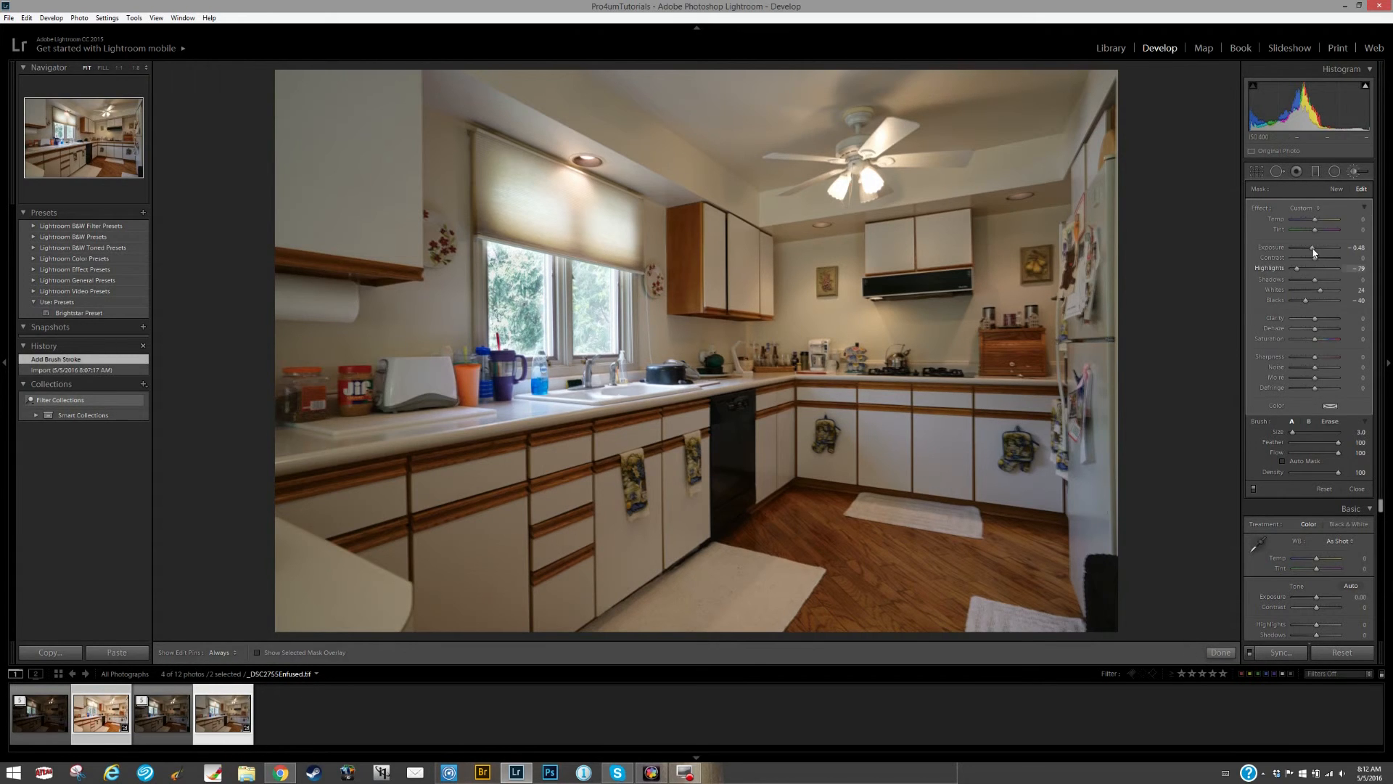
left_click_drag(1312, 246, 1308, 247)
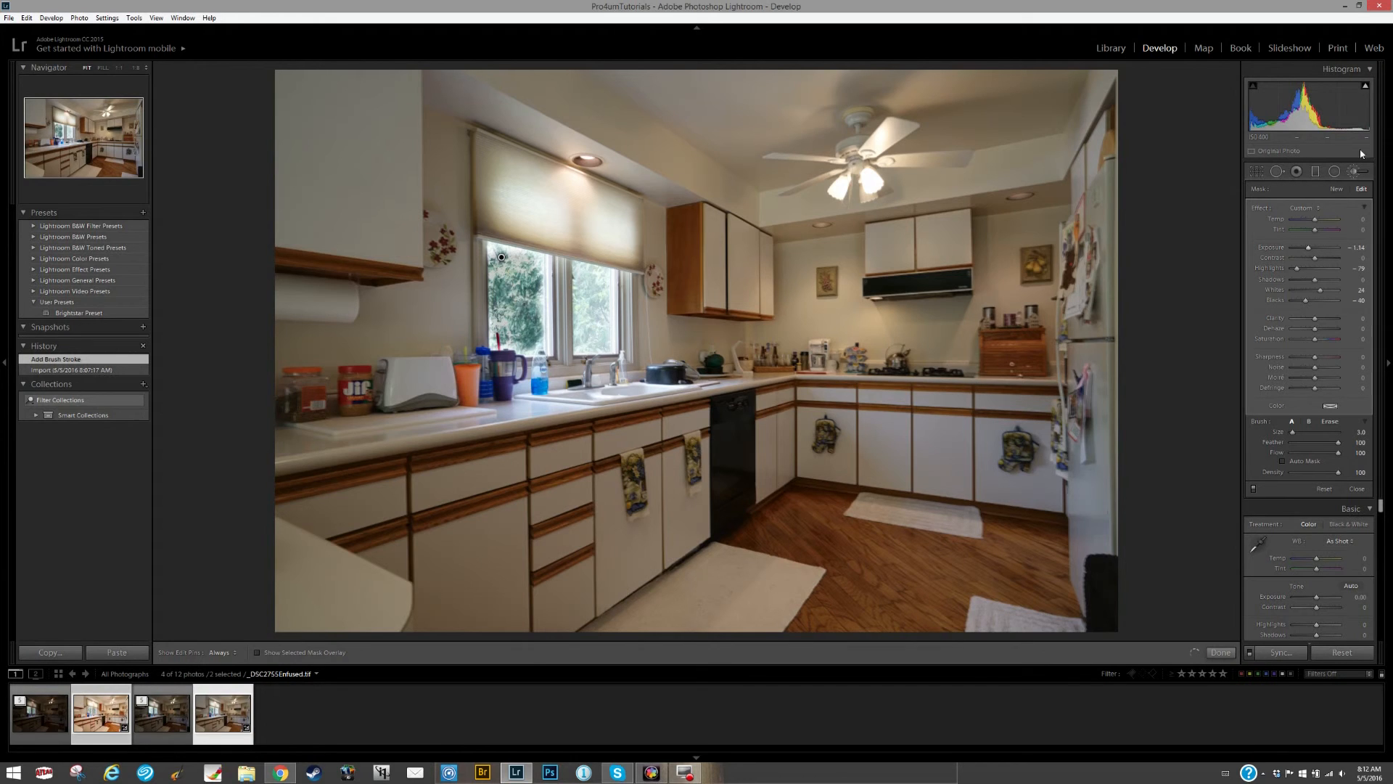
Finish the window brush adjustment and raise the Basic Exposure to about +1.81.
left_click(1356, 488)
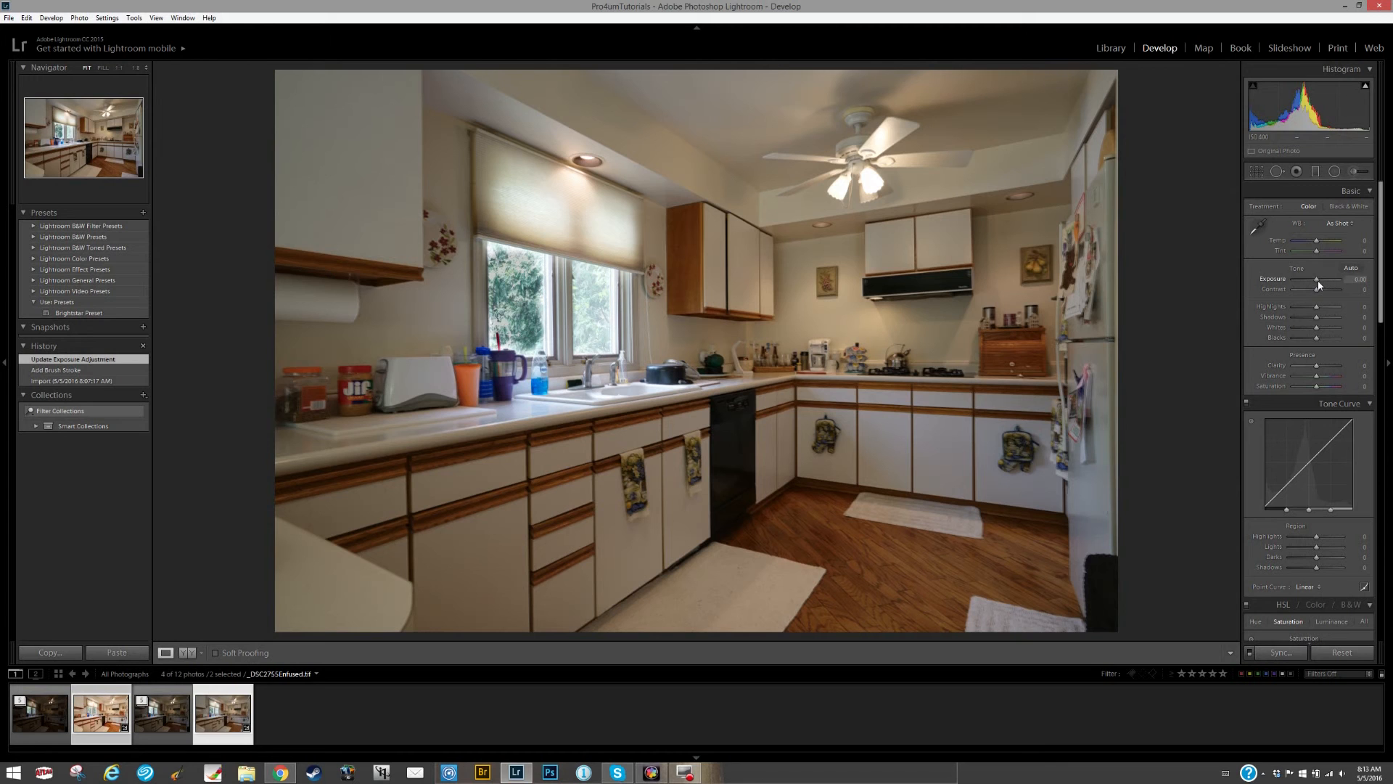
left_click_drag(1318, 286, 1323, 285)
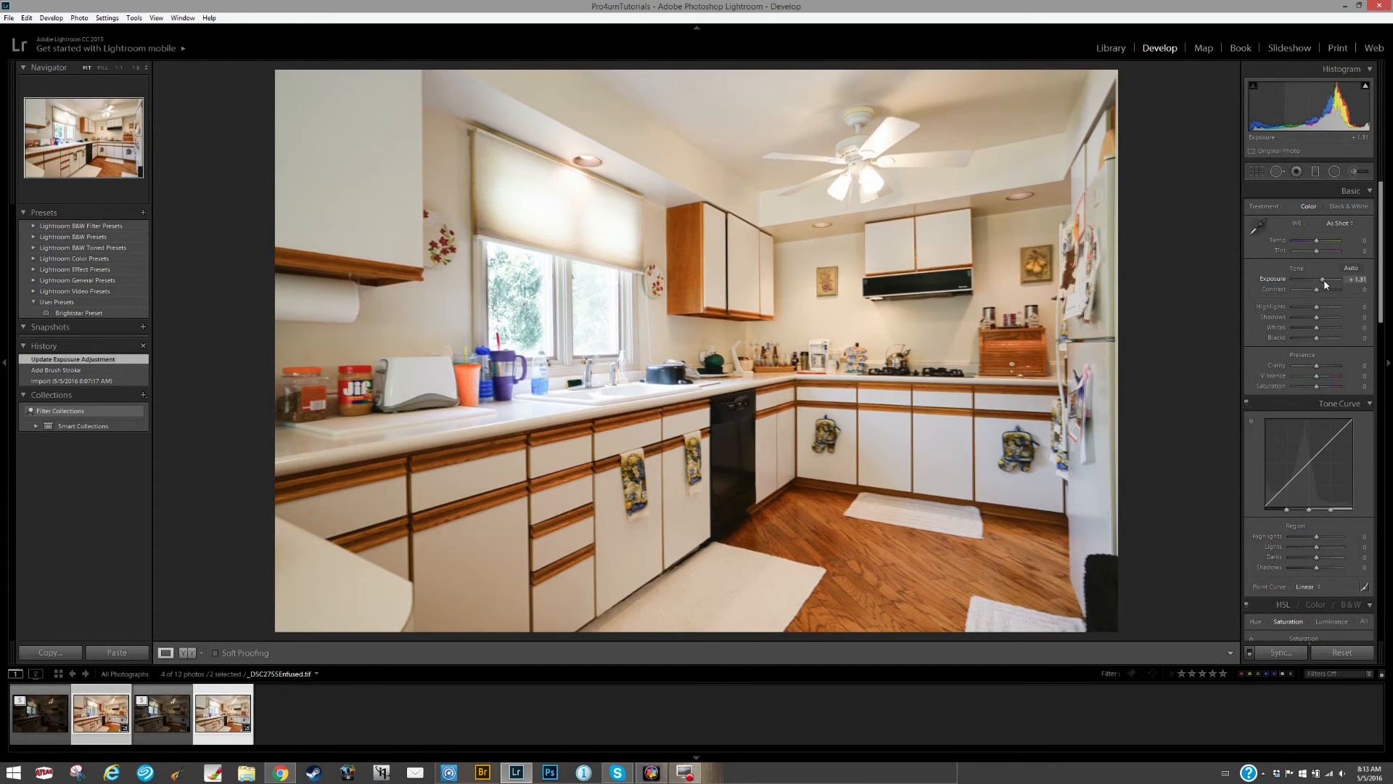